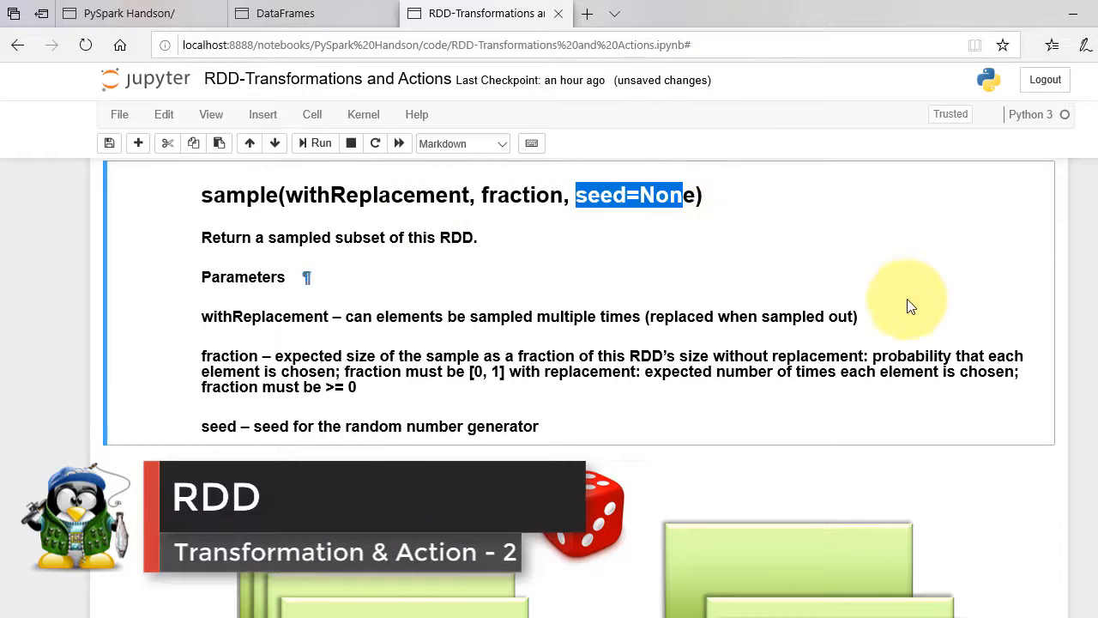
Step: Run the carrier/flight-number tuple map take(3) cell and the keys().take(3) cell
scroll("down", 3)
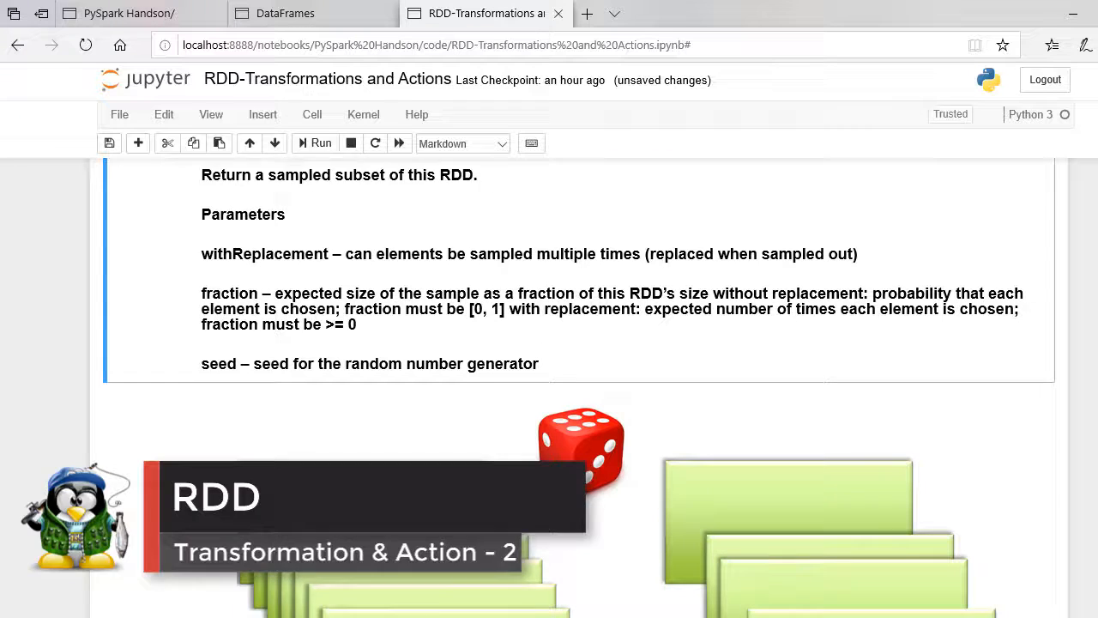
scroll("down", 3)
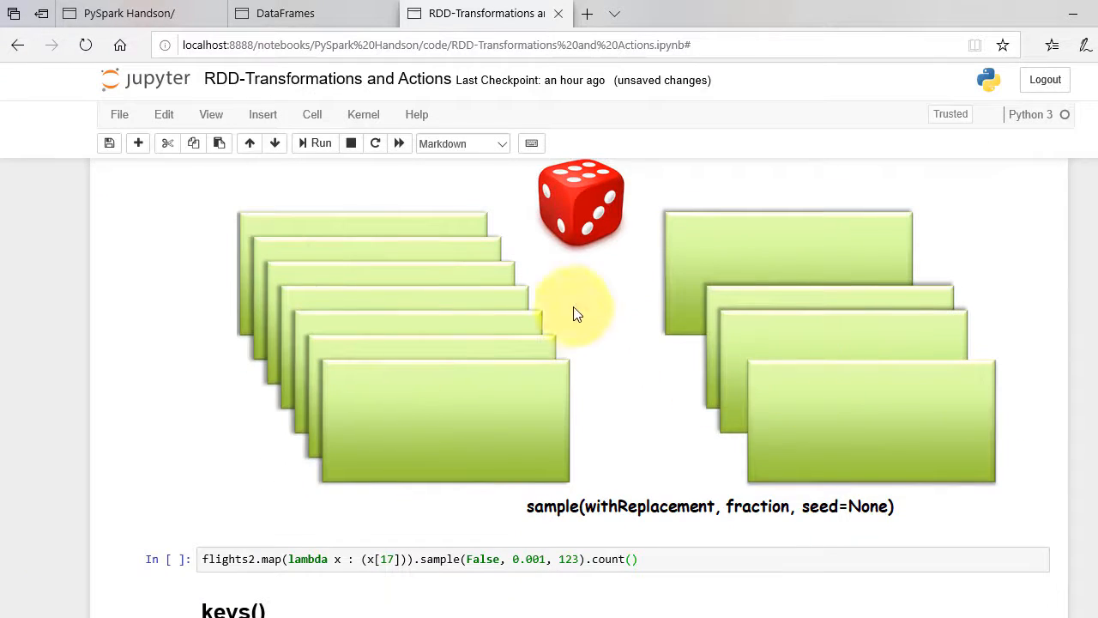
mouse_move(780, 343)
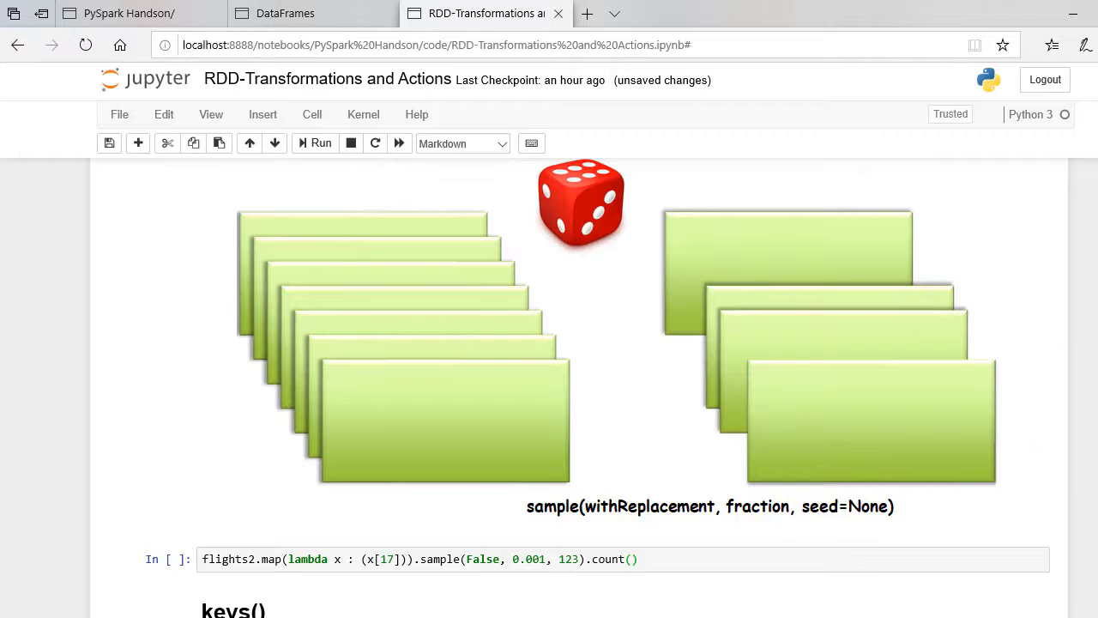
scroll("down", 3)
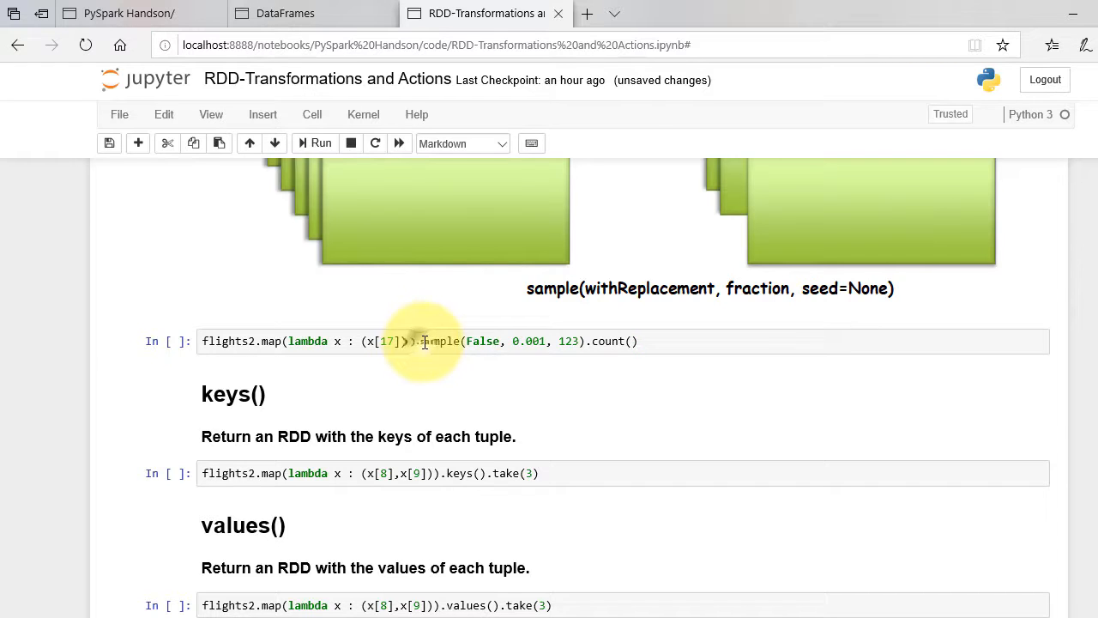
left_click(583, 341)
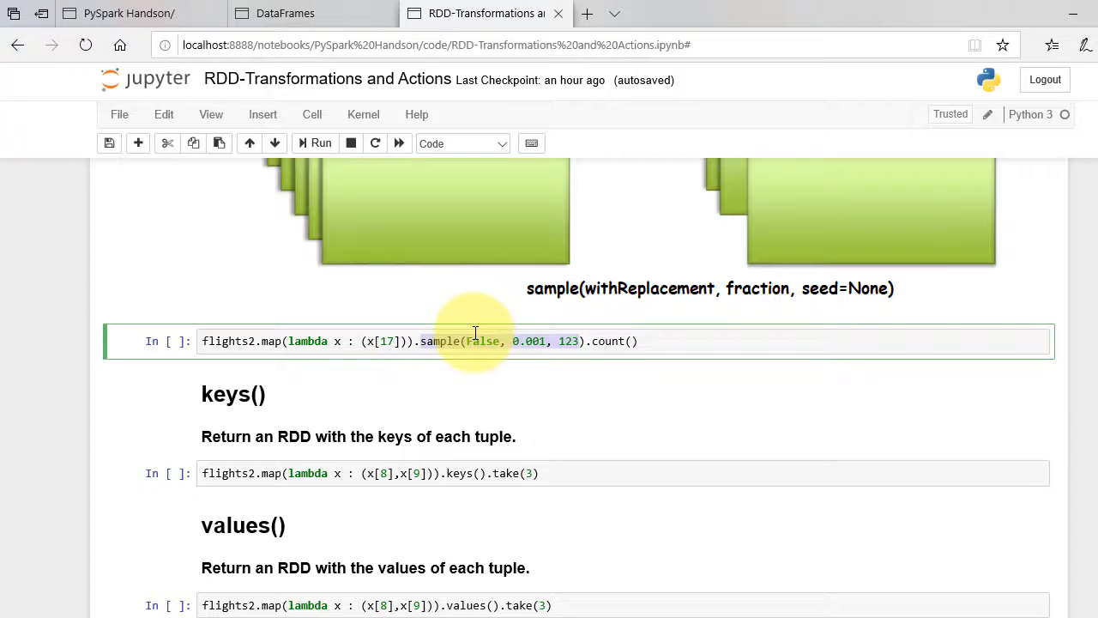
left_click(320, 143)
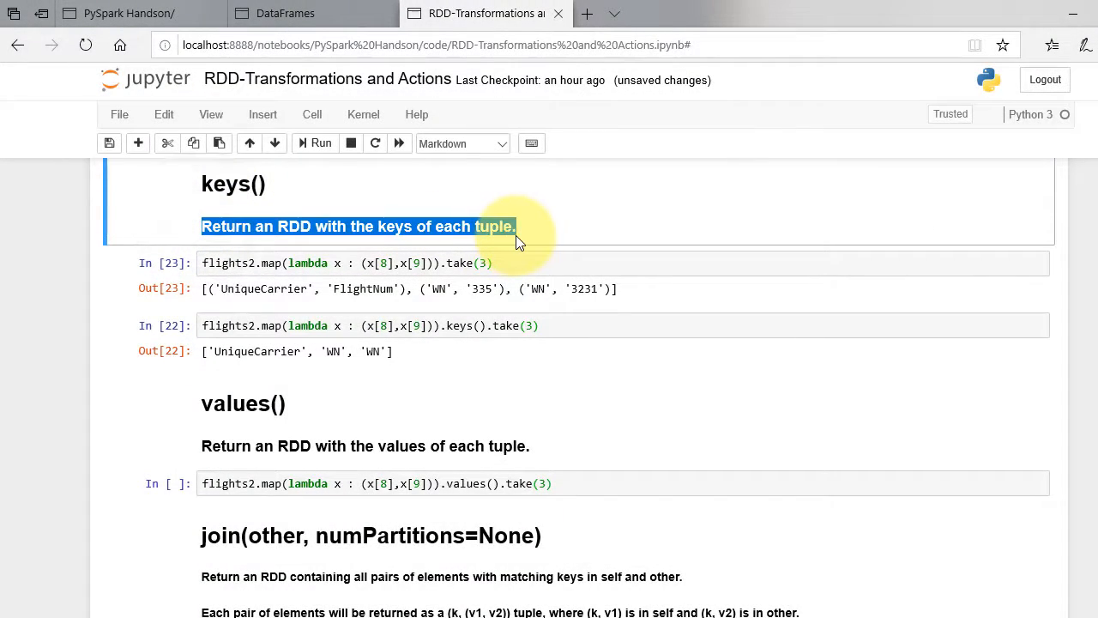
mouse_move(467, 252)
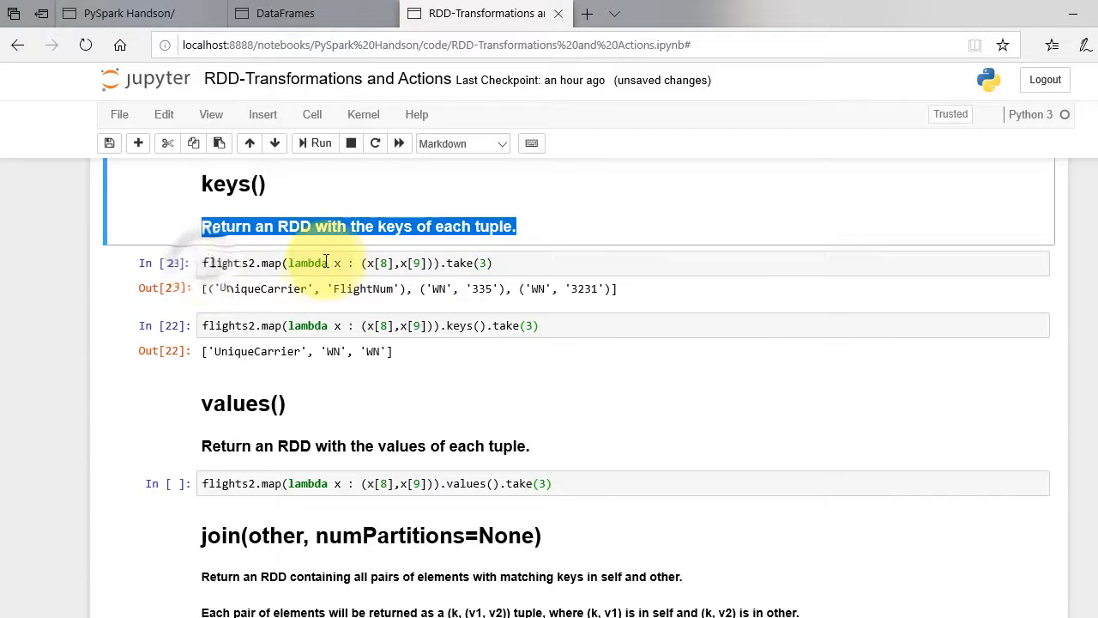
Step: Re-run the keys().take(3) cell as cell 24, returning 'UniqueCarrier', 'WN', 'WN'
left_click(343, 262)
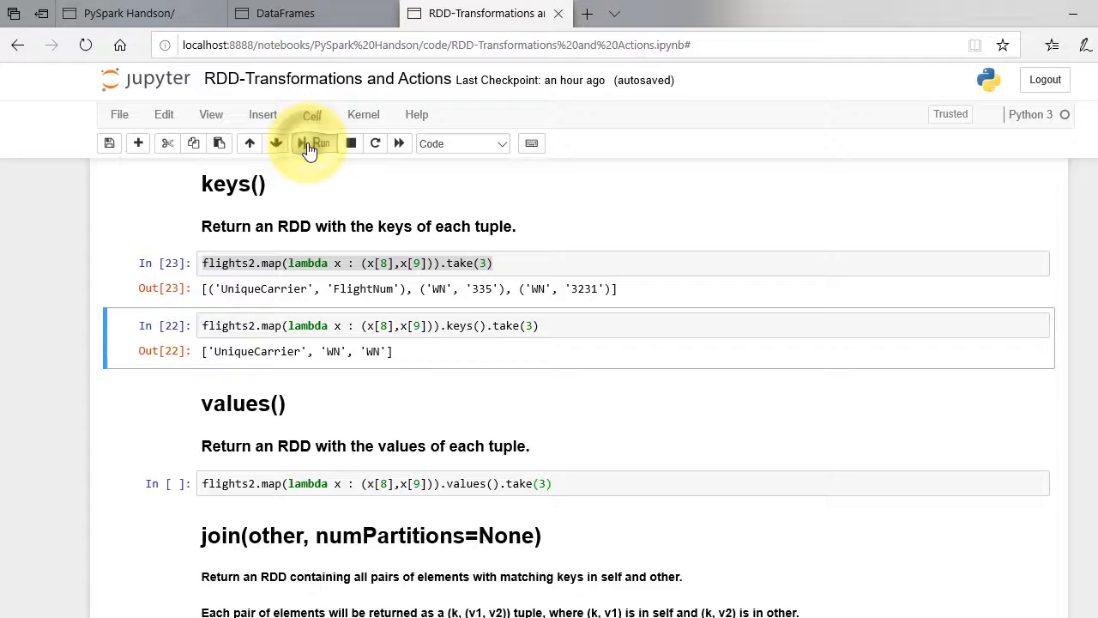
left_click(314, 144)
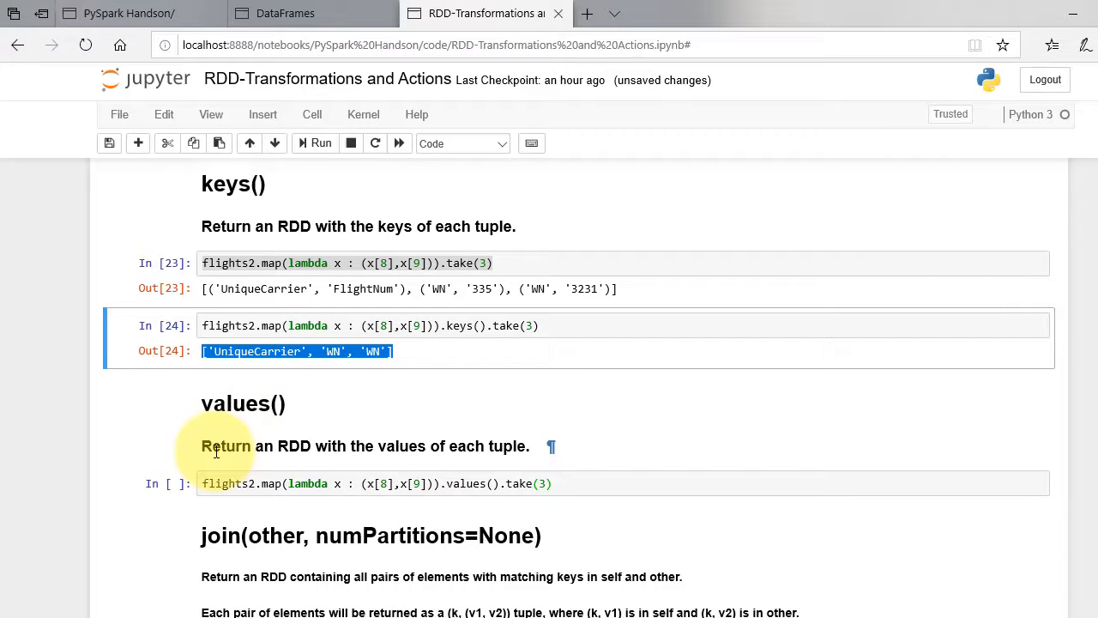
mouse_move(339, 483)
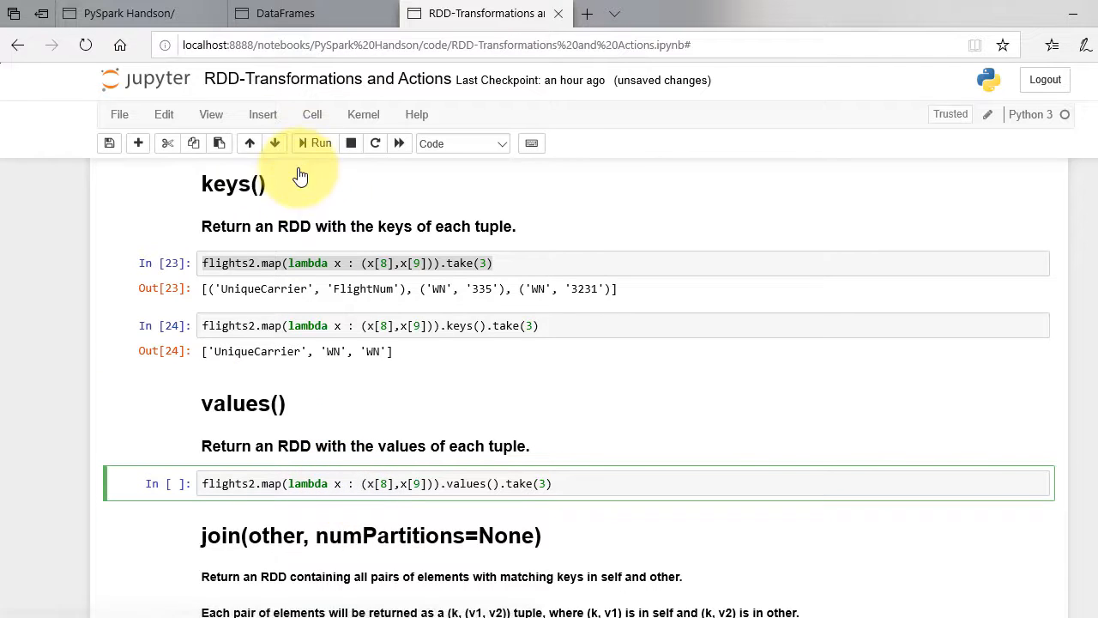
Step: Run values().take(3) as cell 25 and highlight its output 'FlightNum', '335', '3231'
left_click(320, 143)
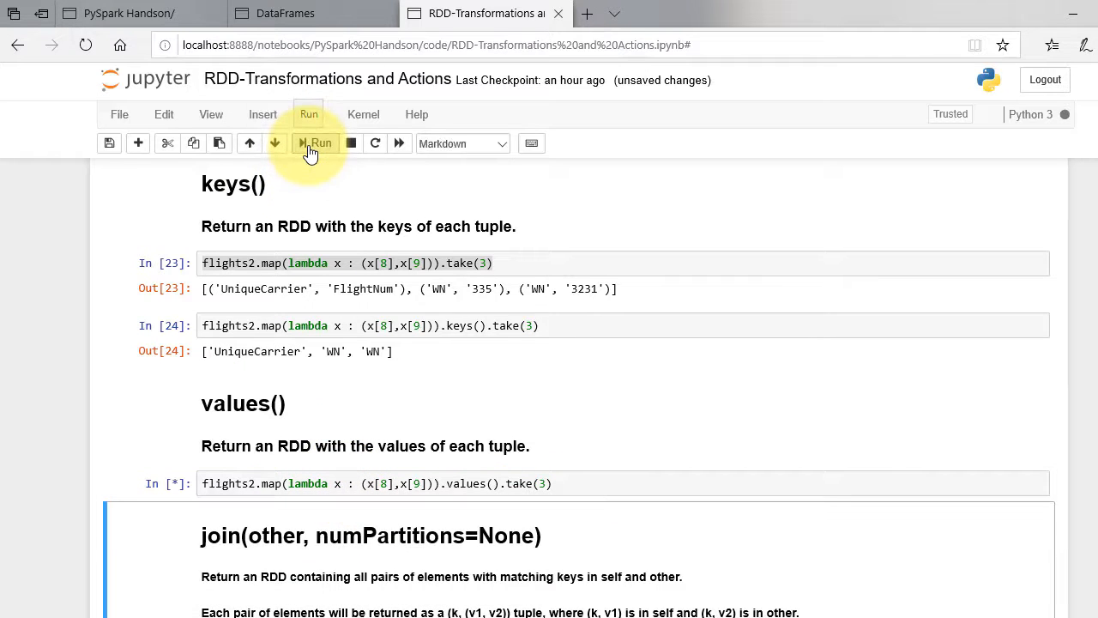
left_click(314, 143)
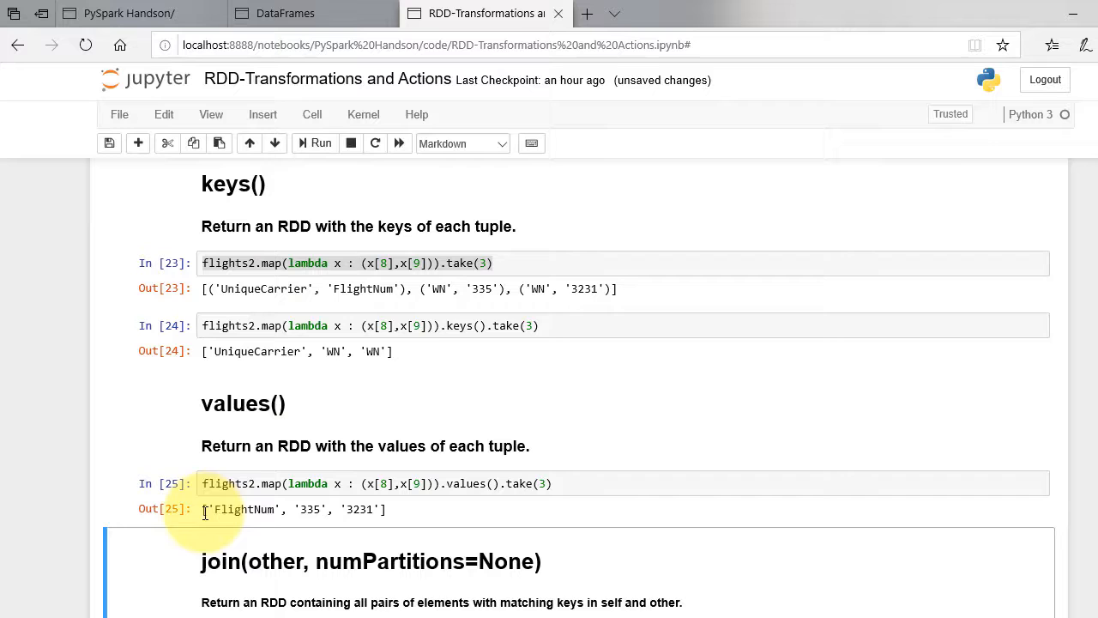
left_click_drag(203, 508, 386, 509)
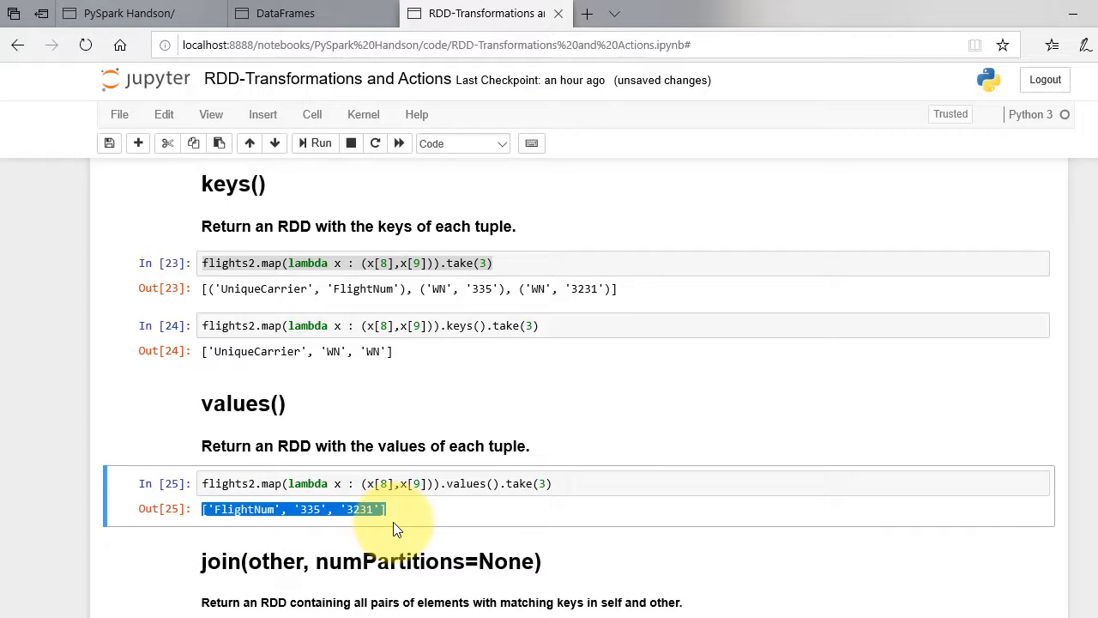
scroll("down", 3)
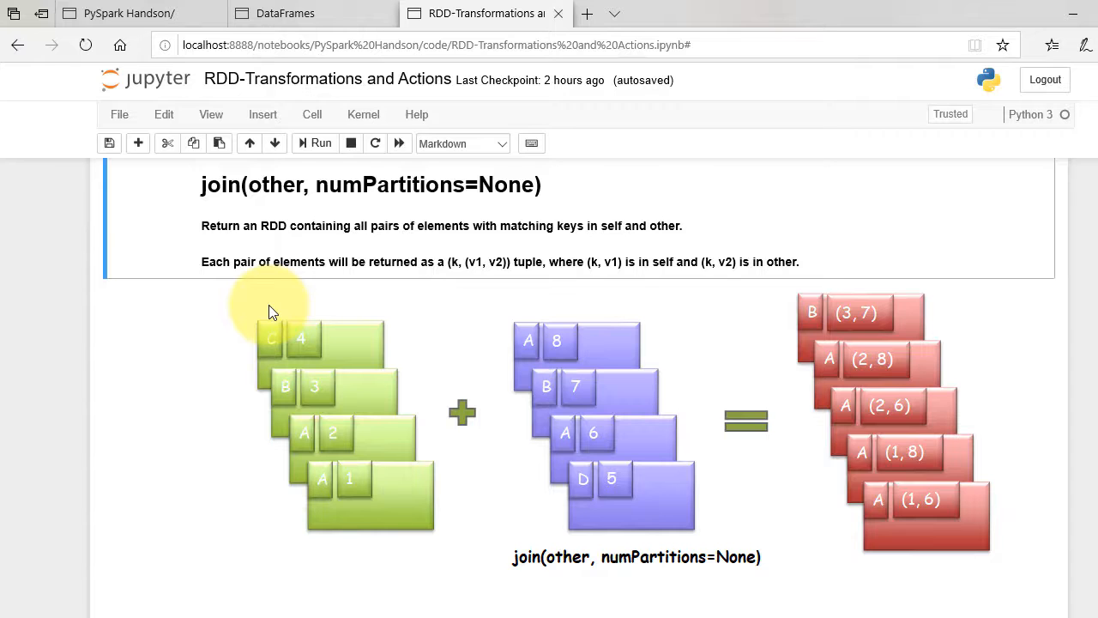
mouse_move(416, 395)
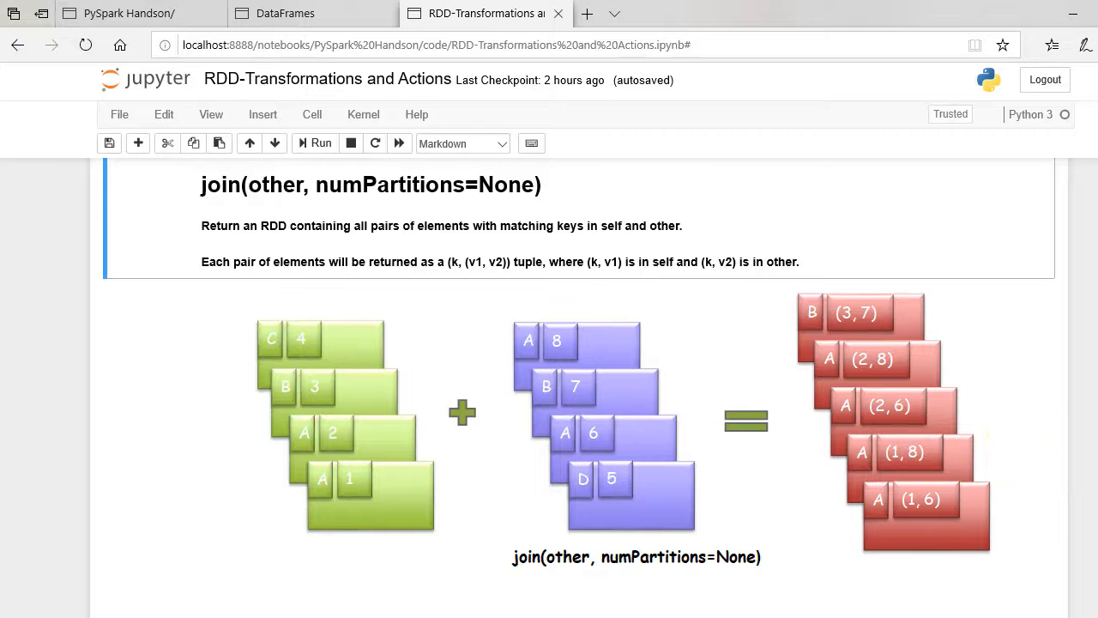
scroll("down", 3)
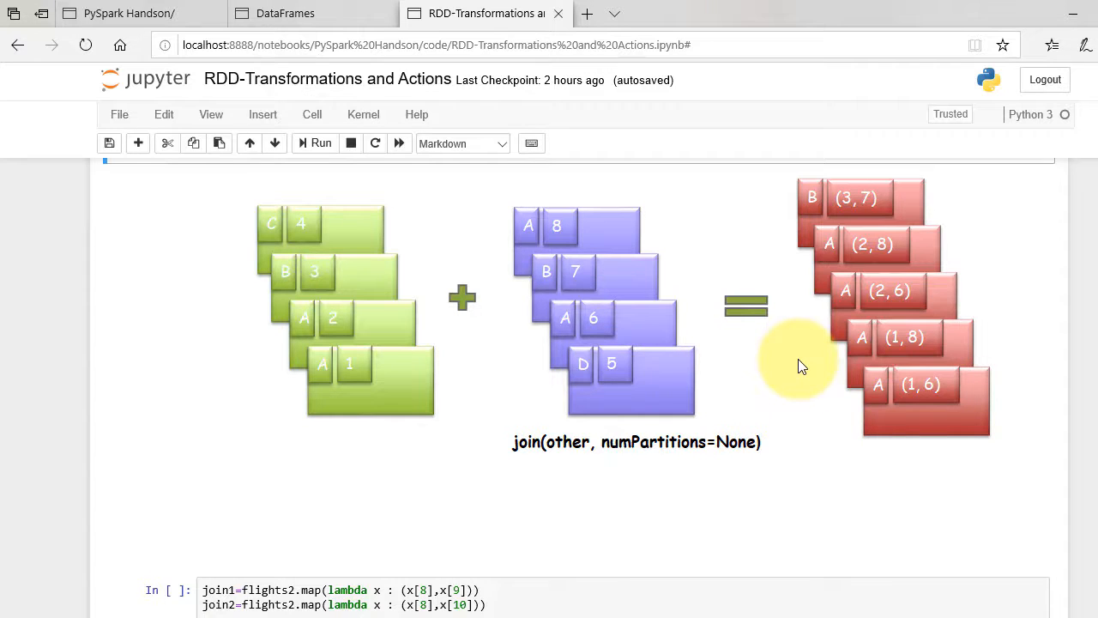
mouse_move(792, 365)
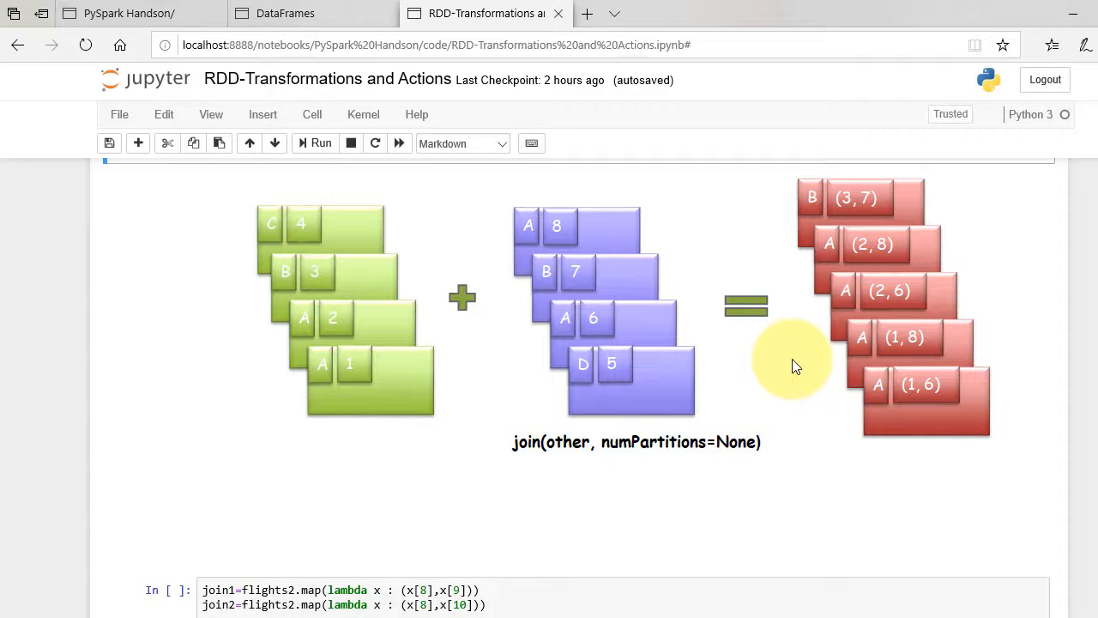
mouse_move(428, 369)
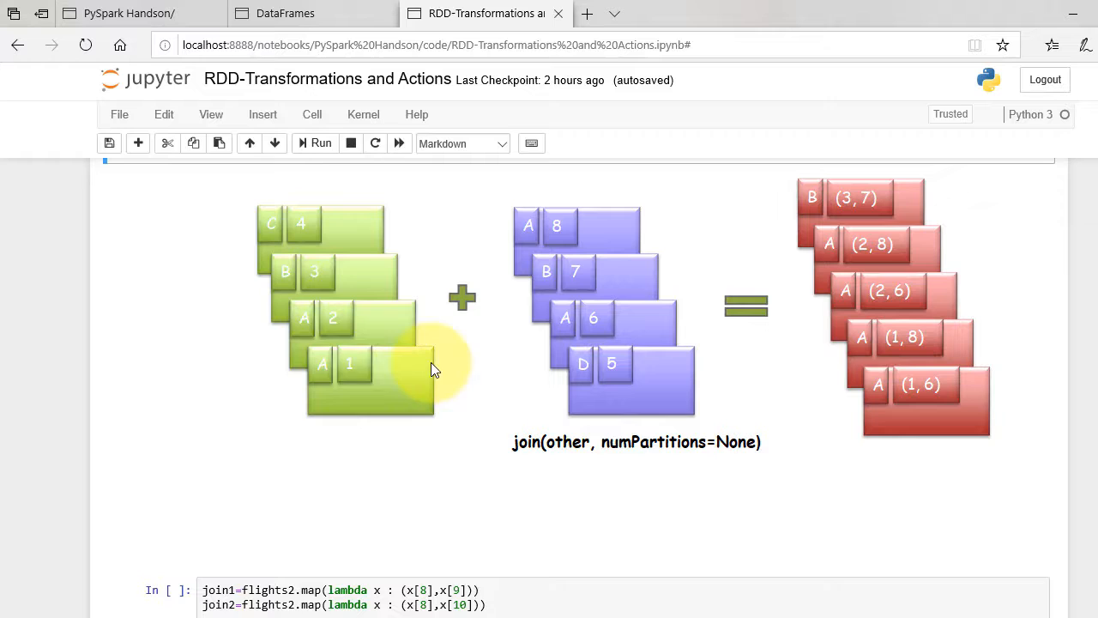
mouse_move(326, 373)
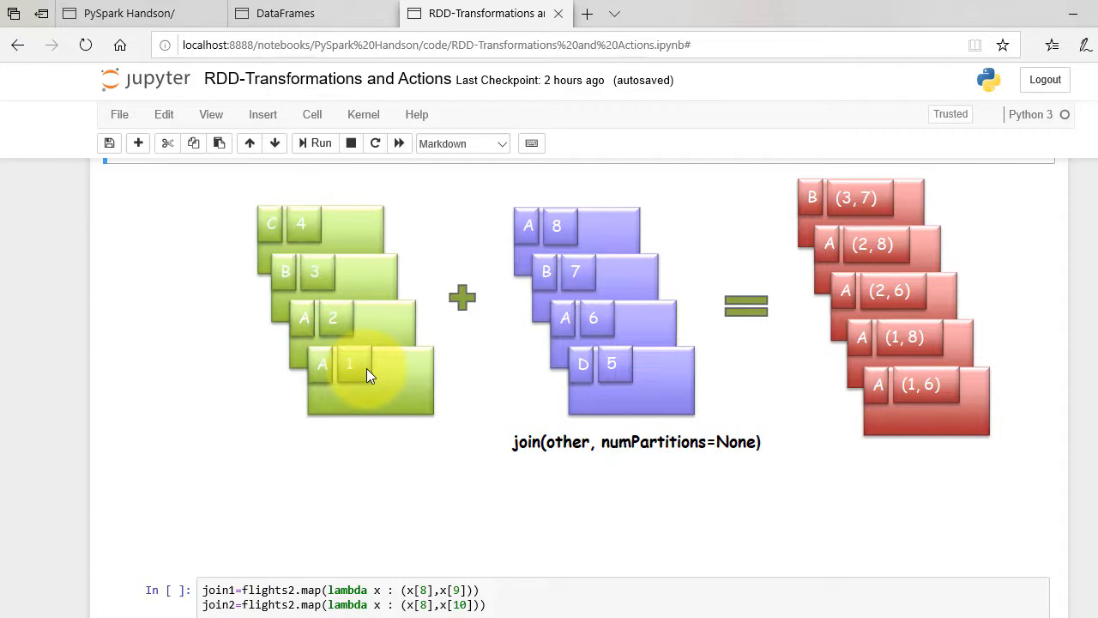
mouse_move(361, 377)
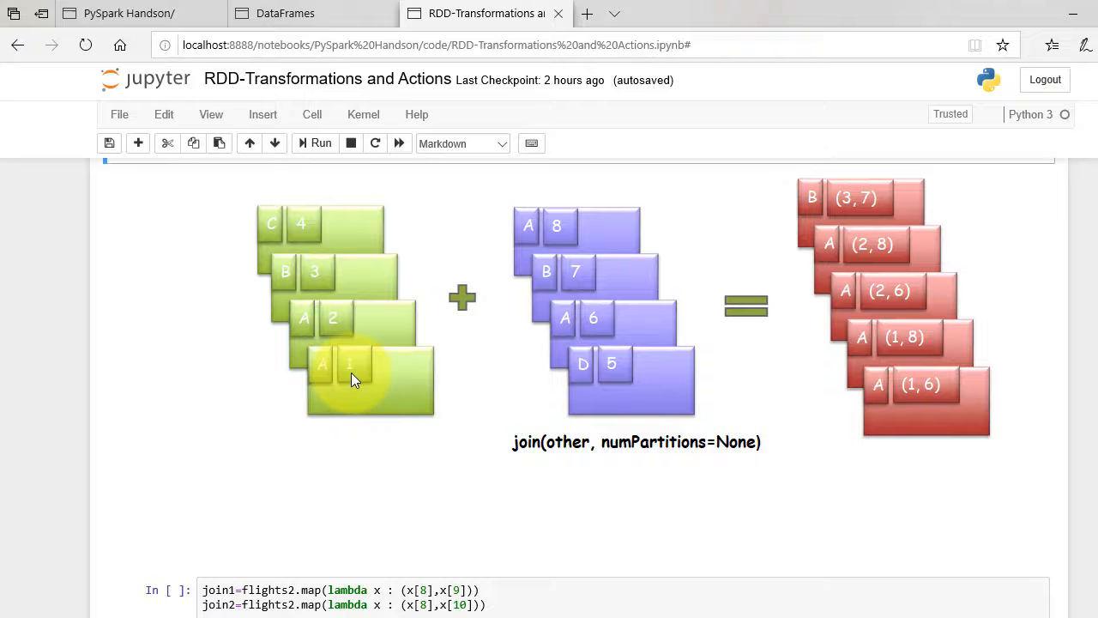
mouse_move(357, 370)
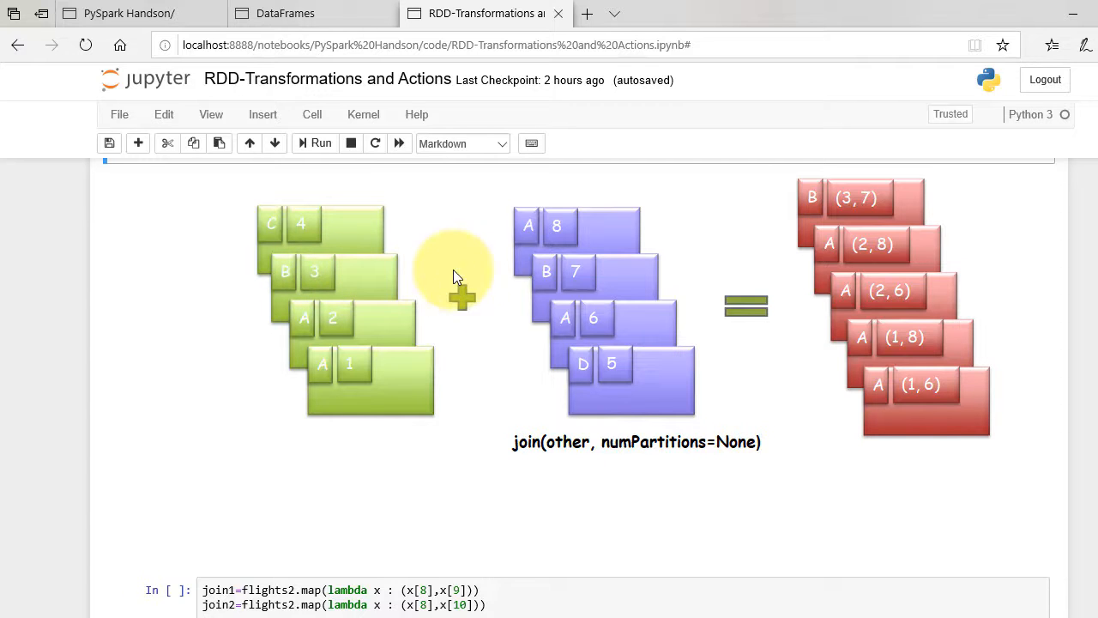
mouse_move(574, 273)
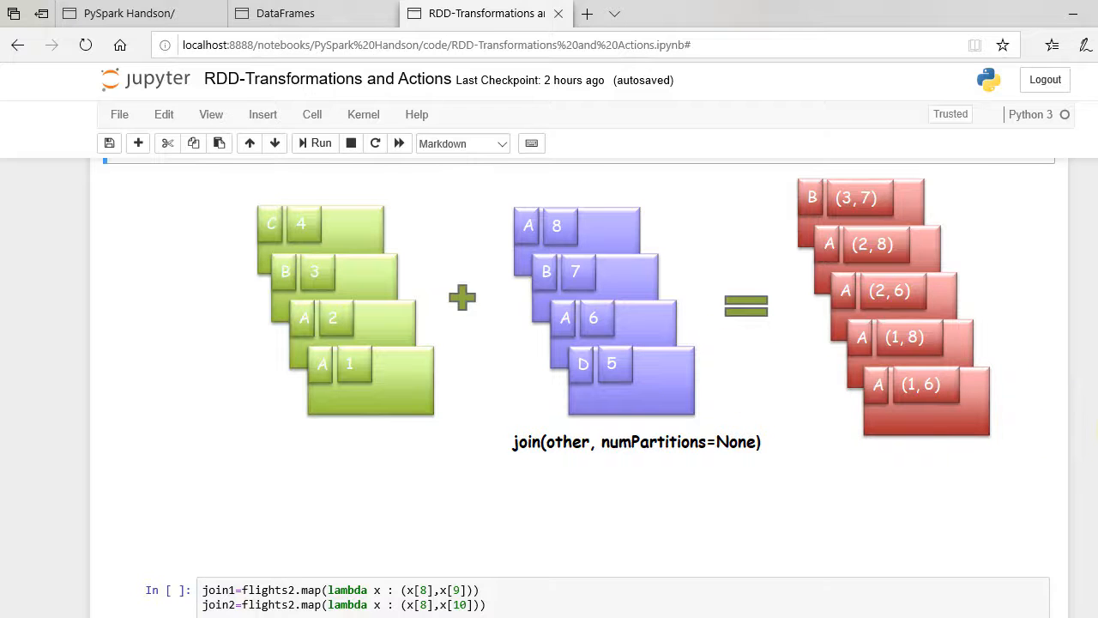
scroll("down", 3)
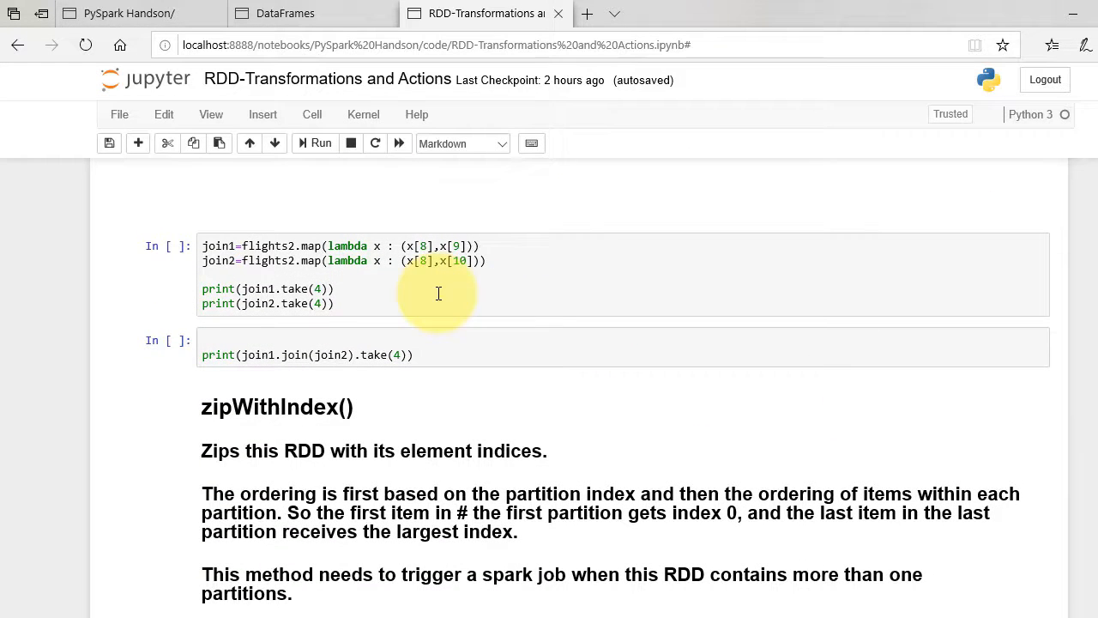
left_click(356, 292)
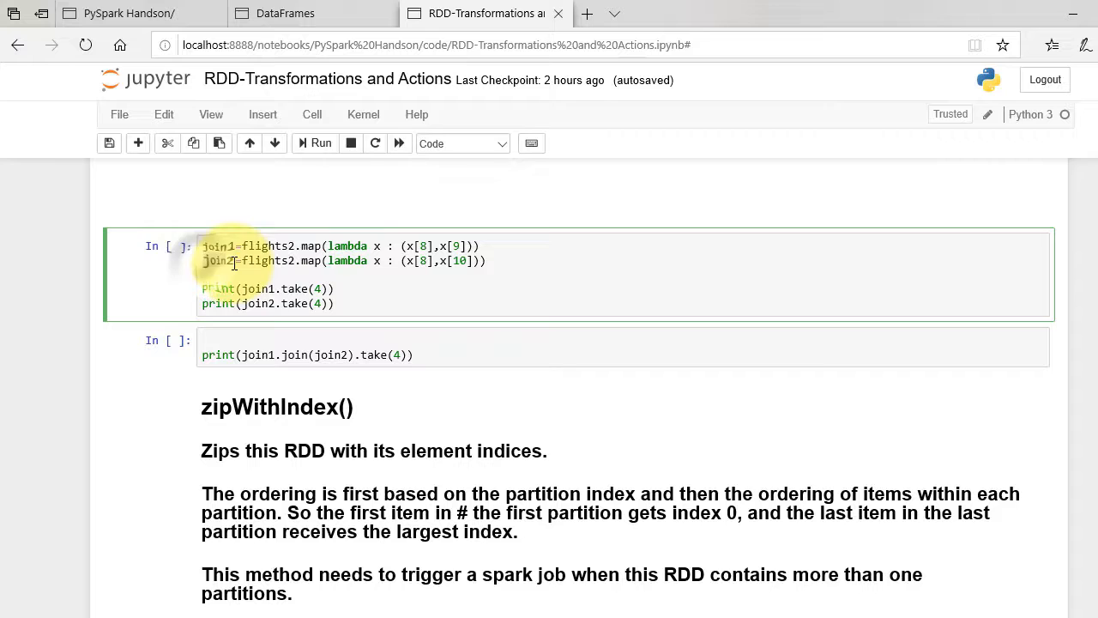
left_click(314, 144)
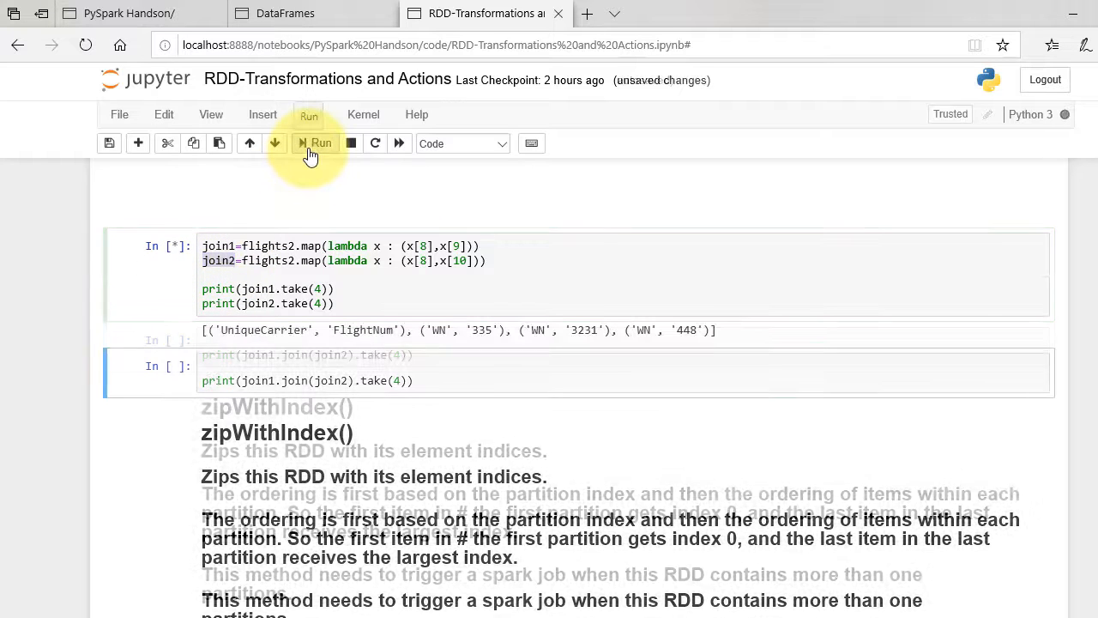
left_click(320, 142)
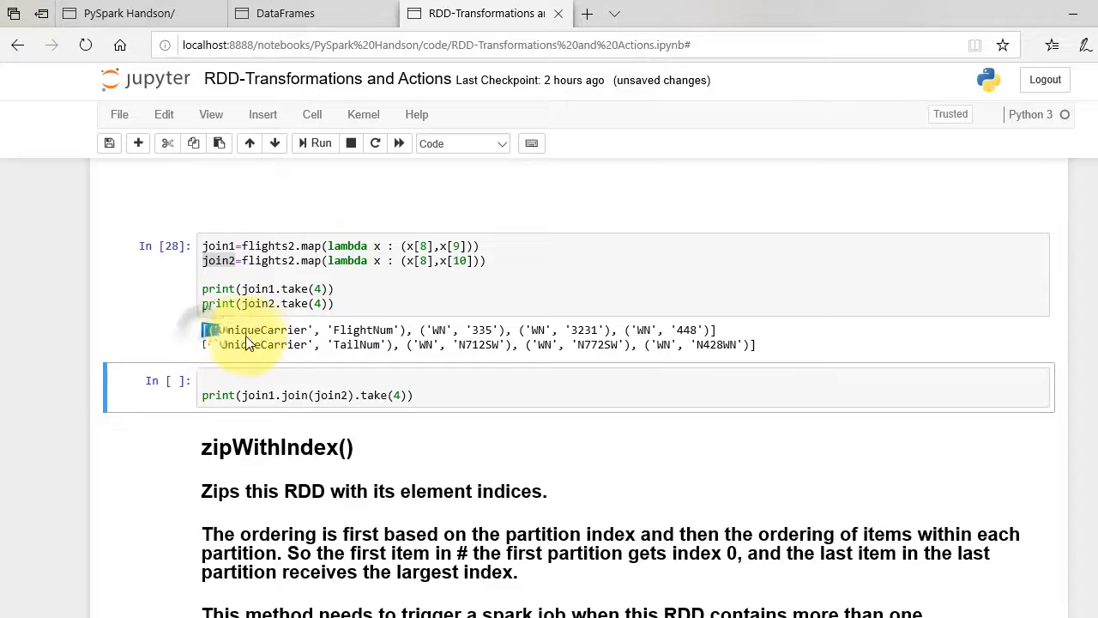
left_click_drag(206, 329, 754, 344)
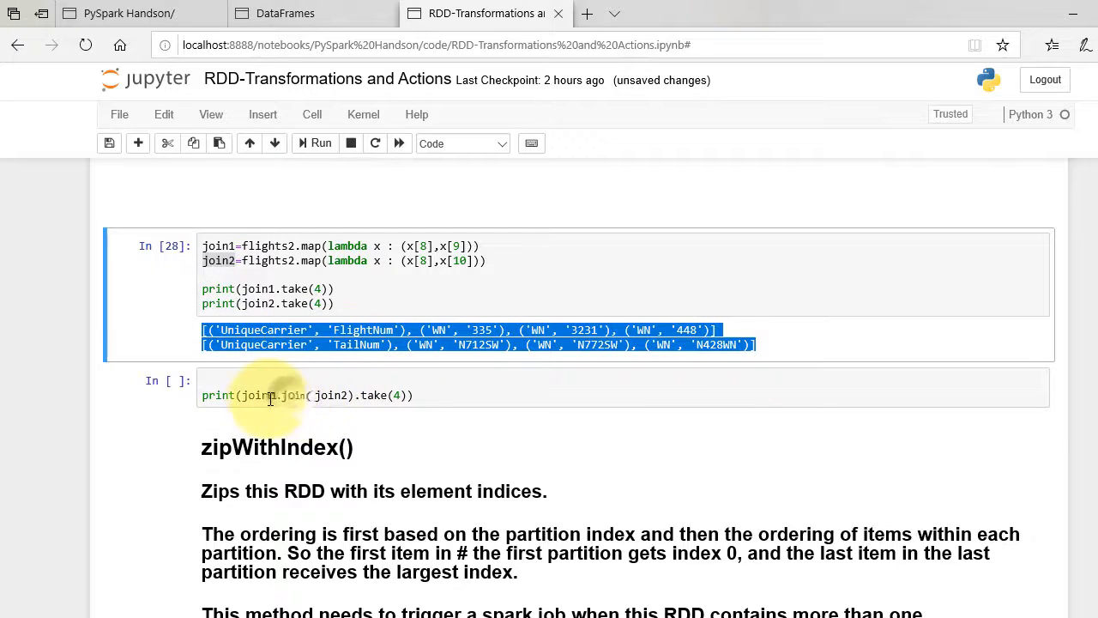
left_click(257, 395)
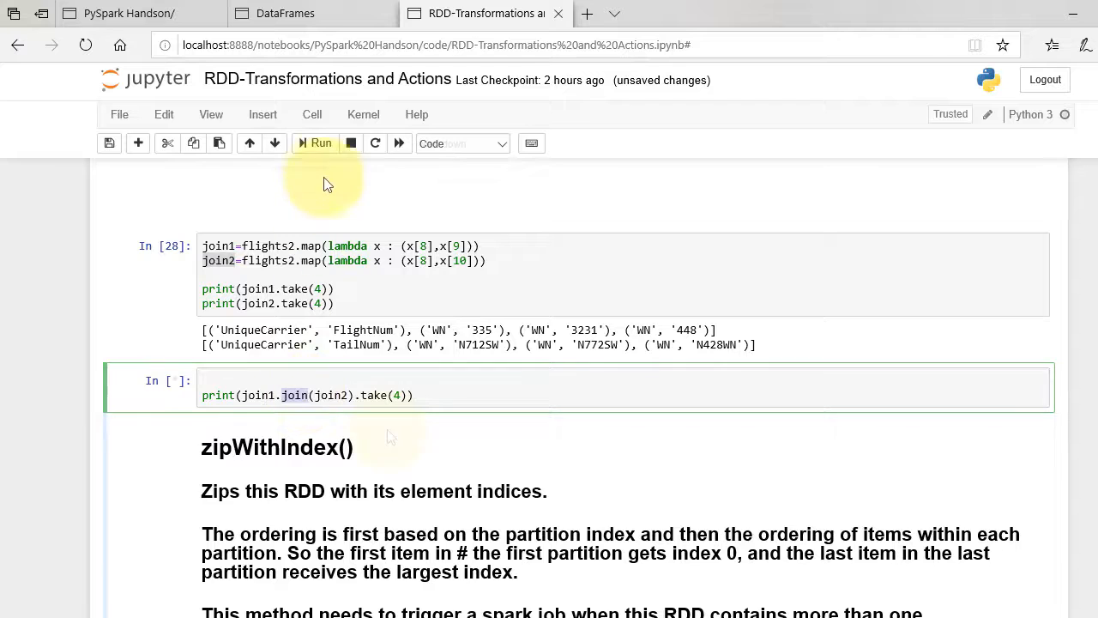
Step: Run the join cell and highlight keys paired with flight and tail numbers
left_click(320, 144)
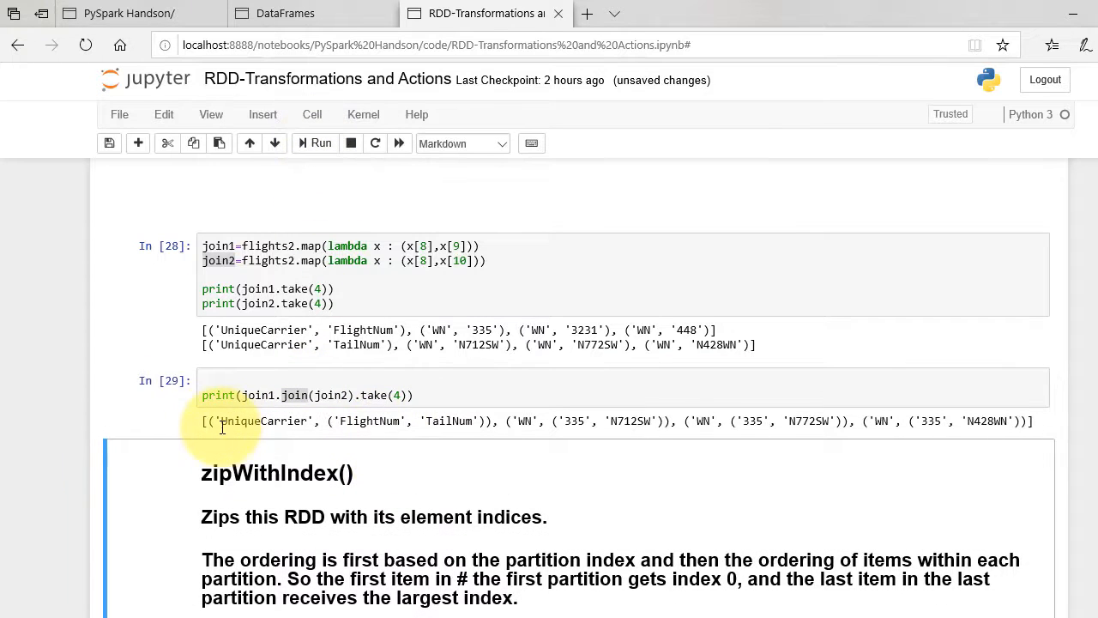
double_click(234, 420)
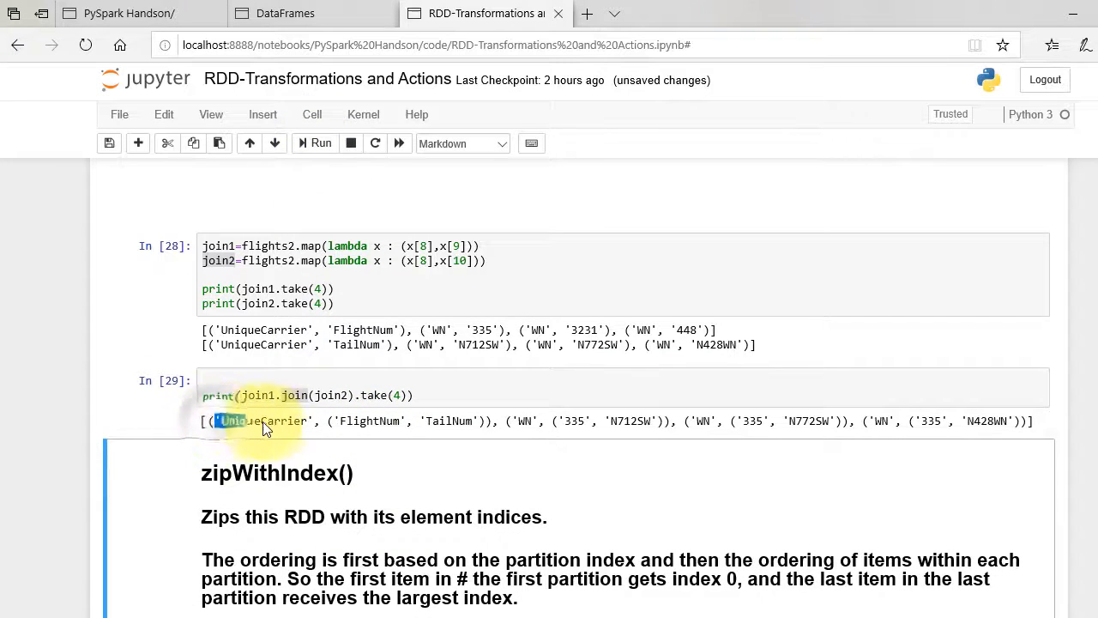
left_click(343, 420)
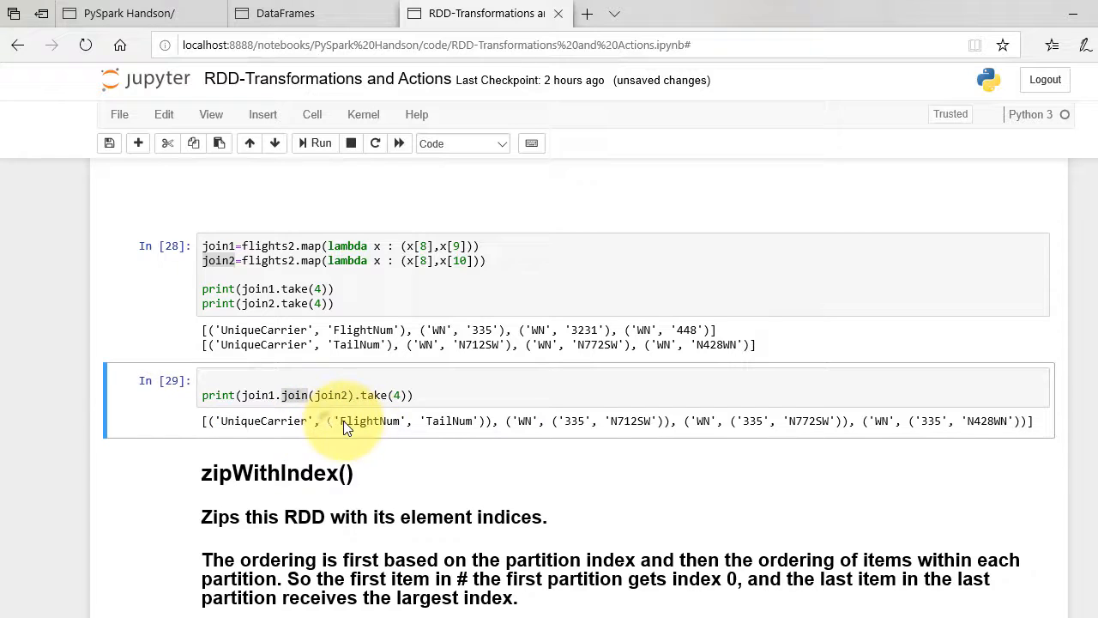
left_click_drag(330, 420, 494, 420)
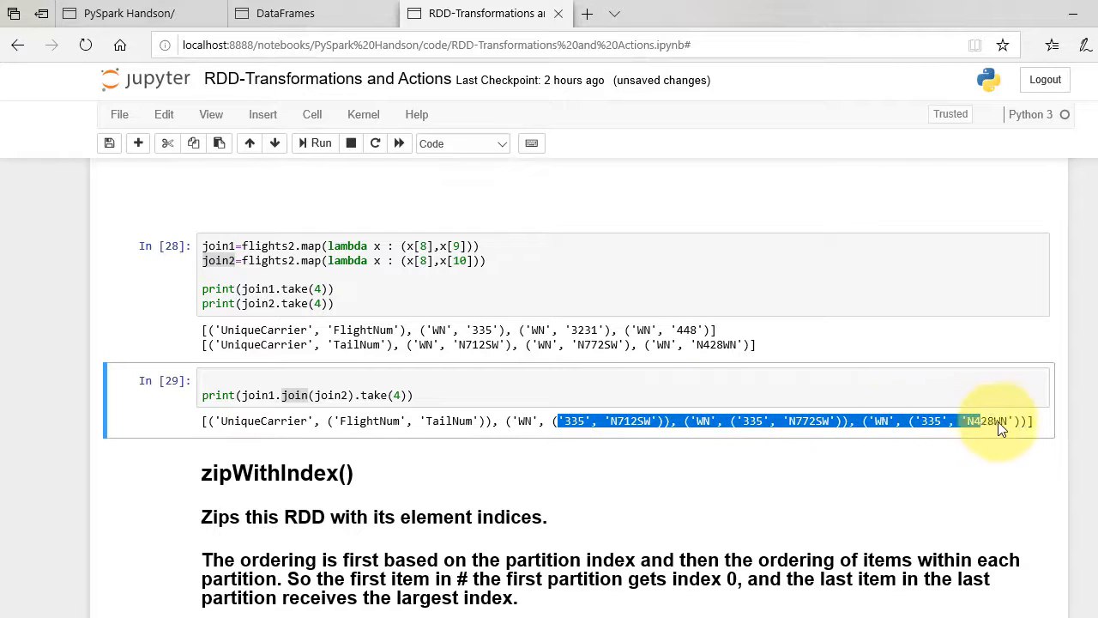
scroll("down", 3)
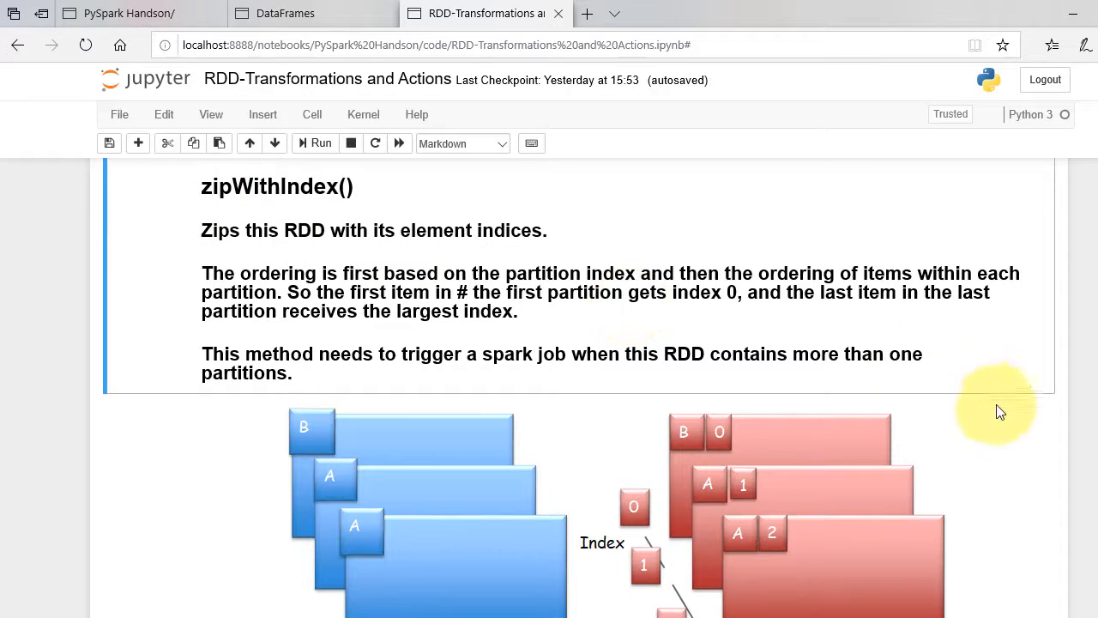
scroll("down", 3)
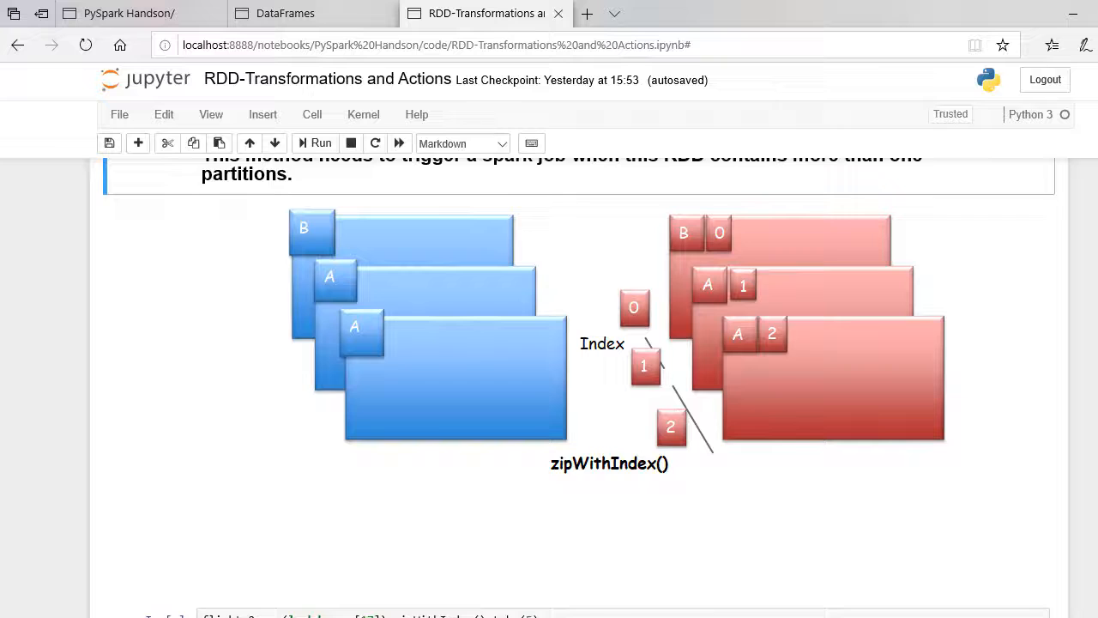
Step: Run flights2.map(...).zipWithIndex().take(5) and highlight indexed destinations like ('TPA', 1)
scroll("down", 3)
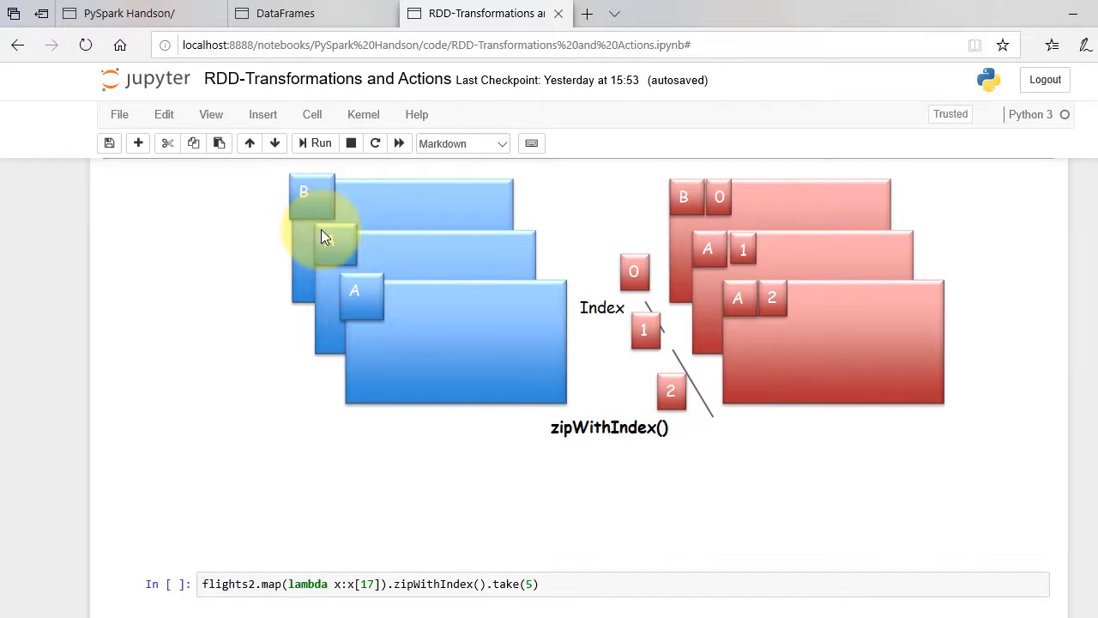
mouse_move(360, 298)
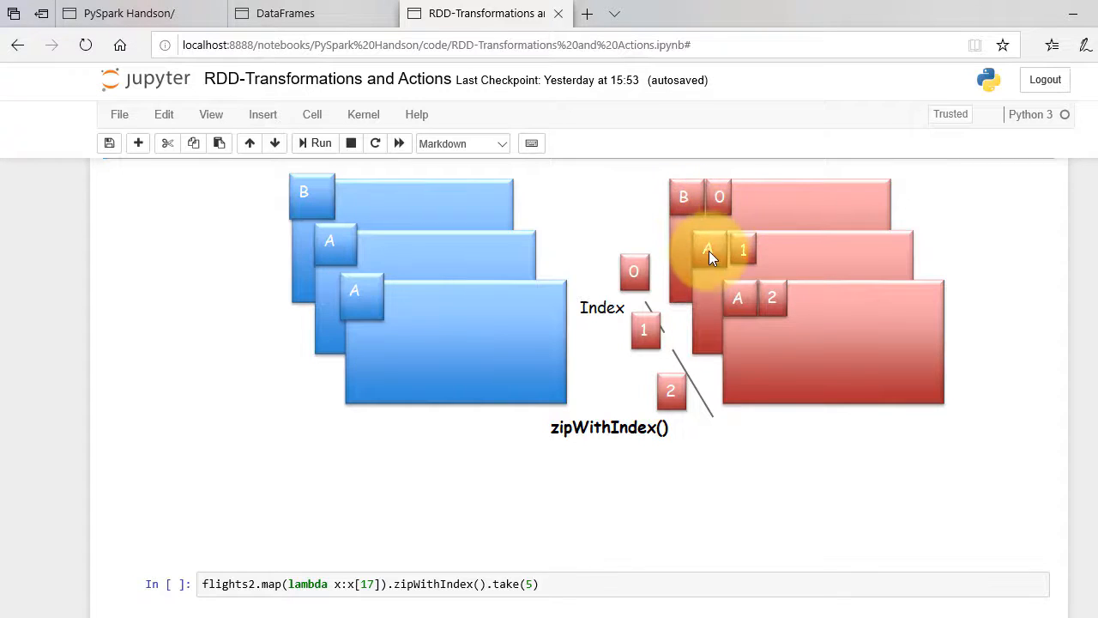
mouse_move(763, 306)
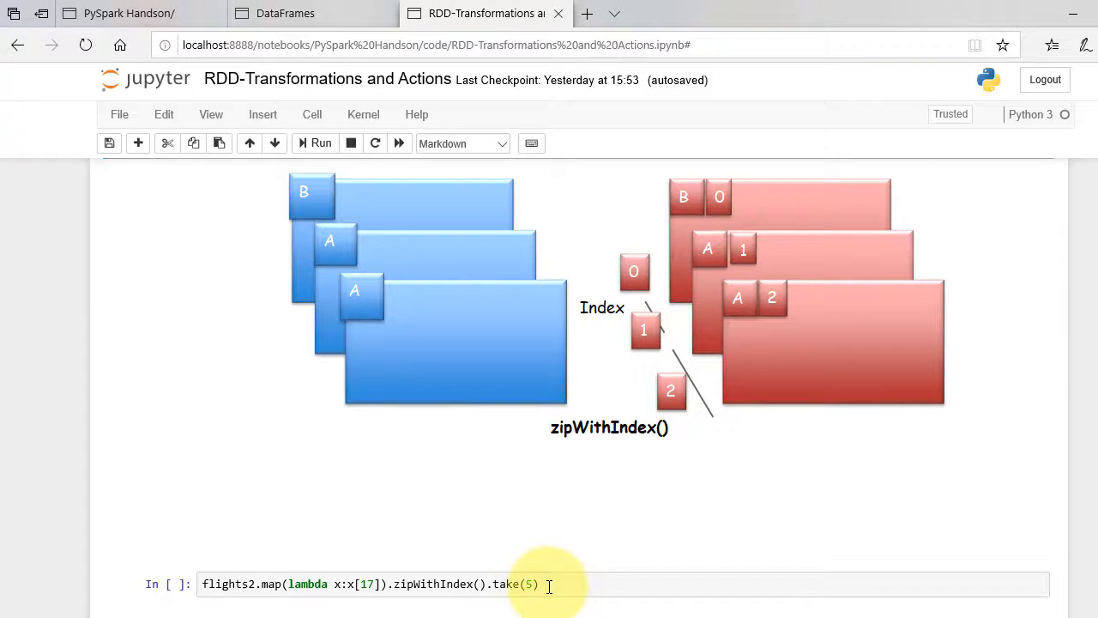
left_click(549, 584)
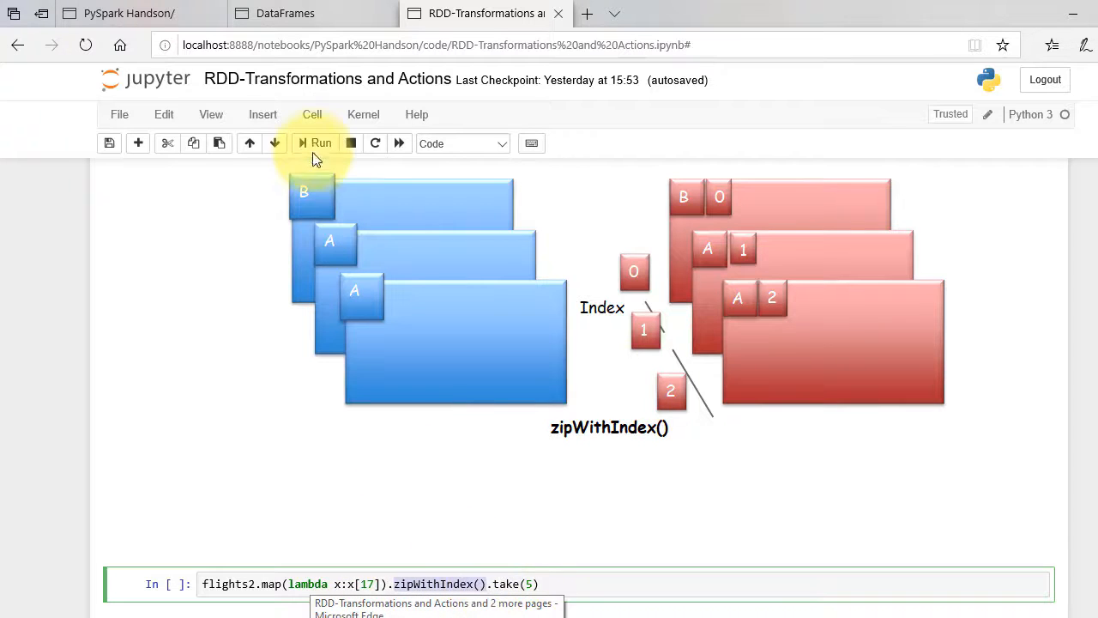
left_click(315, 143)
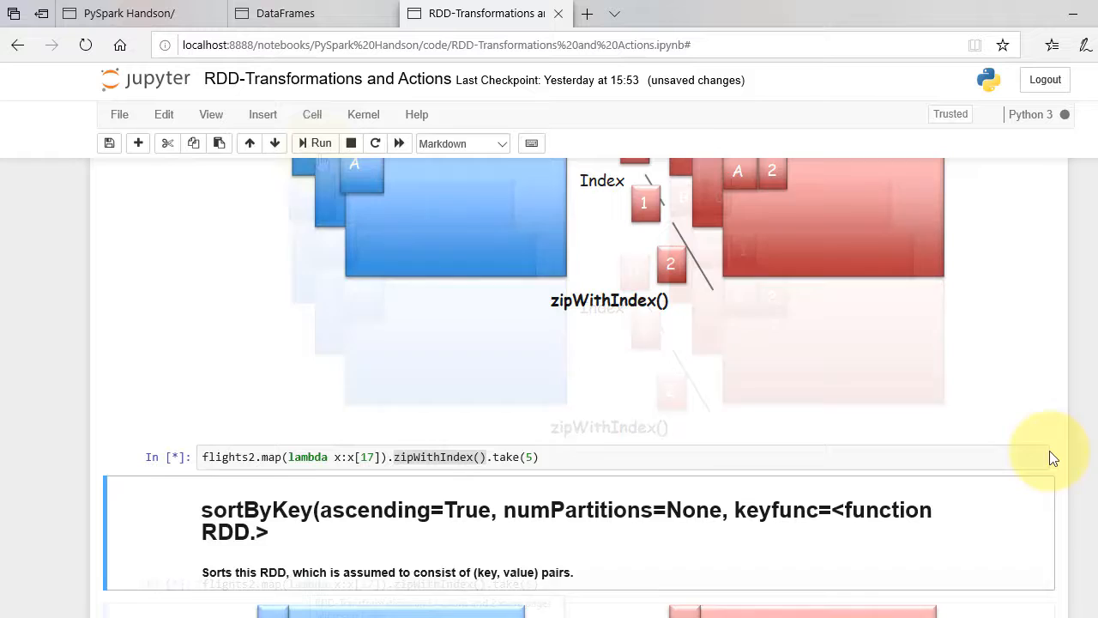
left_click(320, 143)
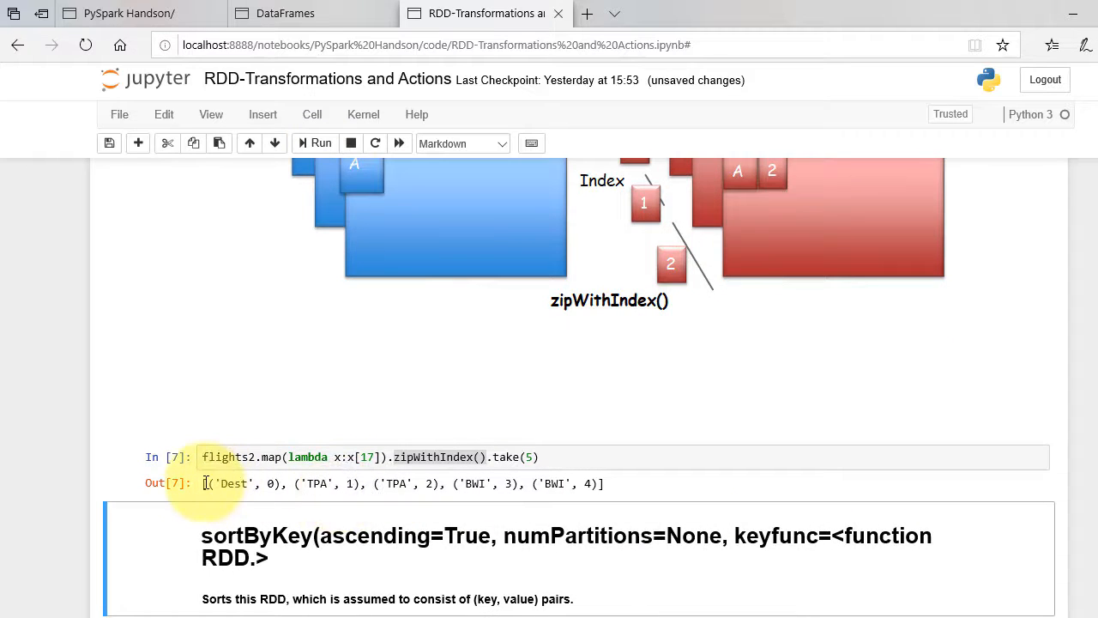
left_click_drag(204, 482, 339, 483)
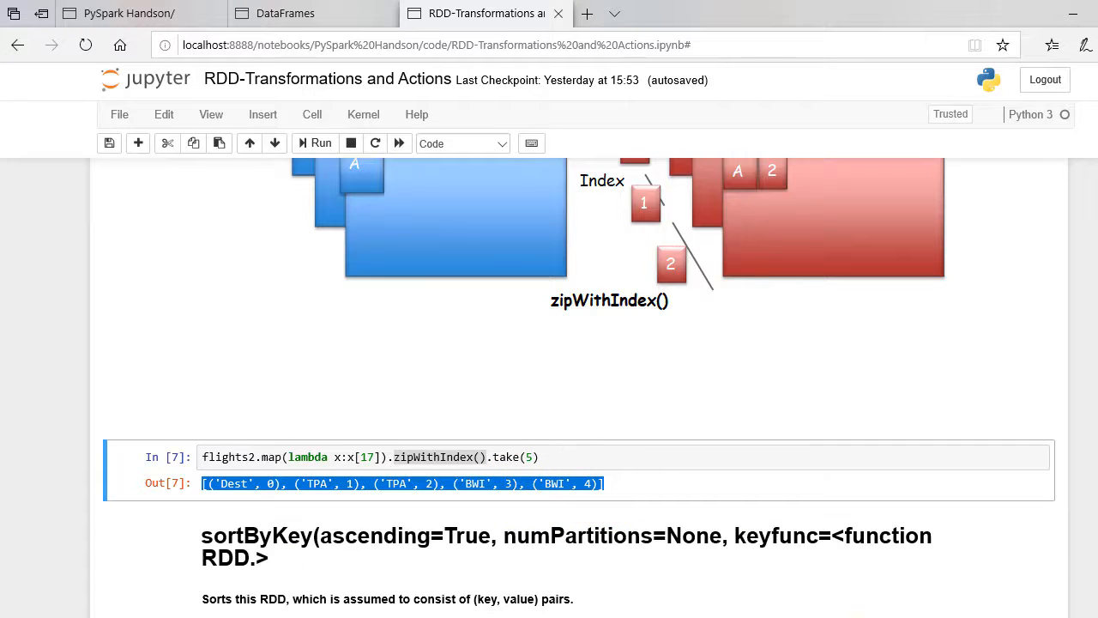
scroll("down", 3)
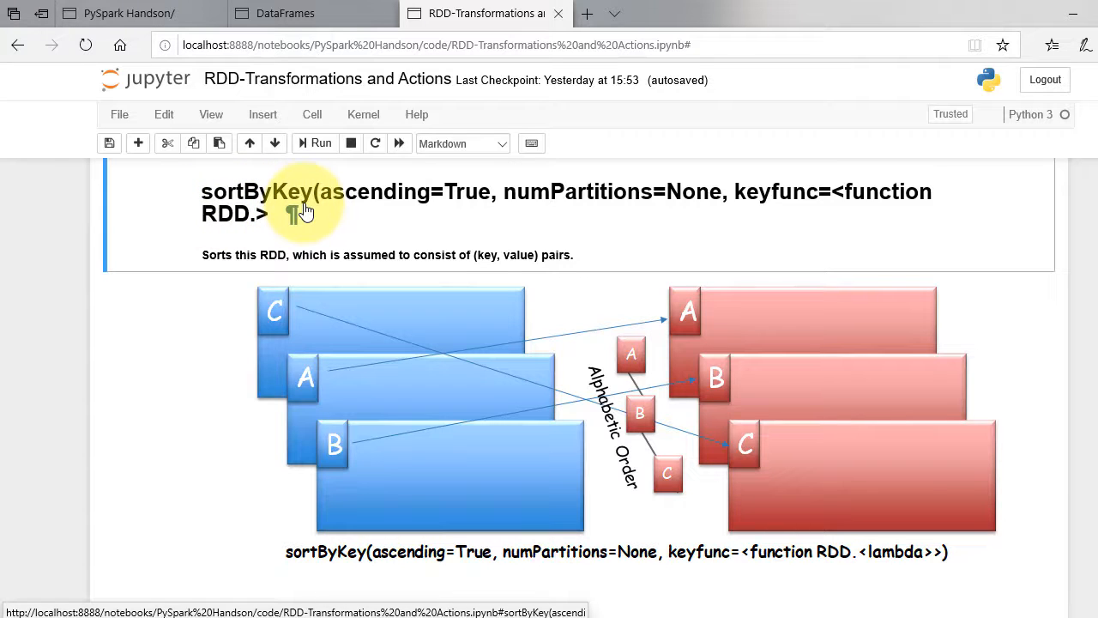
mouse_move(309, 216)
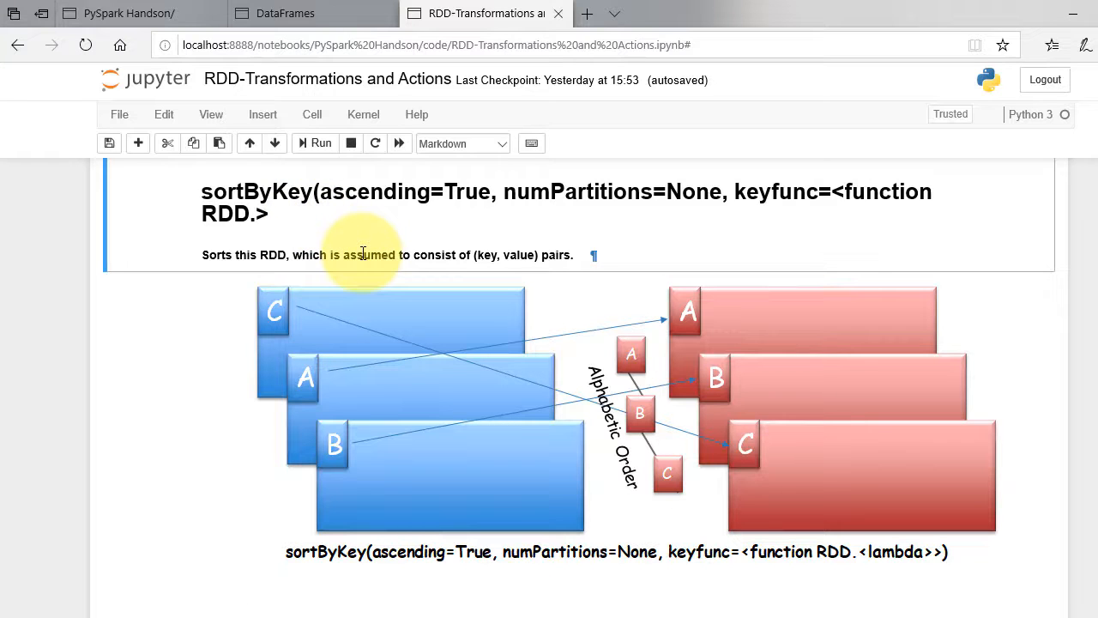
mouse_move(287, 343)
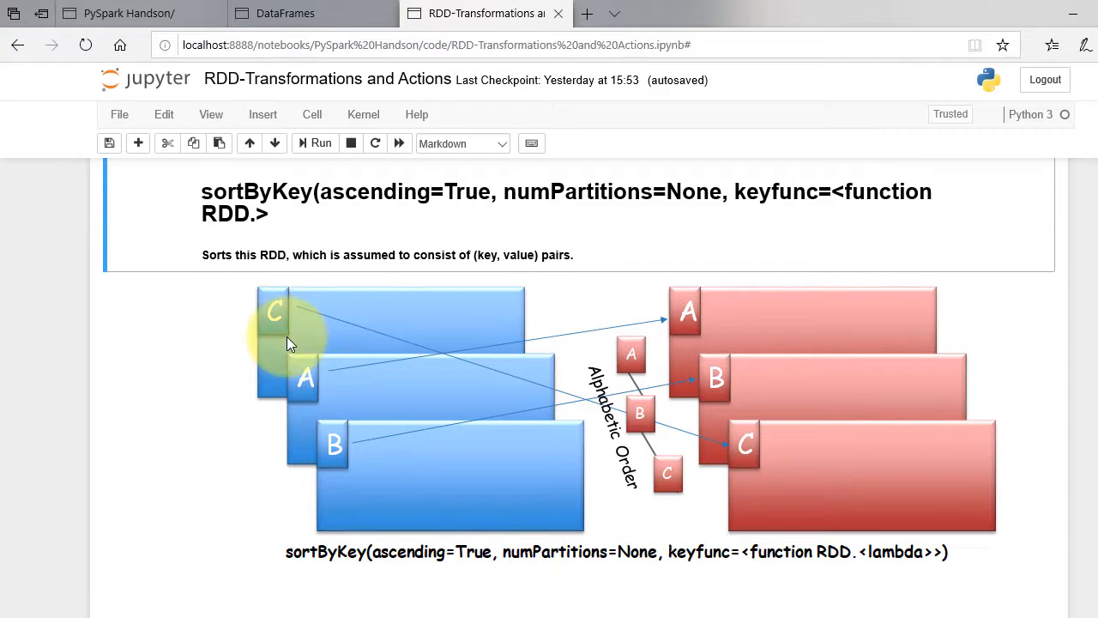
mouse_move(687, 319)
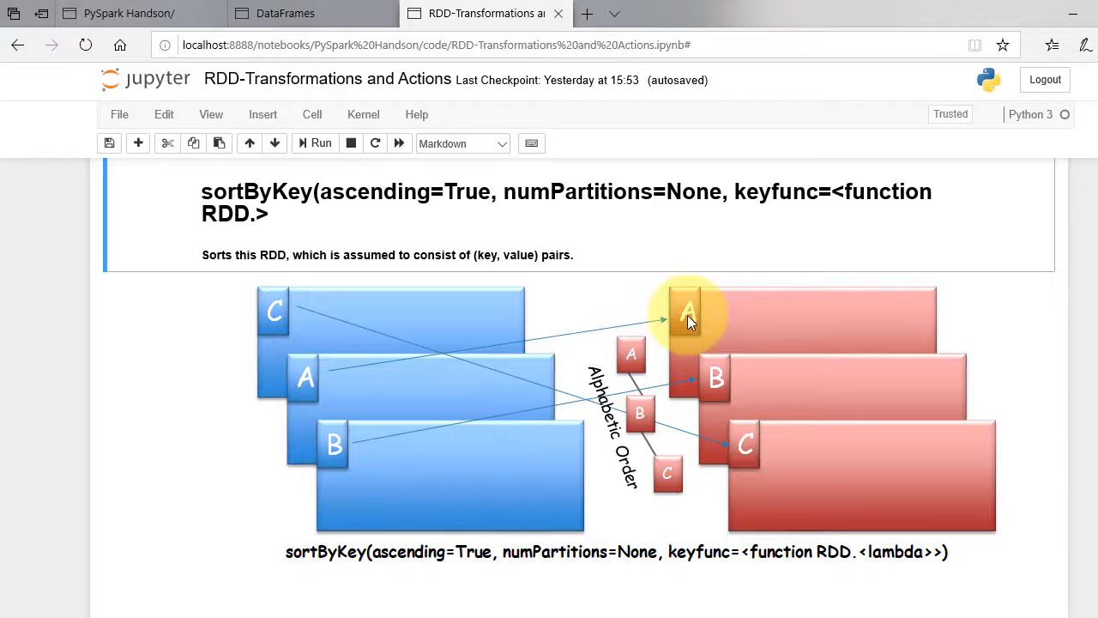
mouse_move(746, 451)
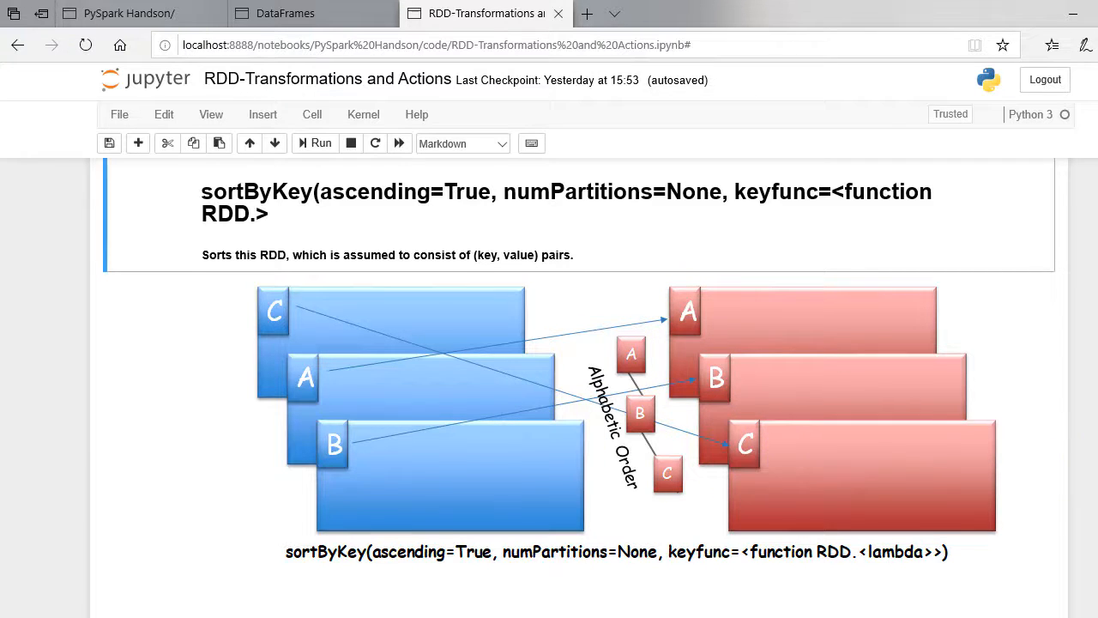
Step: Run the filter().sortByKey().take(5) cell as cell 8, returning ('ABQ', 80) onward
scroll("down", 3)
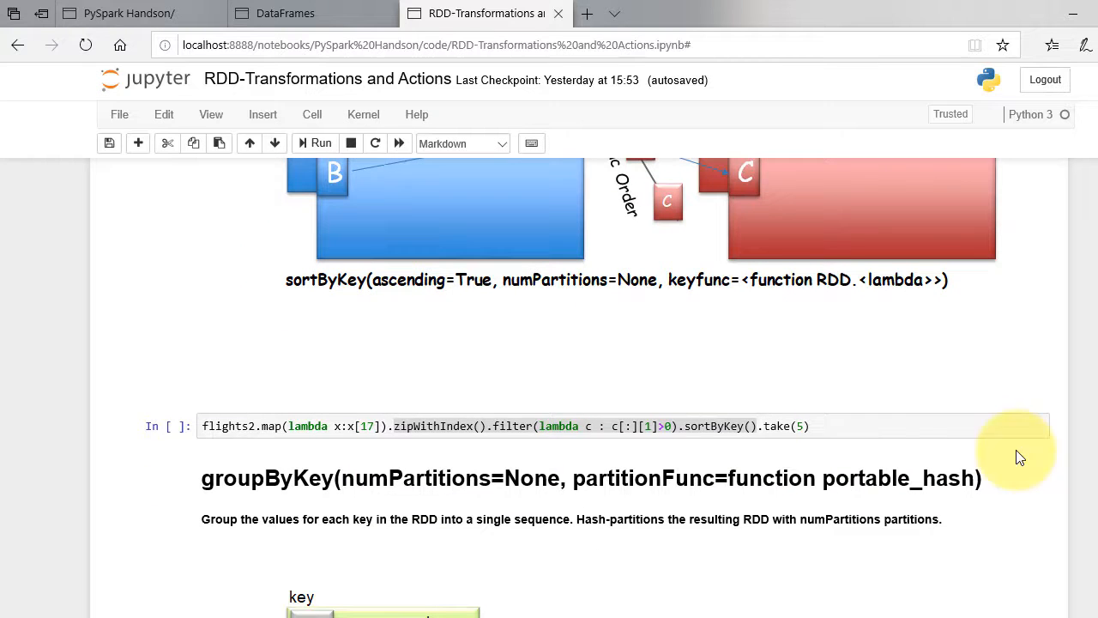
left_click(384, 425)
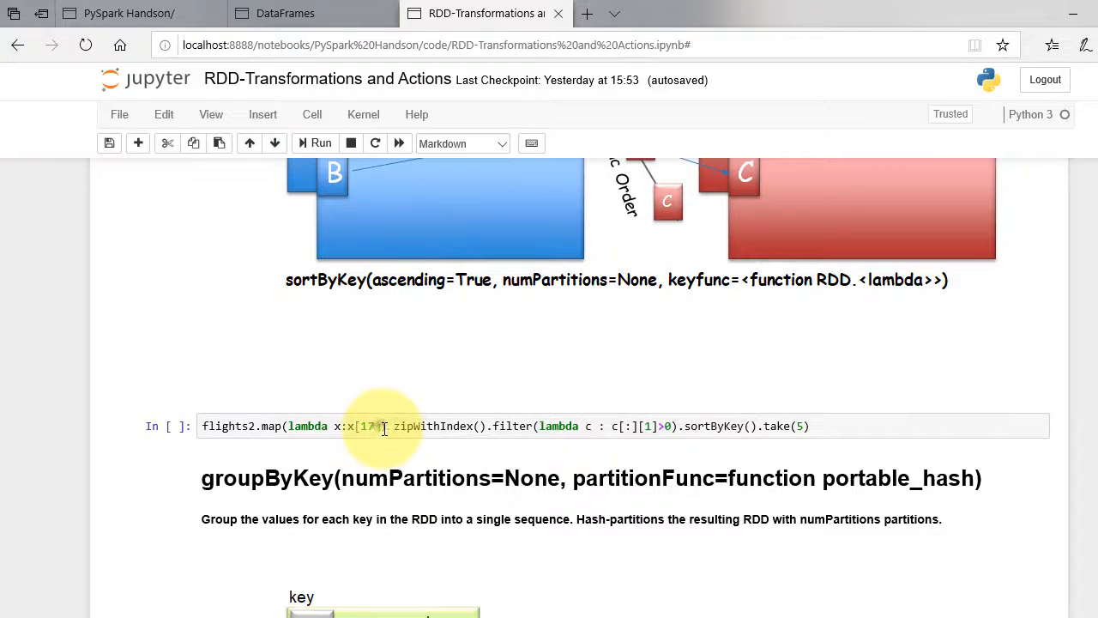
left_click(373, 426)
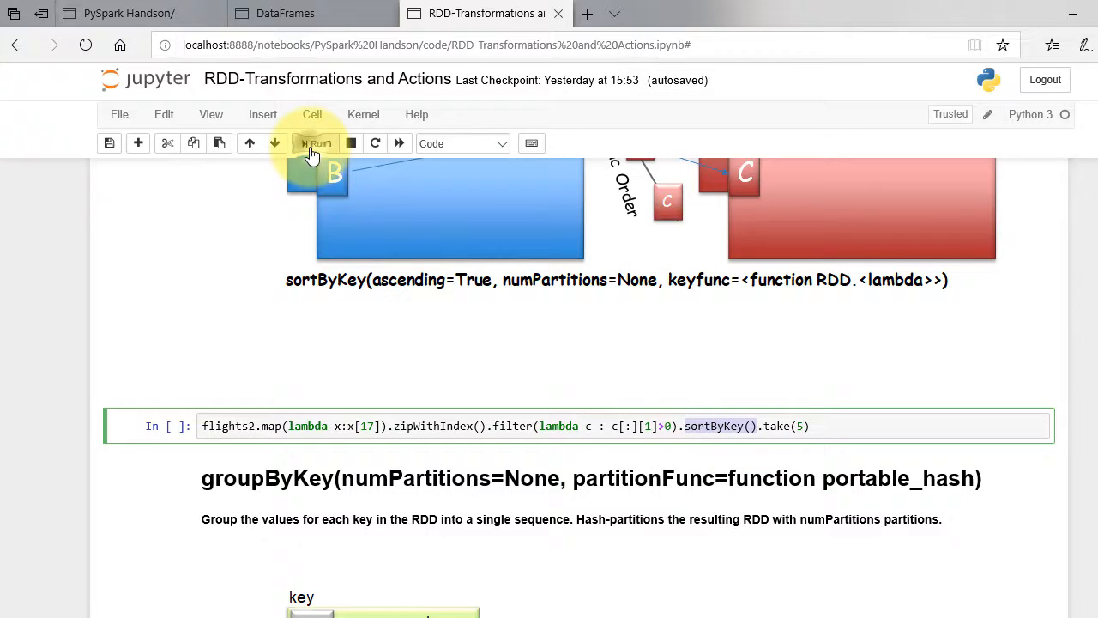
left_click(314, 143)
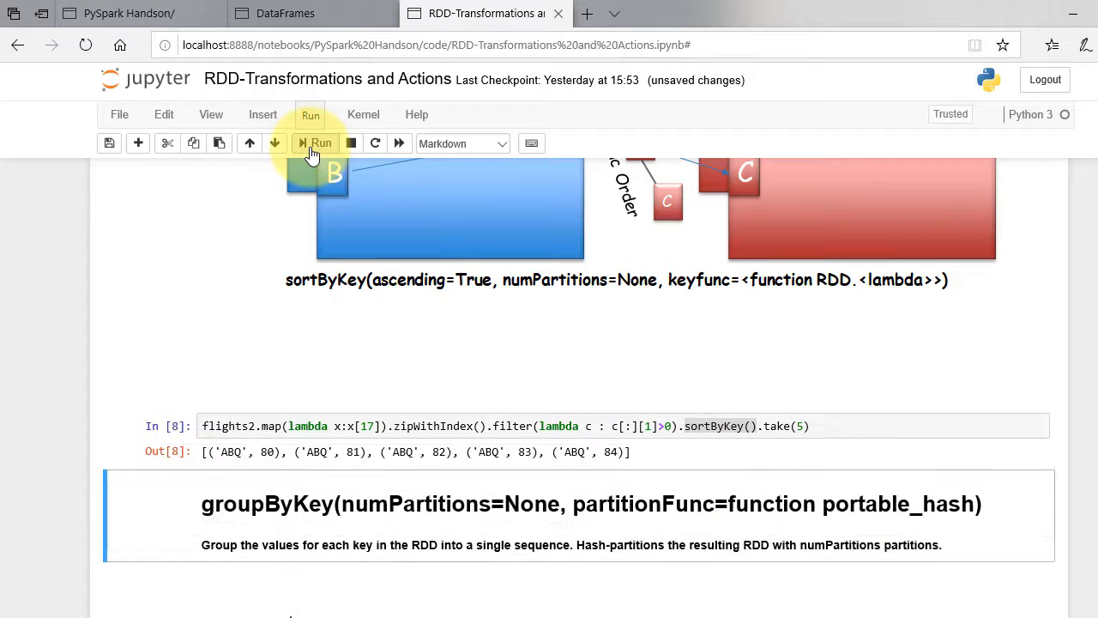
left_click(201, 425)
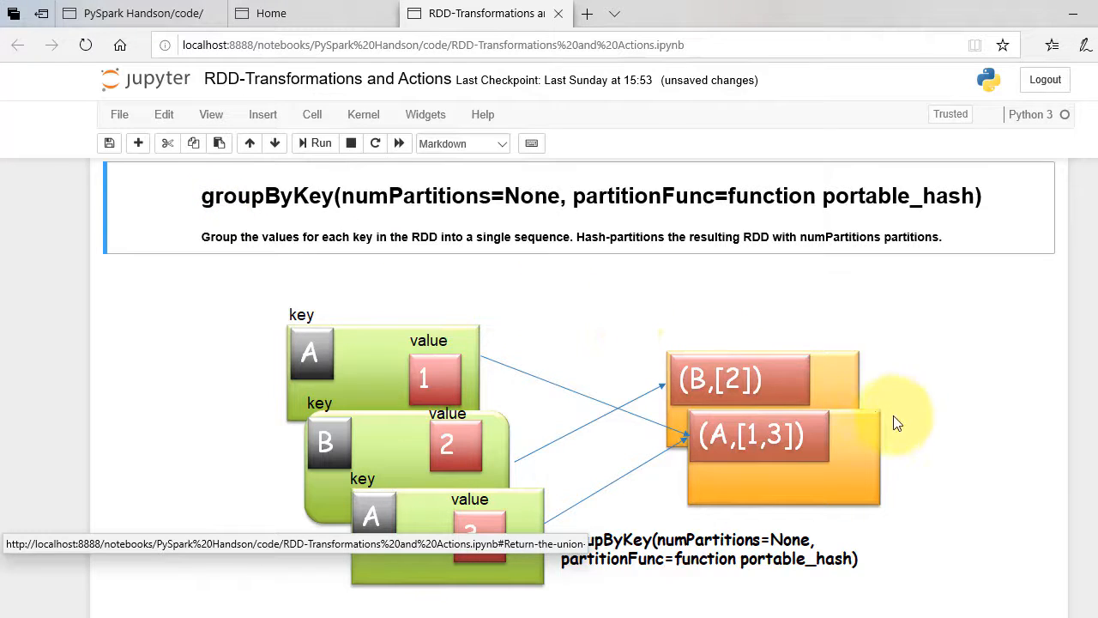
scroll("down", 3)
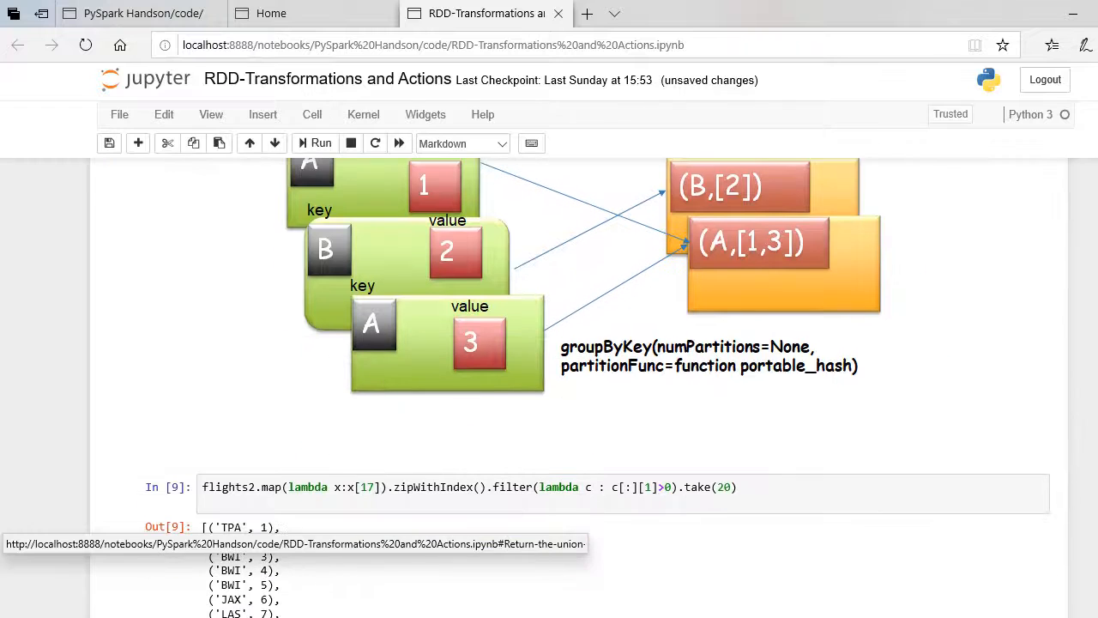
scroll("down", 3)
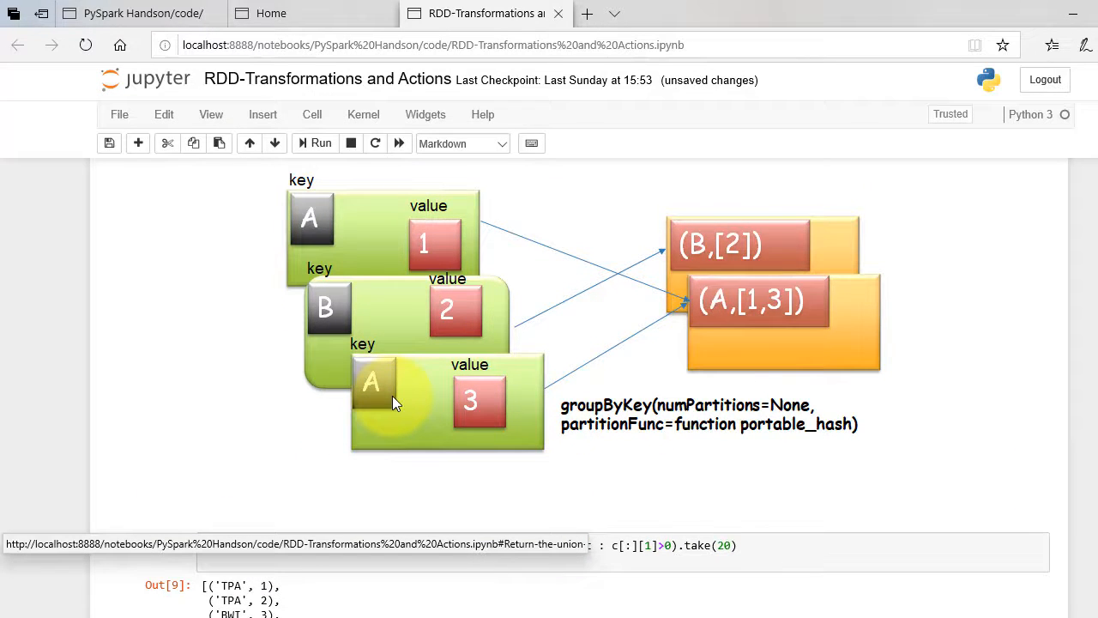
mouse_move(442, 380)
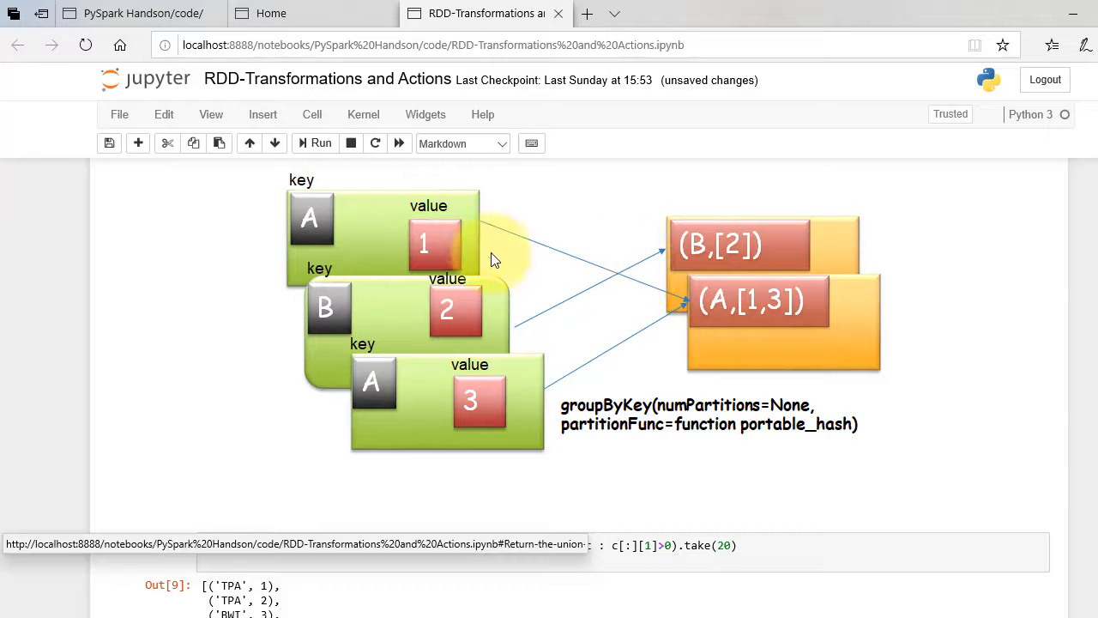
mouse_move(678, 321)
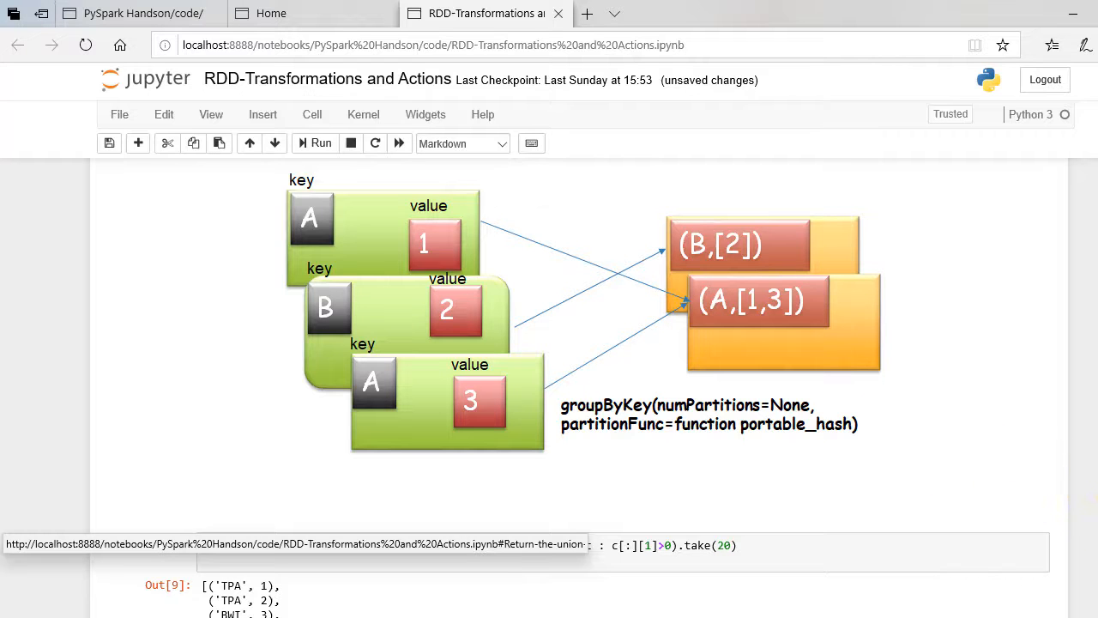
scroll("down", 3)
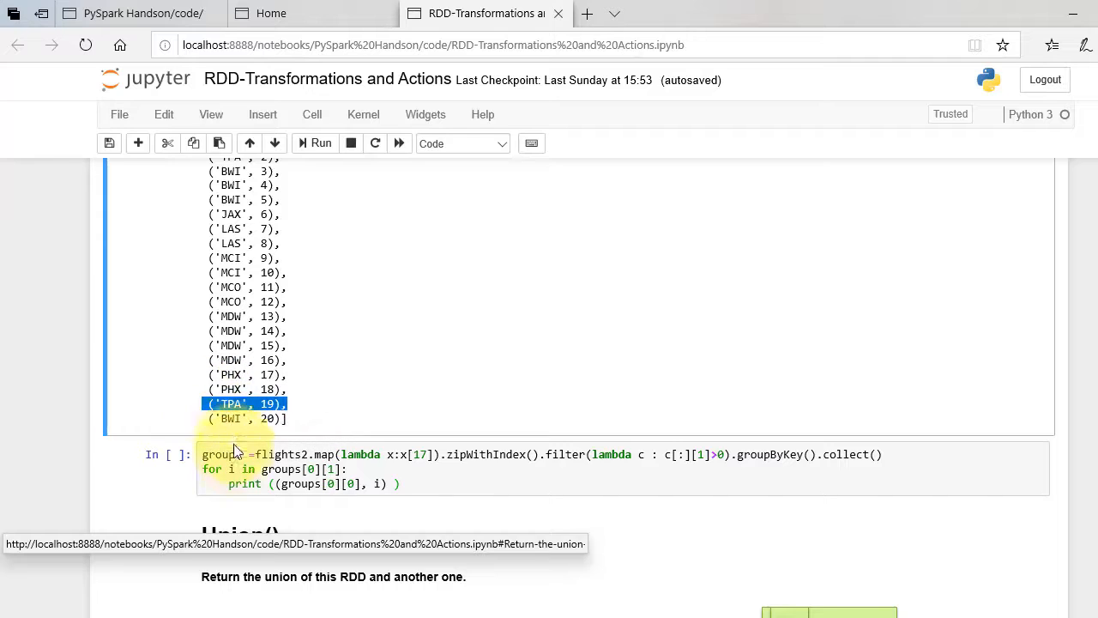
Step: Run the groupByKey cell as cell 4, printing TPA indices 1, 2, 19, 45
left_click(735, 453)
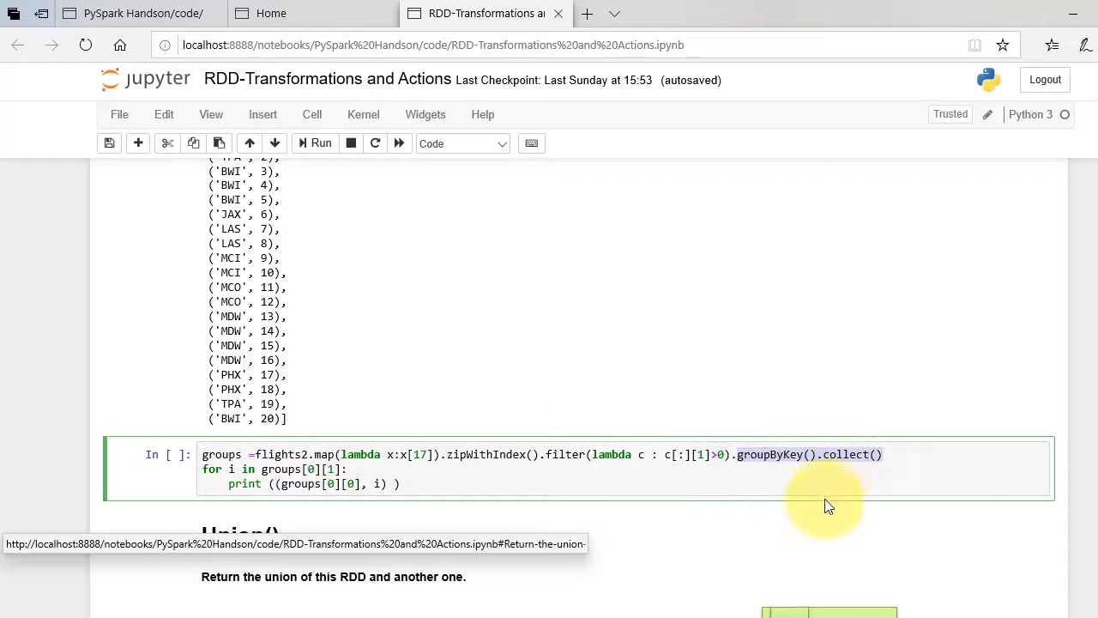
mouse_move(788, 493)
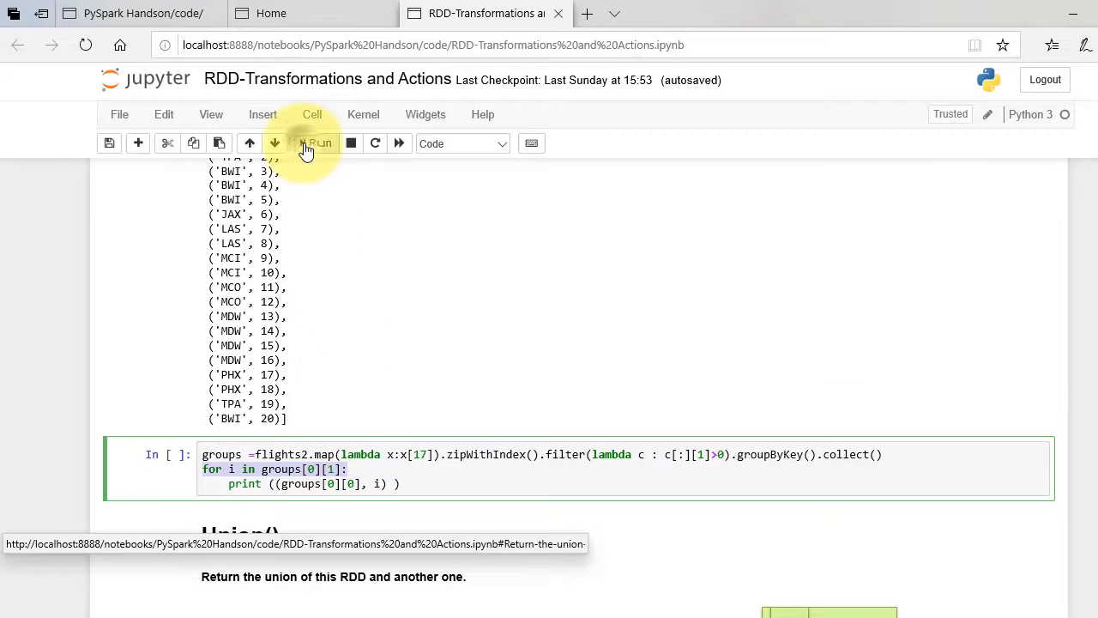
left_click(317, 142)
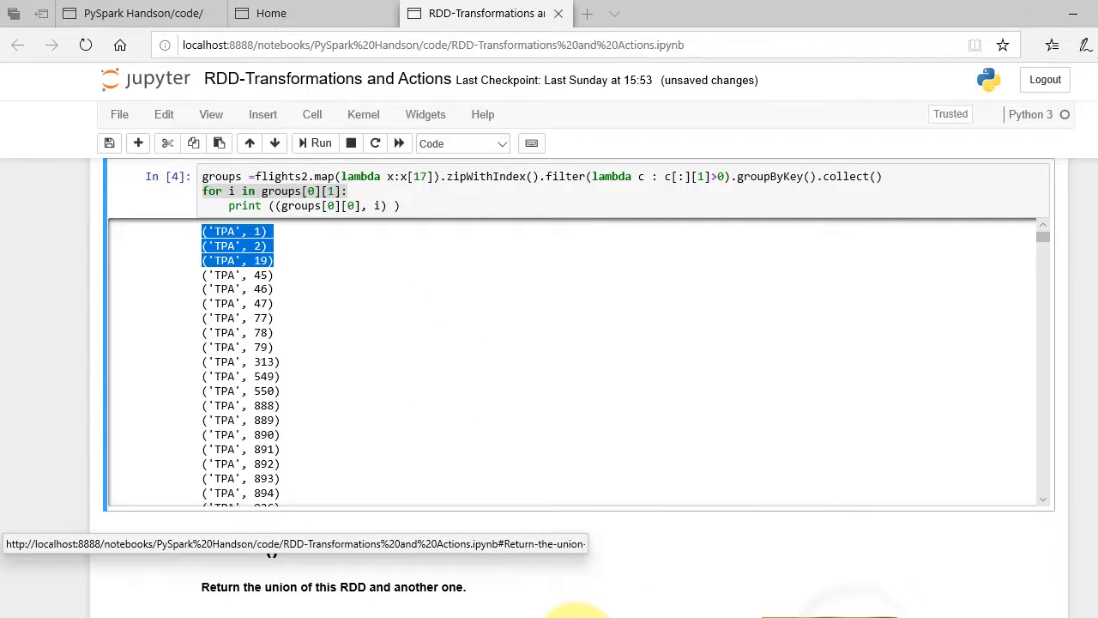
scroll("down", 3)
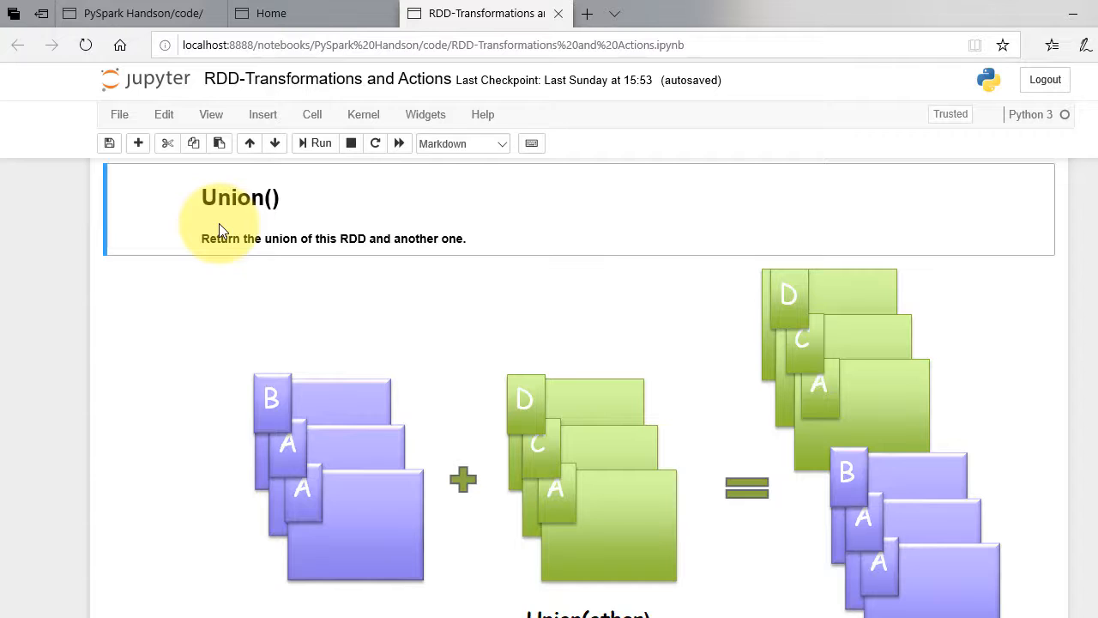
Step: Run the rdd.union cell as cell 5, returning [1, 1, 2, 3, 1, 1, 2, 3]
left_click(229, 238)
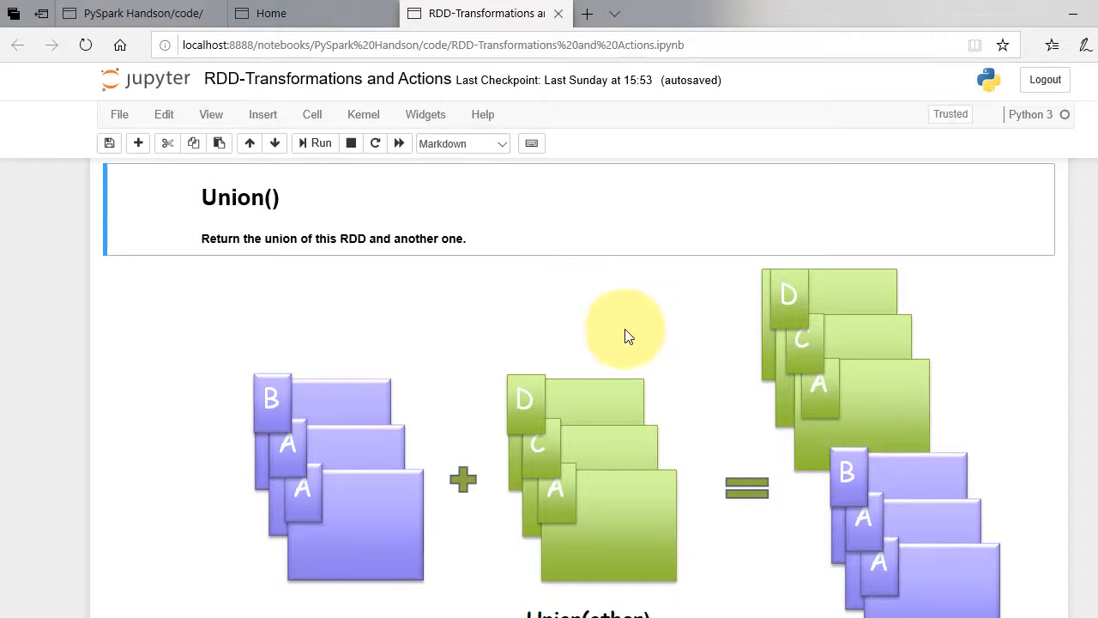
scroll("down", 3)
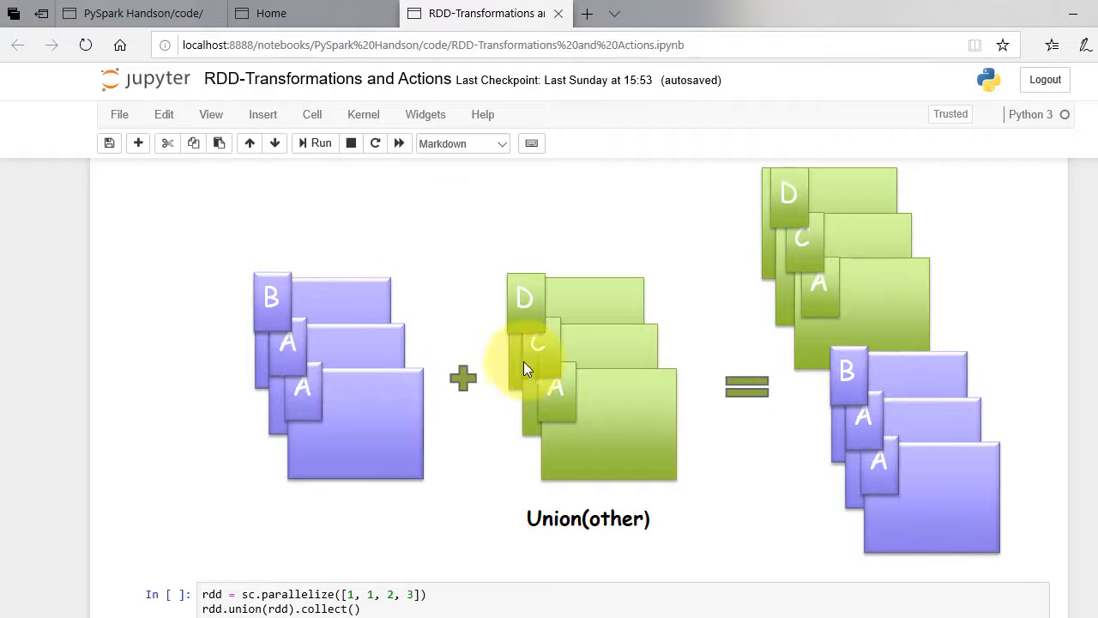
mouse_move(875, 442)
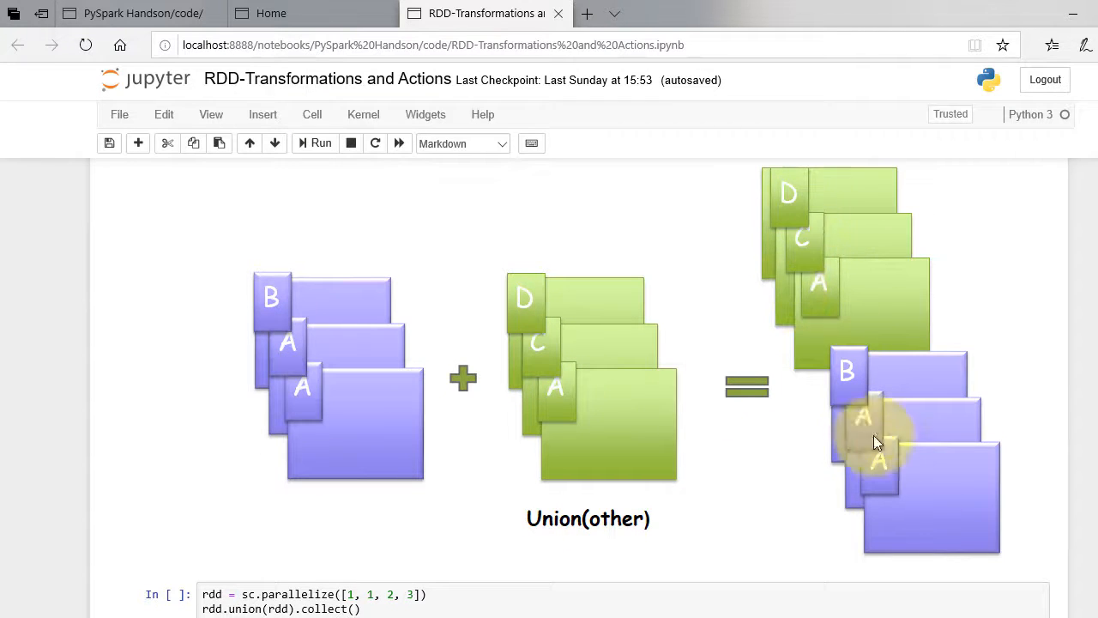
scroll("down", 3)
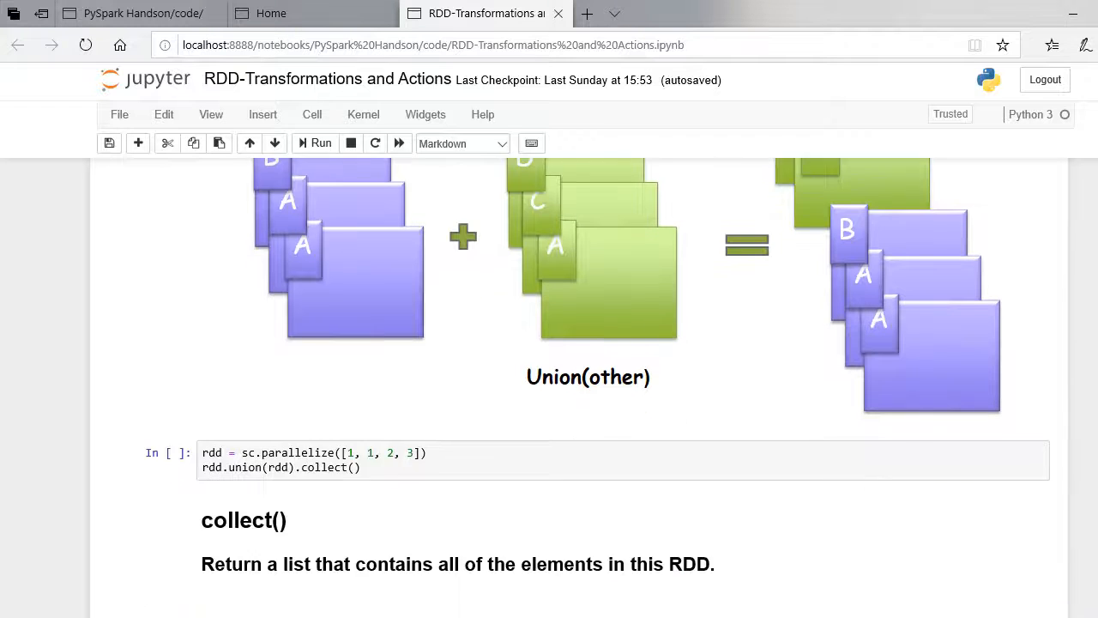
left_click(343, 394)
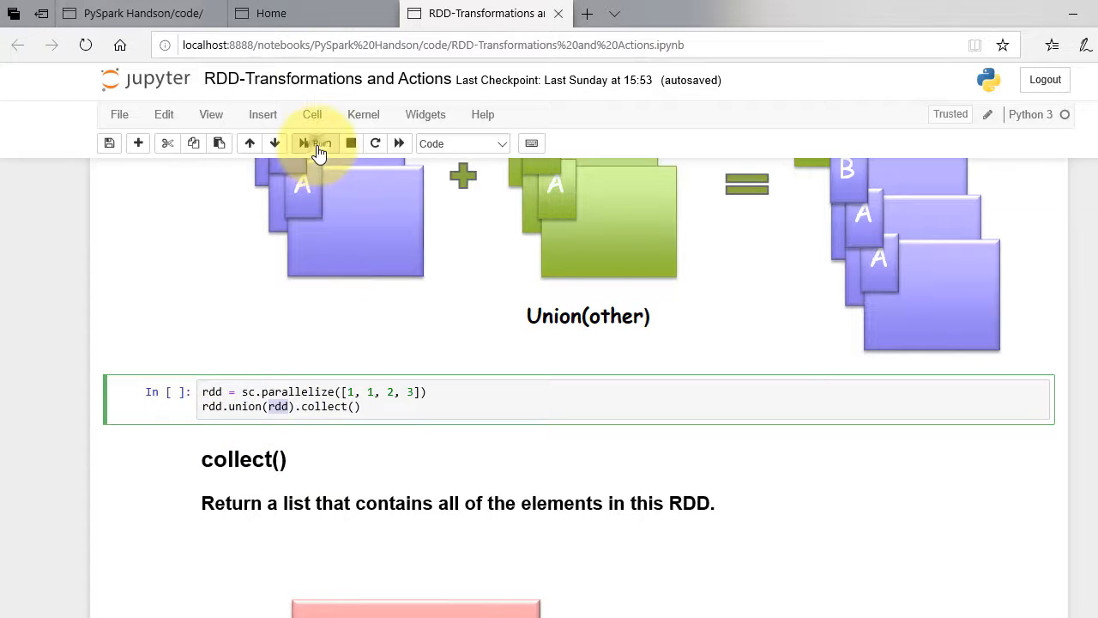
left_click(315, 143)
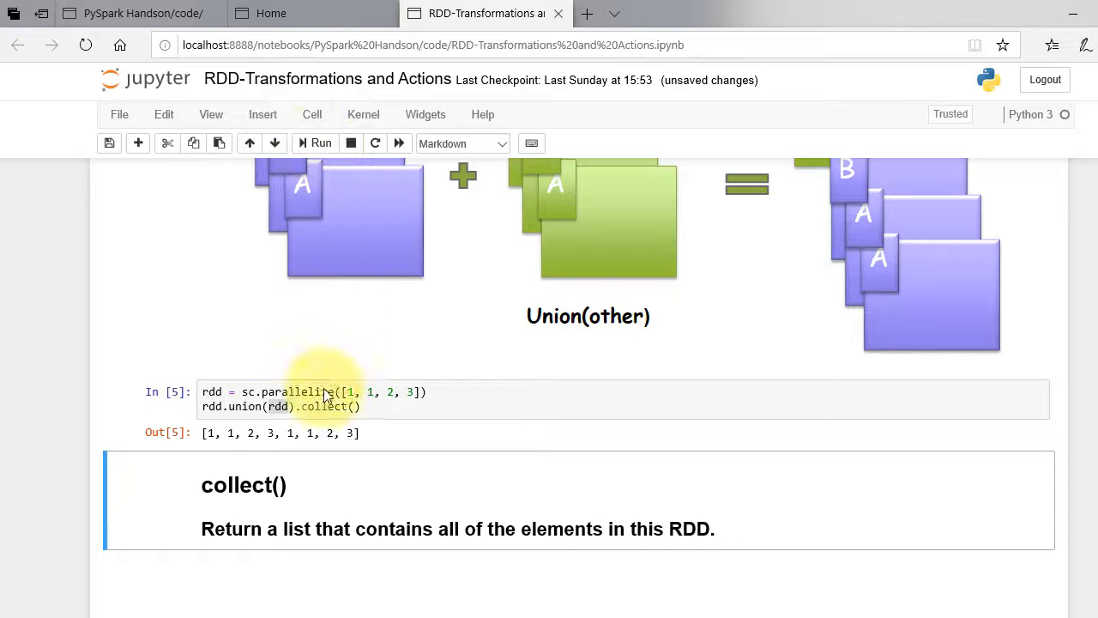
left_click_drag(206, 432, 283, 432)
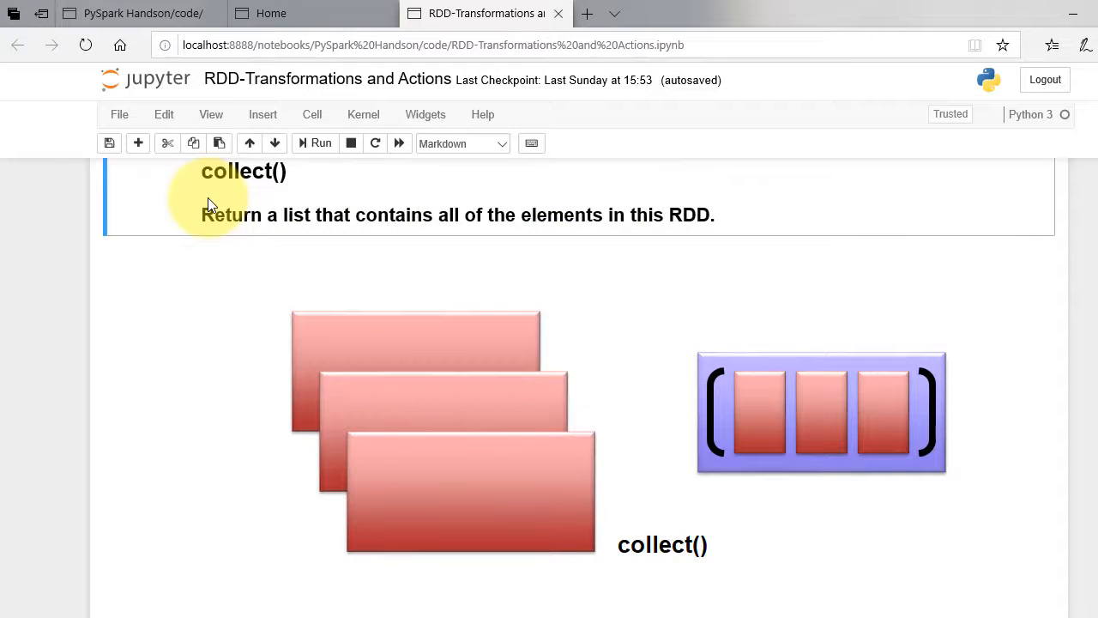
mouse_move(221, 191)
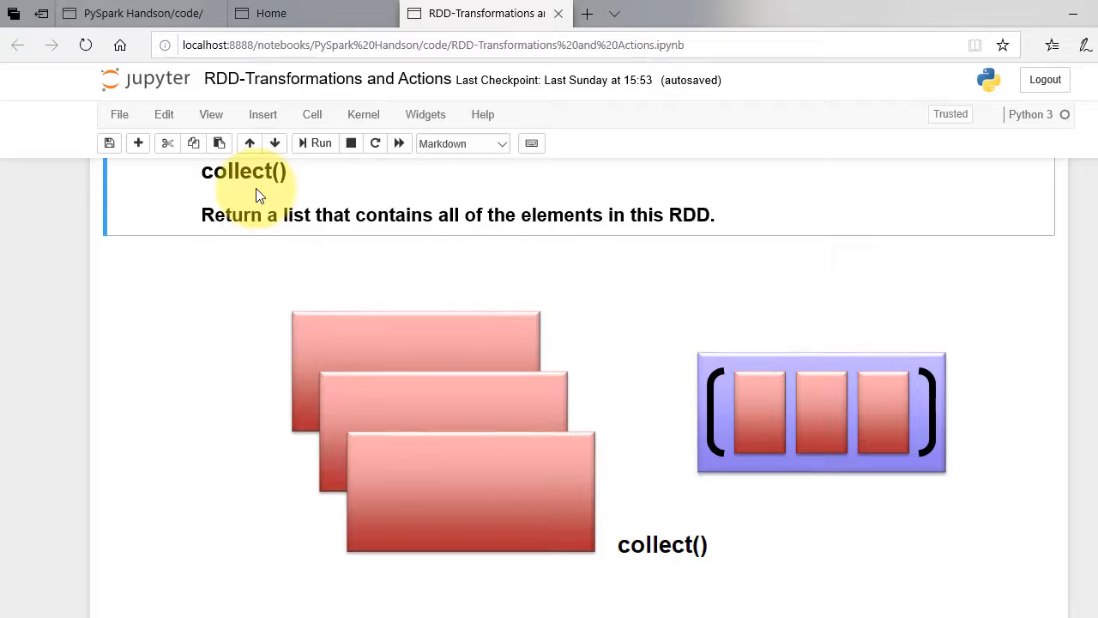
mouse_move(532, 305)
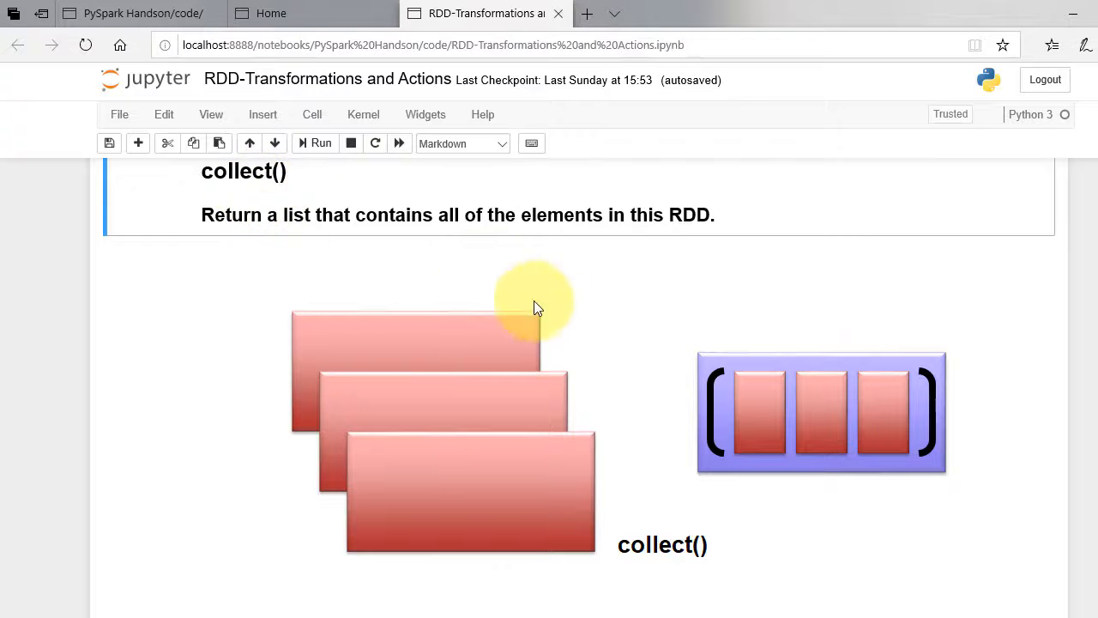
scroll("down", 3)
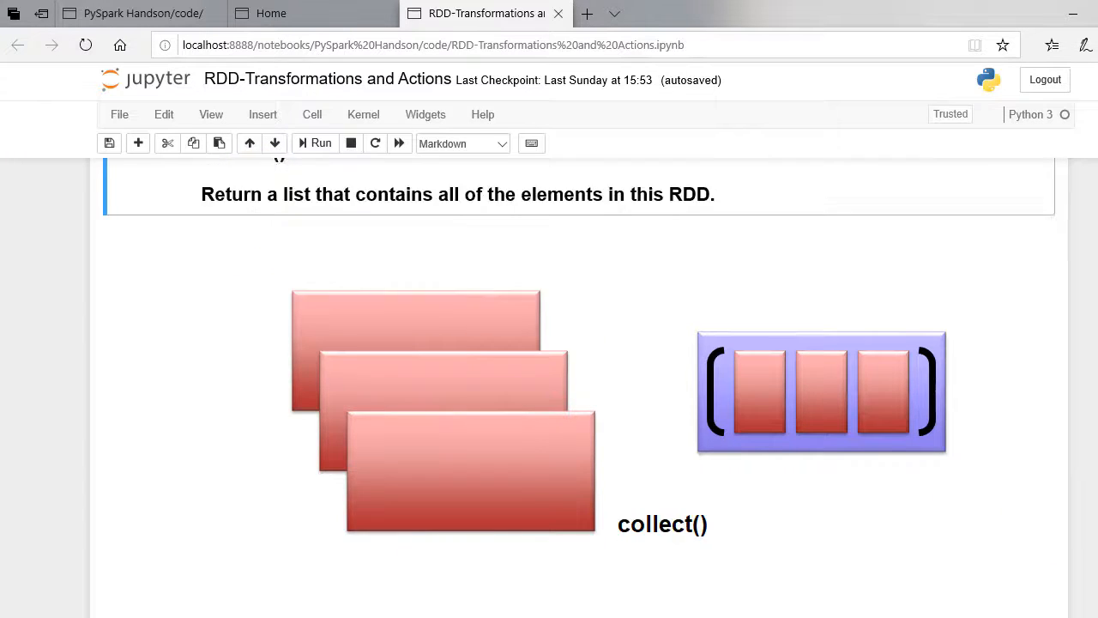
scroll("down", 3)
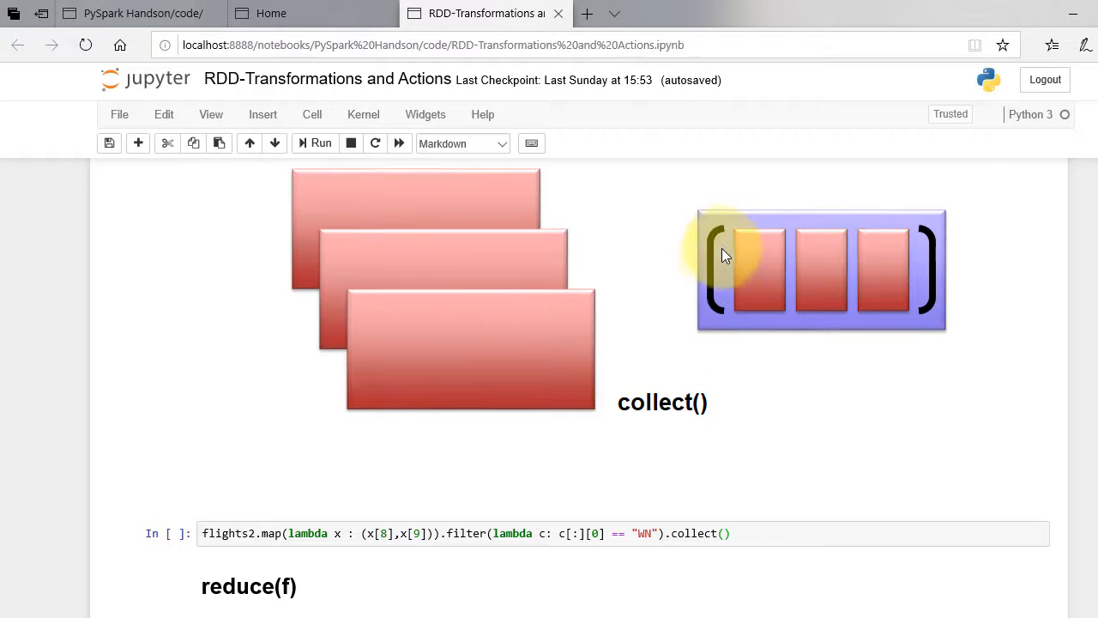
mouse_move(860, 314)
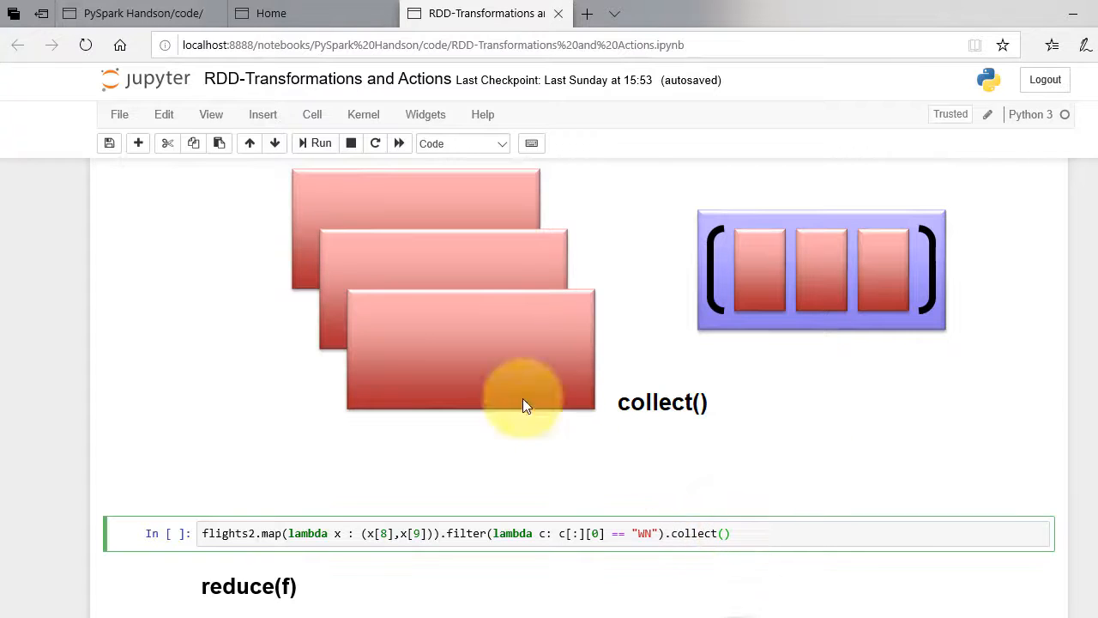
Step: Run the flights2 WN filter collect cell and scroll through the ('WN', '335') pairs
left_click(321, 143)
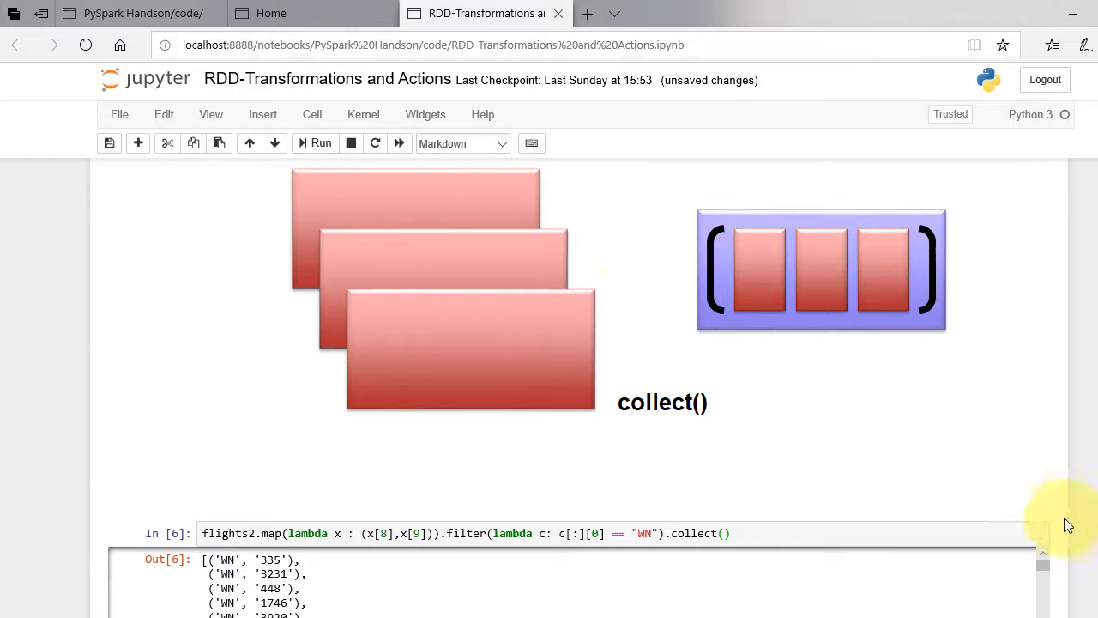
scroll("down", 3)
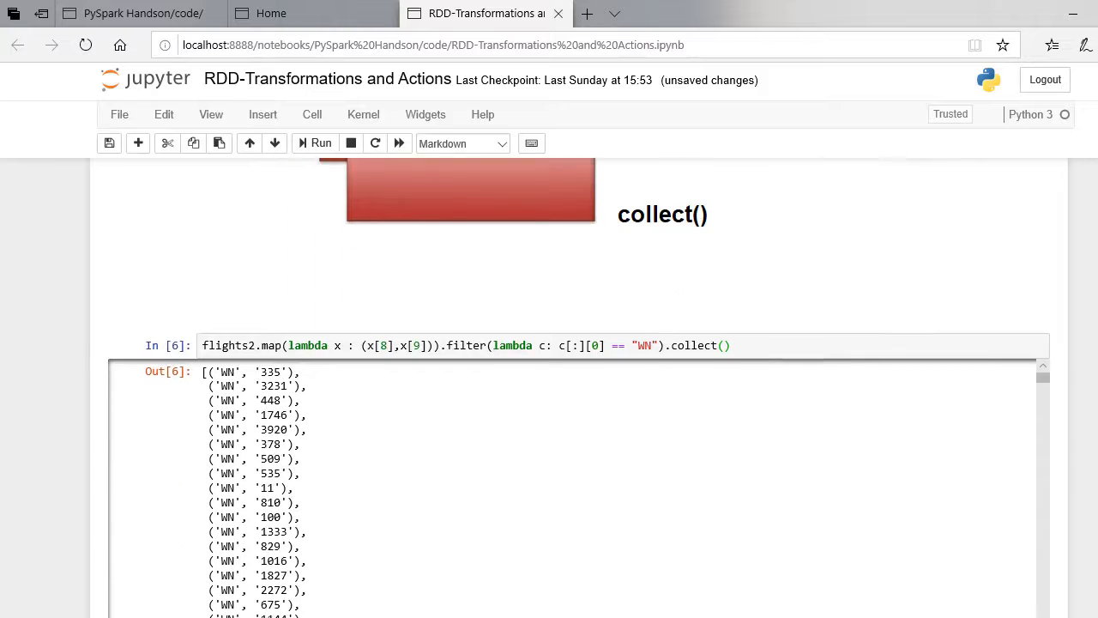
scroll("down", 3)
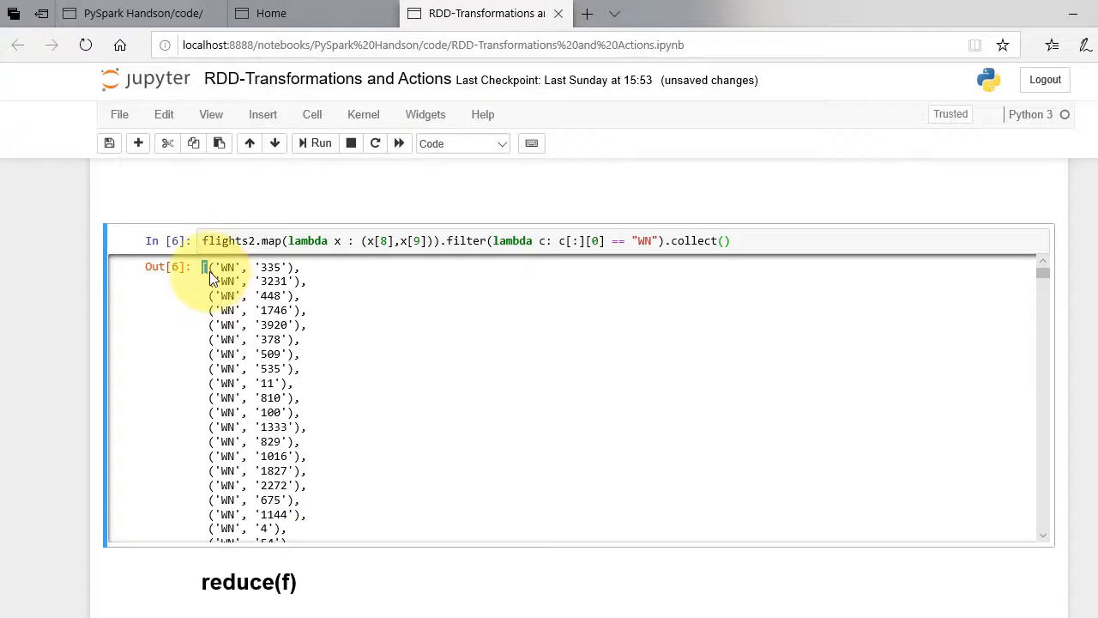
scroll("down", 3)
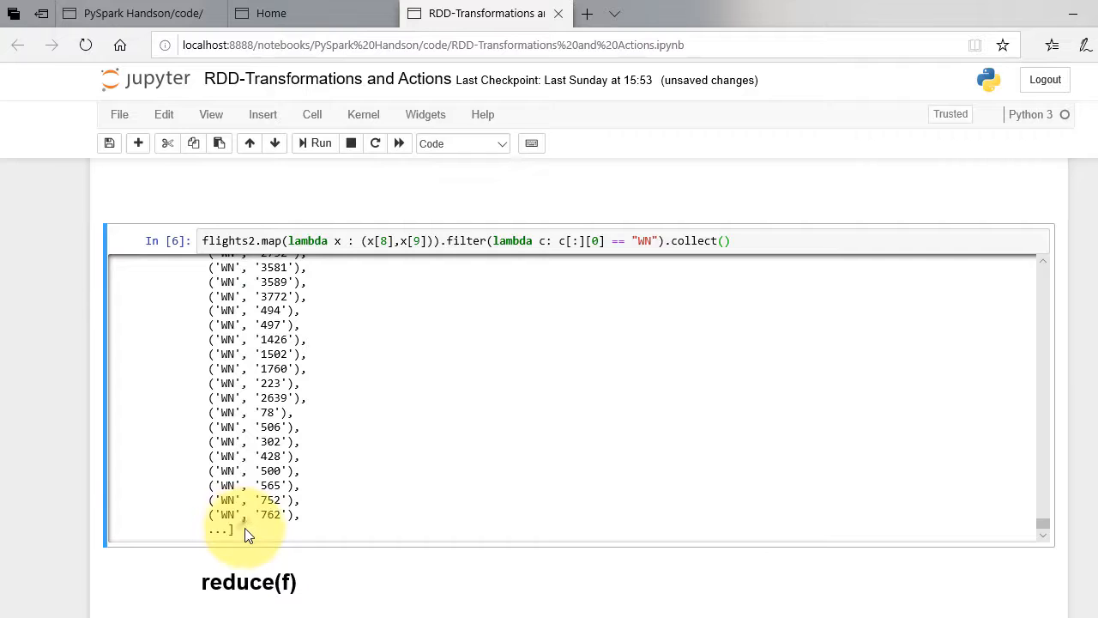
scroll("down", 3)
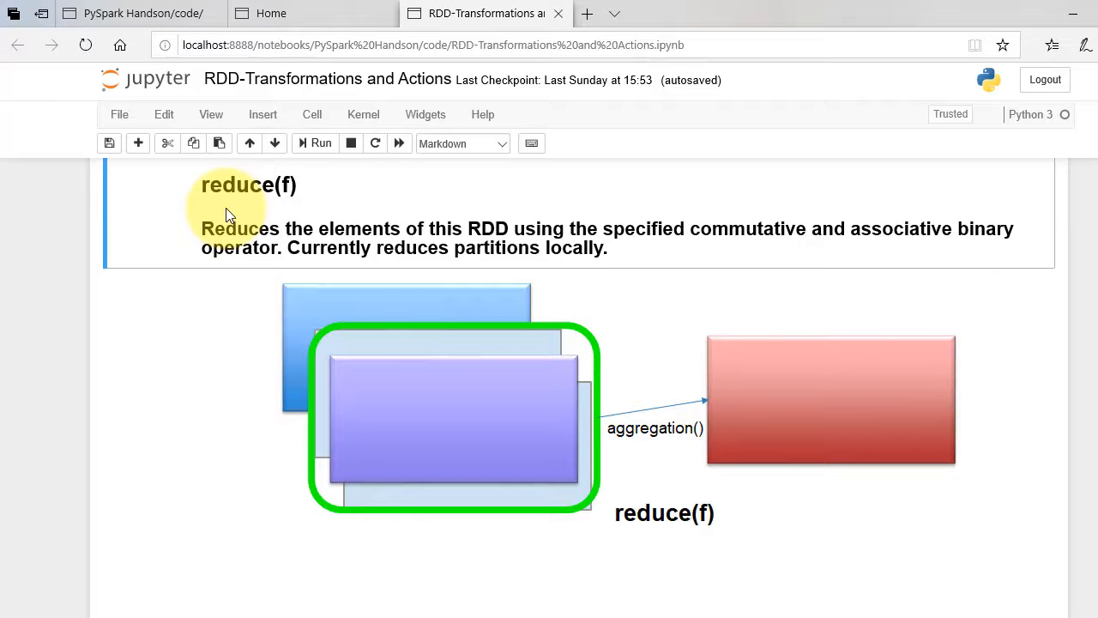
mouse_move(368, 339)
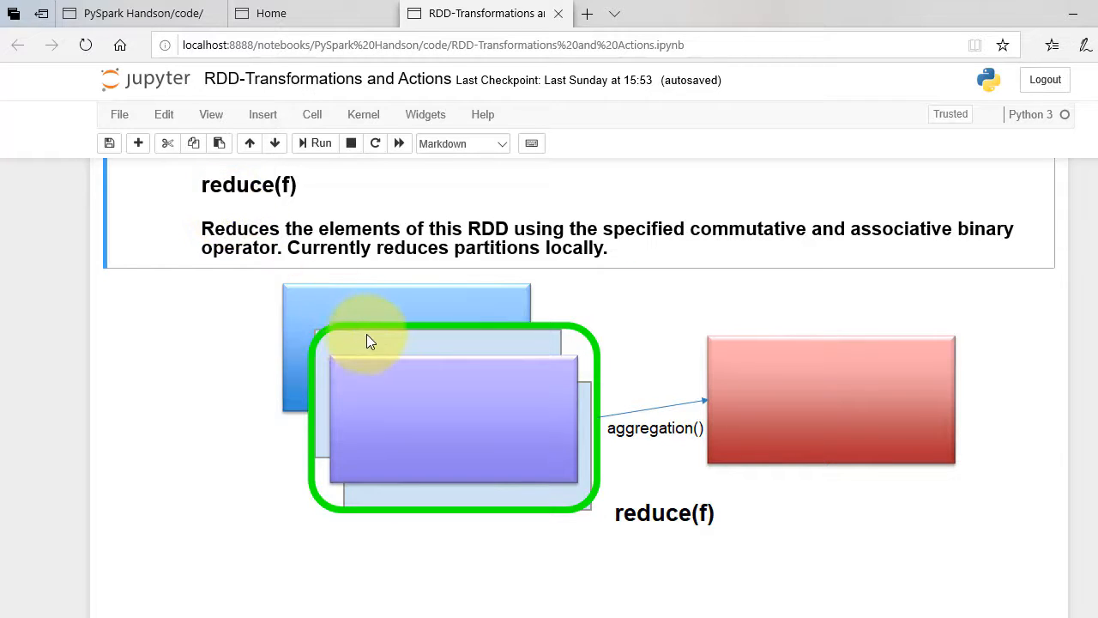
mouse_move(673, 428)
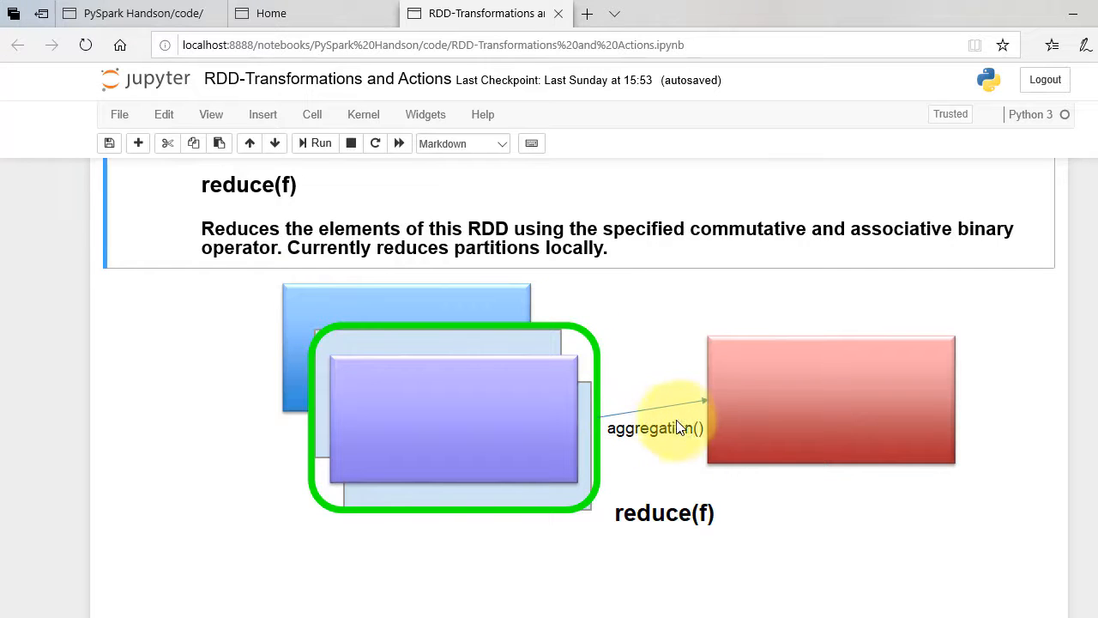
mouse_move(711, 450)
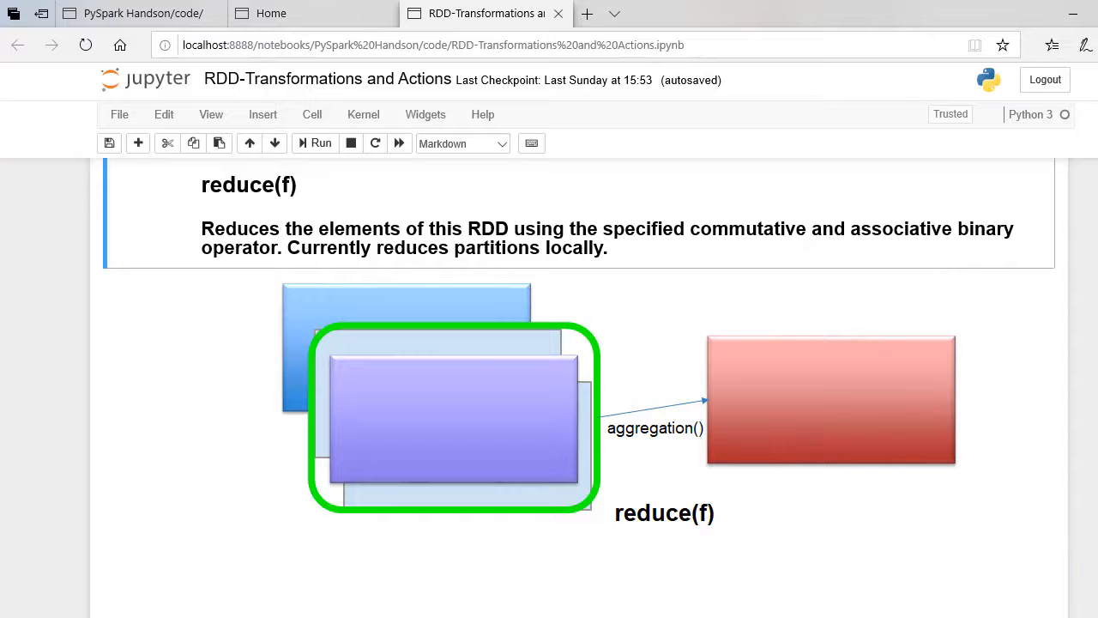
scroll("down", 3)
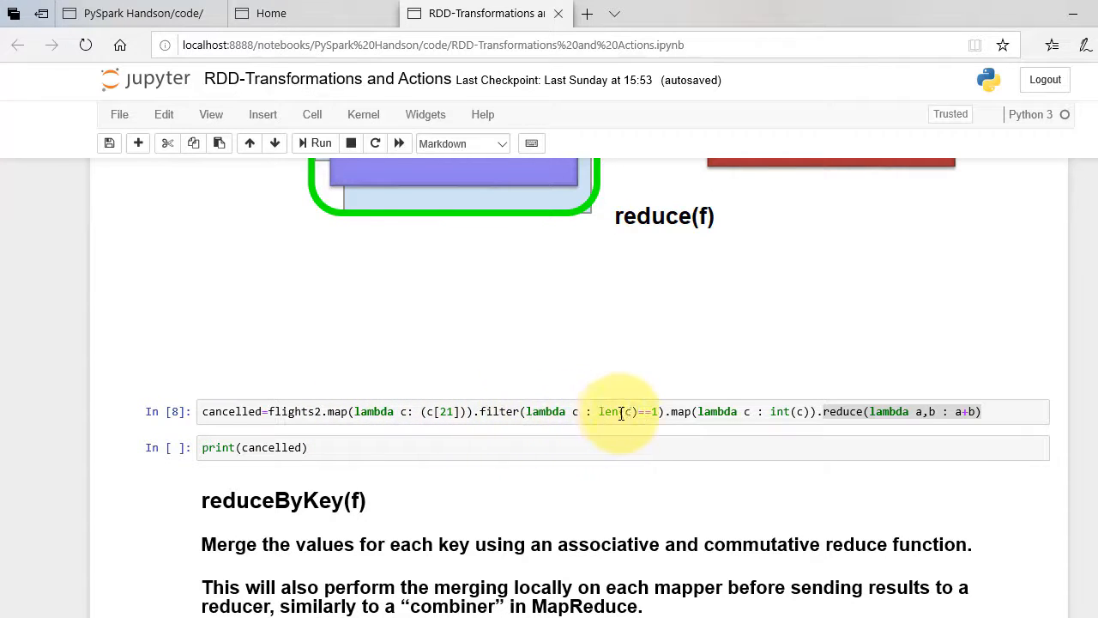
mouse_move(673, 415)
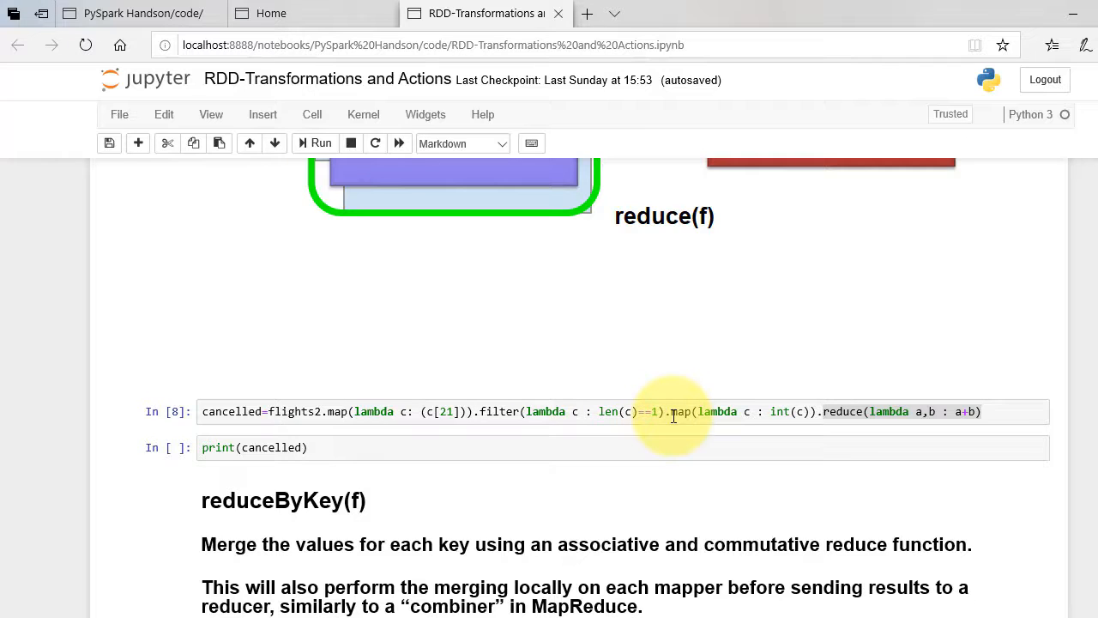
mouse_move(690, 413)
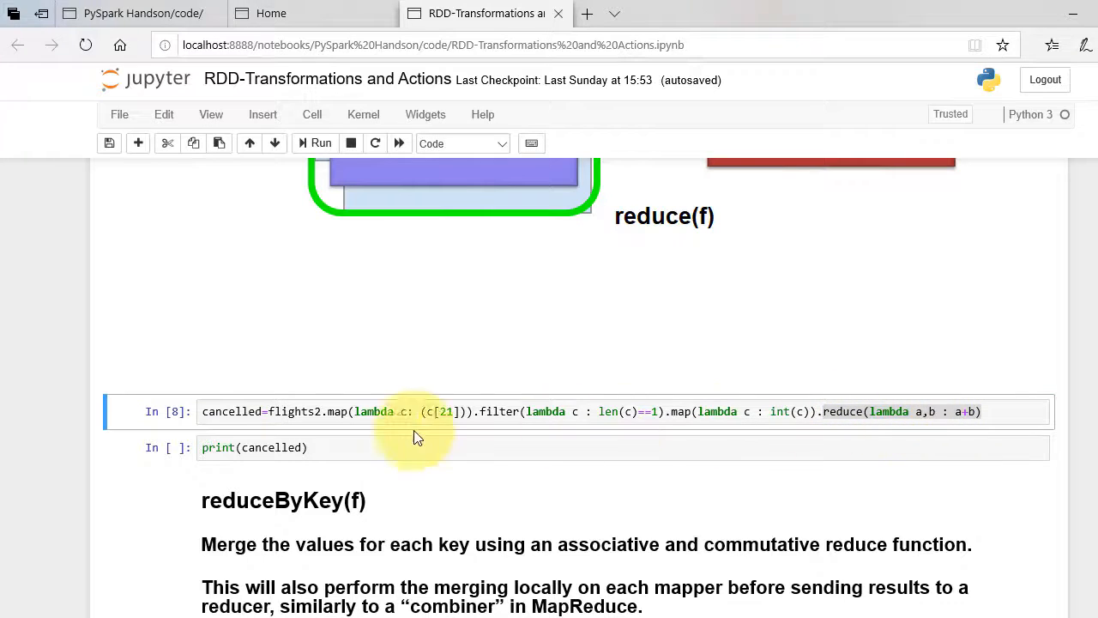
Step: Re-run the cancelled=… reduce cell, then run print(cancelled), outputting 635
left_click(320, 142)
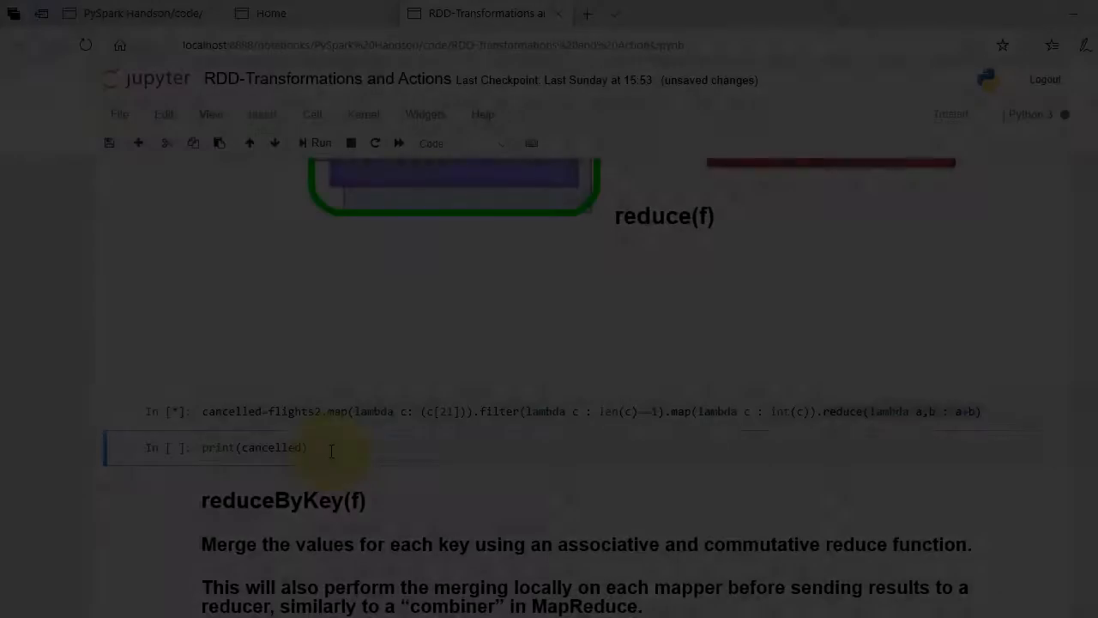
left_click(320, 143)
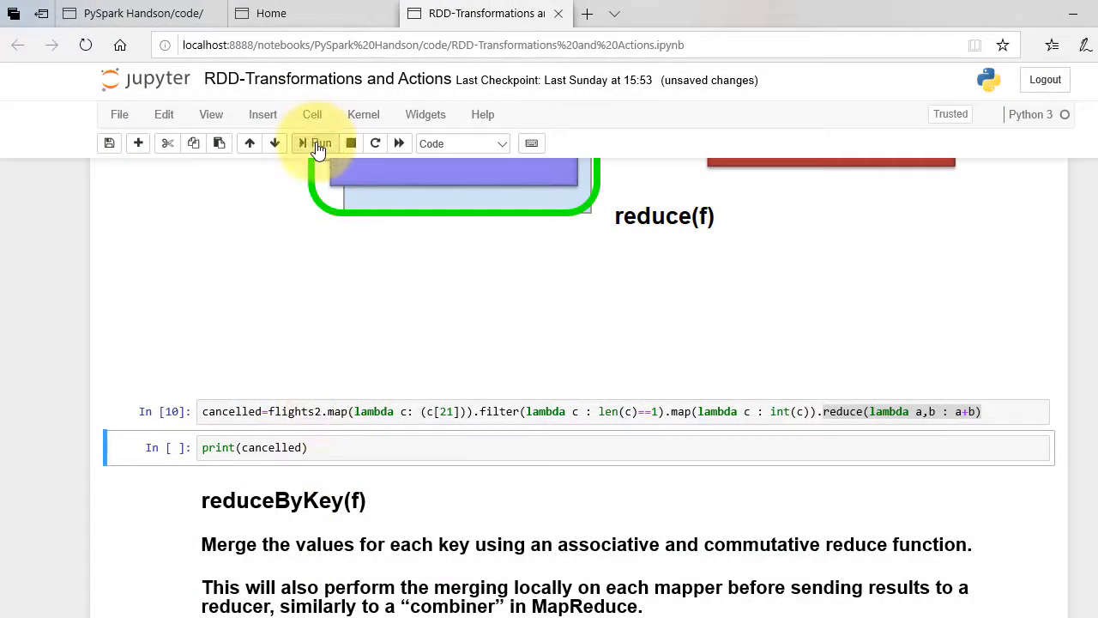
left_click(319, 143)
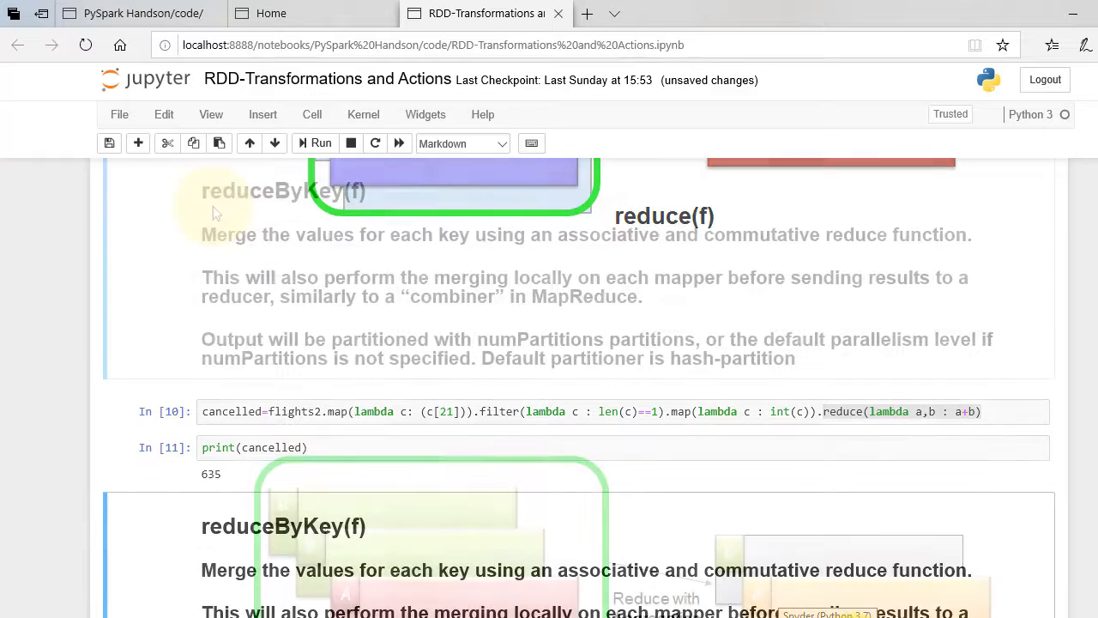
scroll("down", 3)
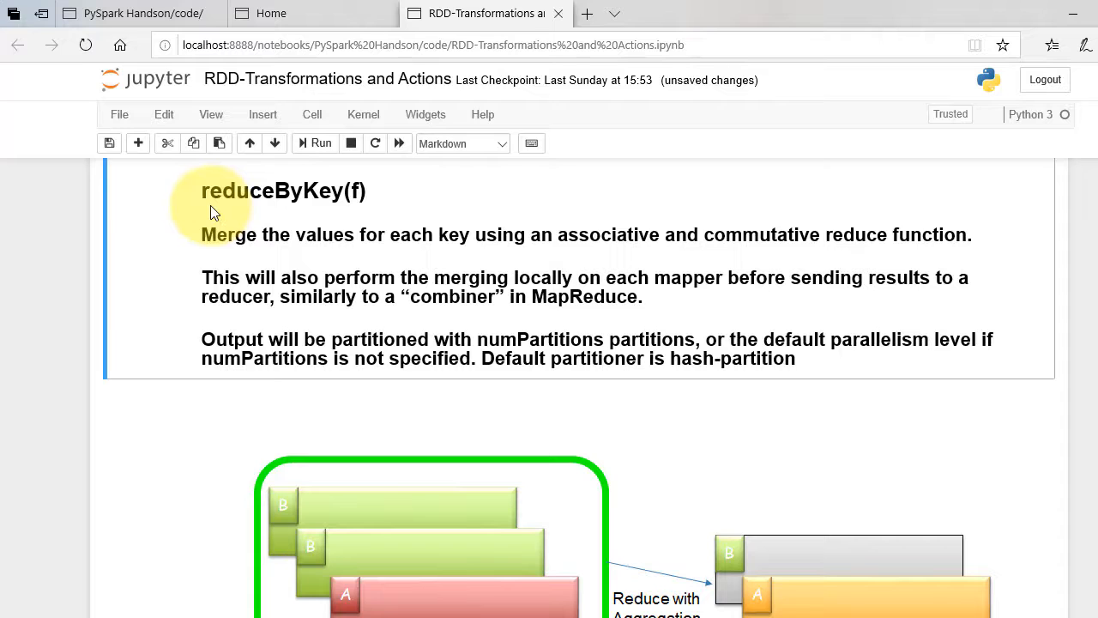
mouse_move(501, 240)
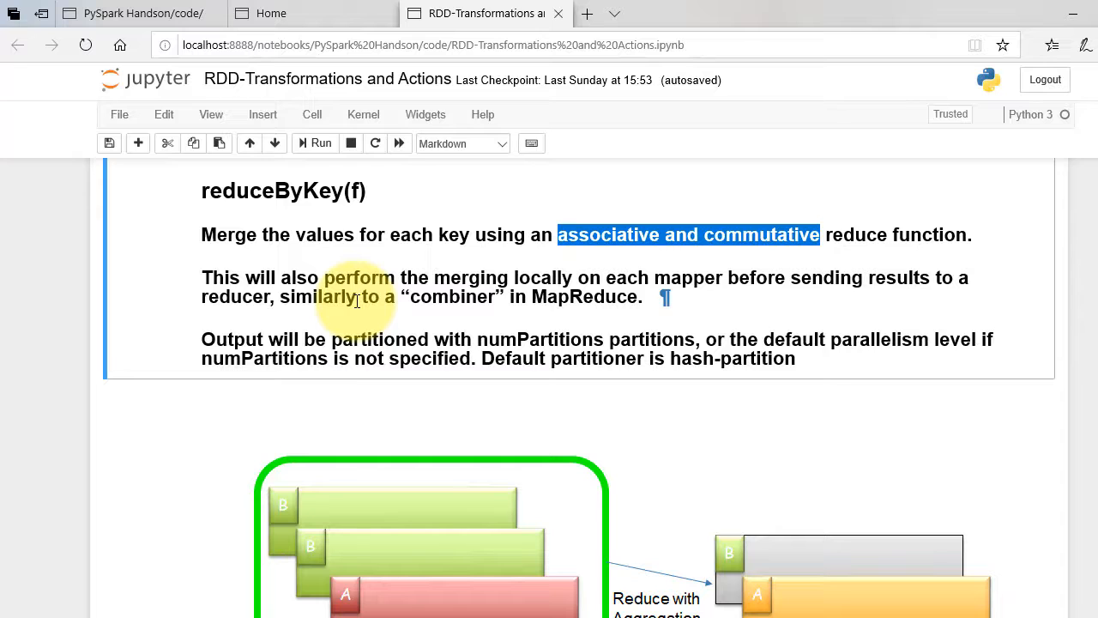
mouse_move(927, 489)
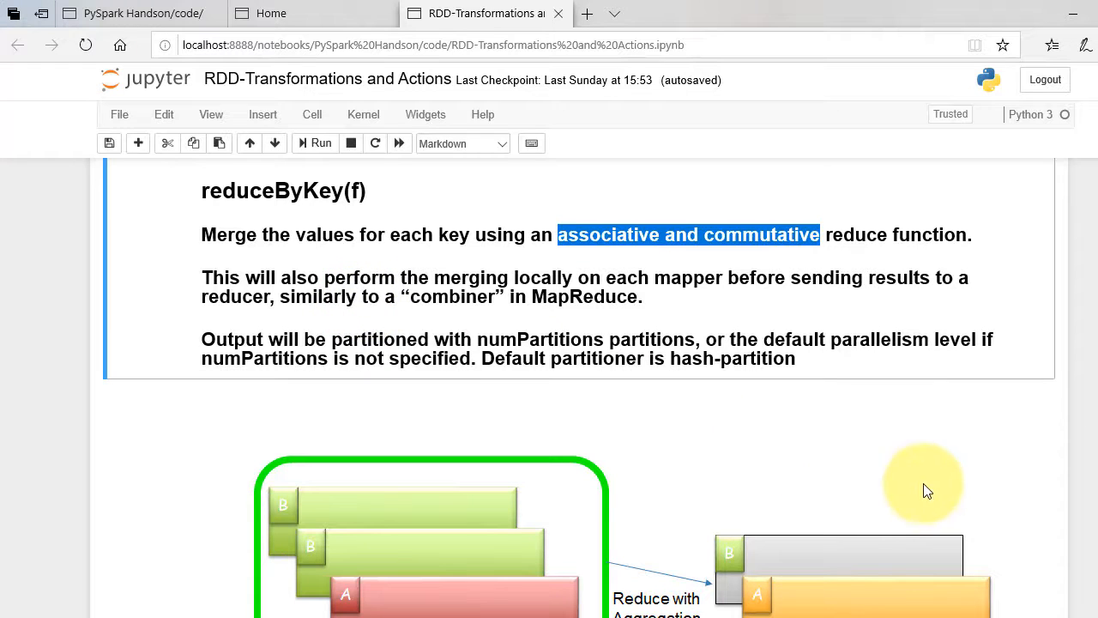
scroll("down", 3)
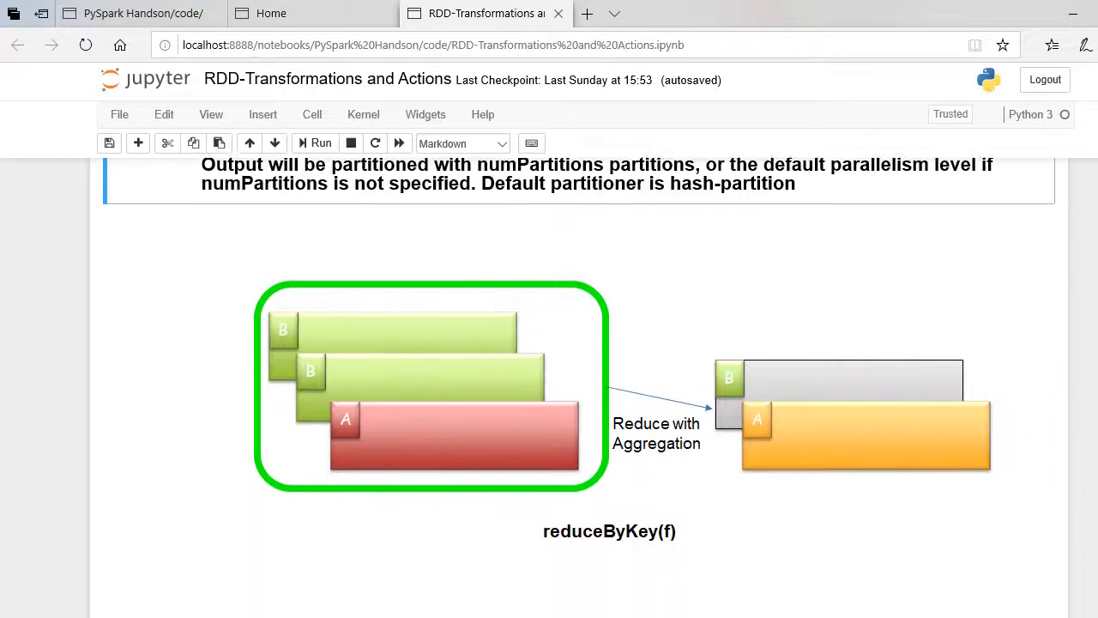
scroll("down", 3)
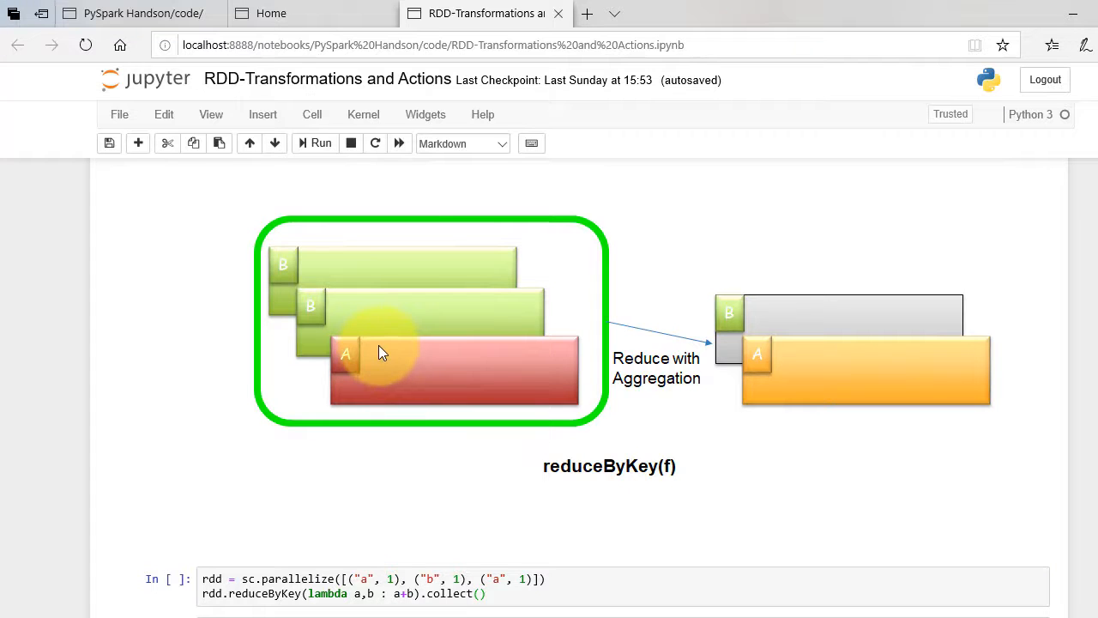
mouse_move(335, 306)
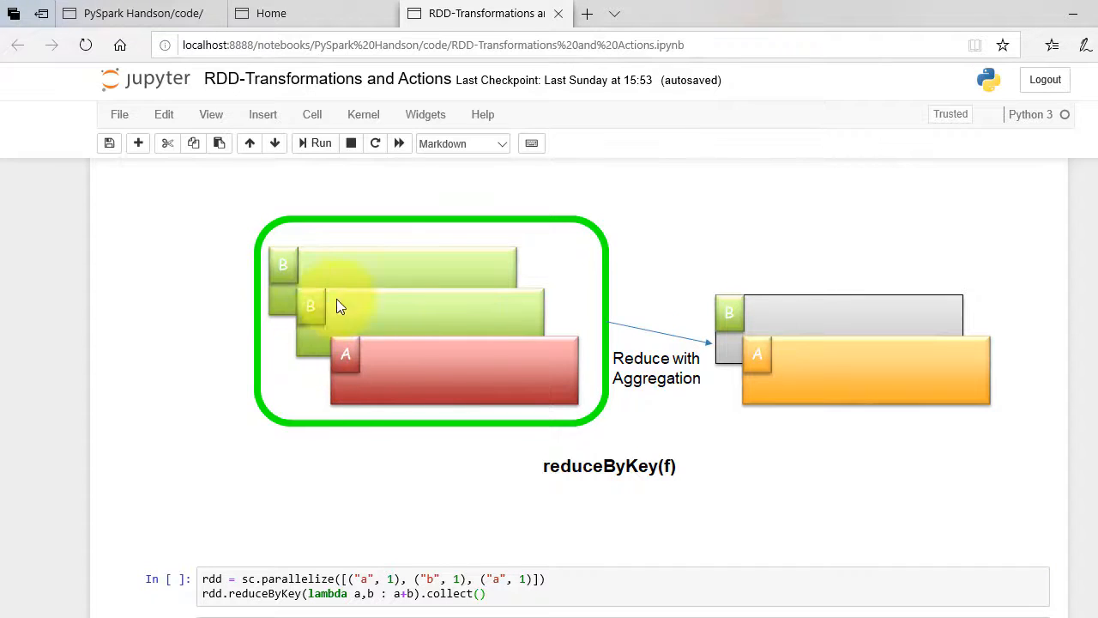
mouse_move(753, 352)
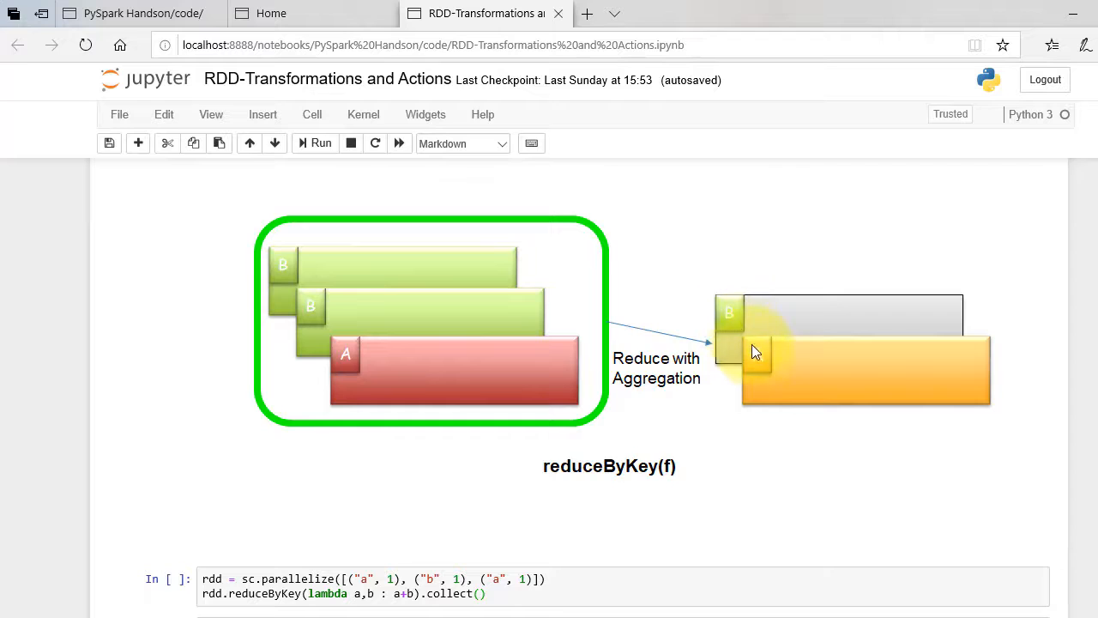
mouse_move(763, 361)
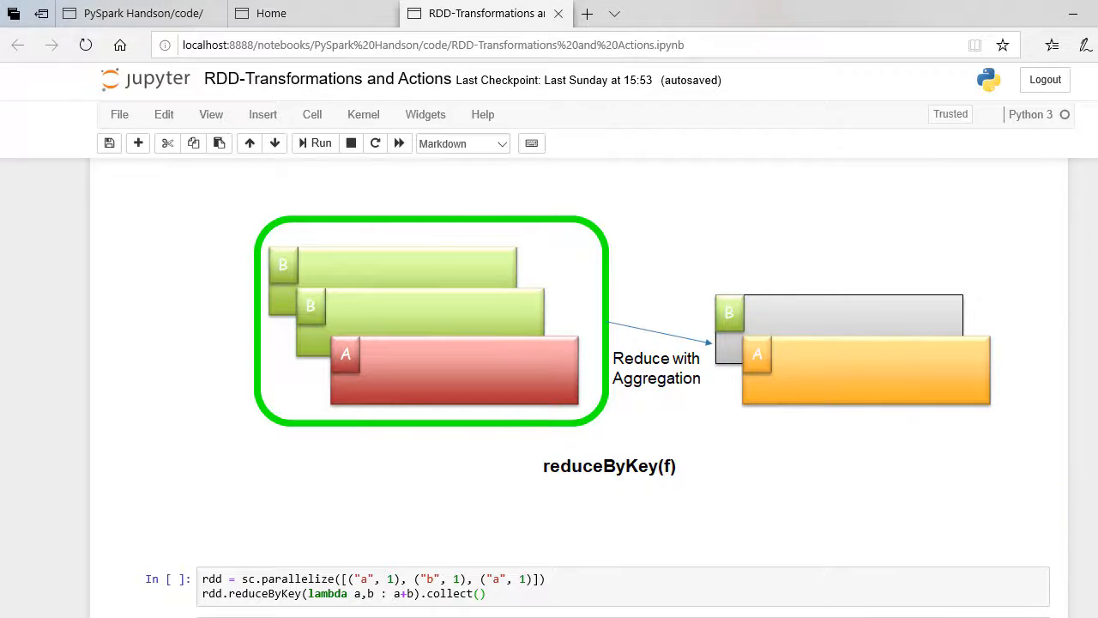
scroll("down", 3)
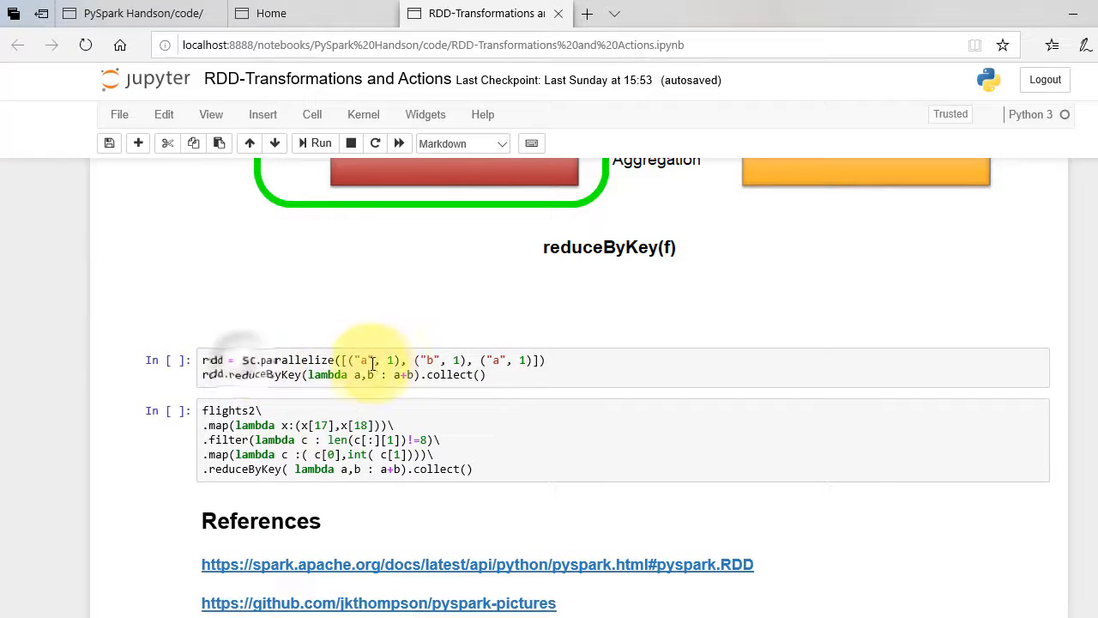
Step: Run the small rdd = sc.parallelize reduceByKey example, returning [('b', 1), ('a', 2)]
left_click(562, 360)
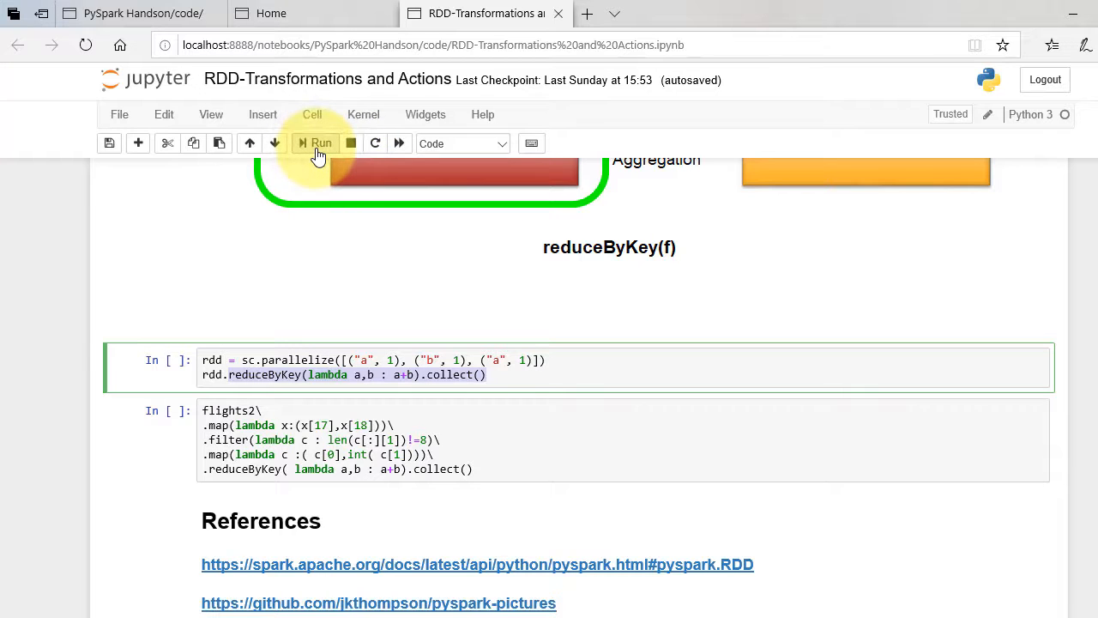
left_click(319, 144)
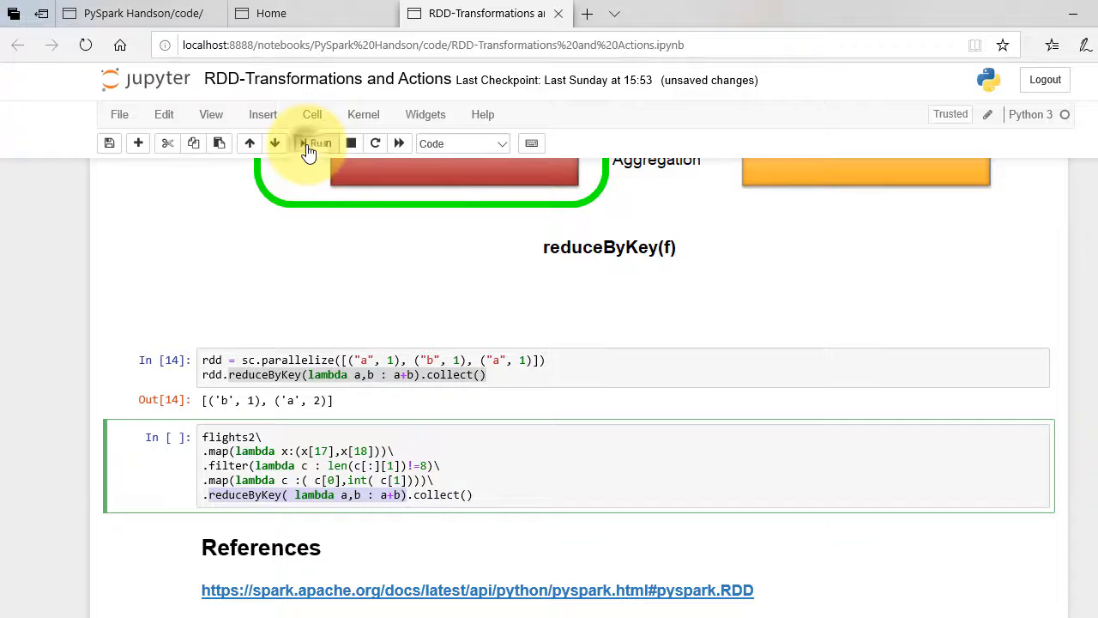
Step: Run the flights2 reduceByKey cell and scroll through per-airport totals like ('TPA', 966903)
left_click(315, 144)
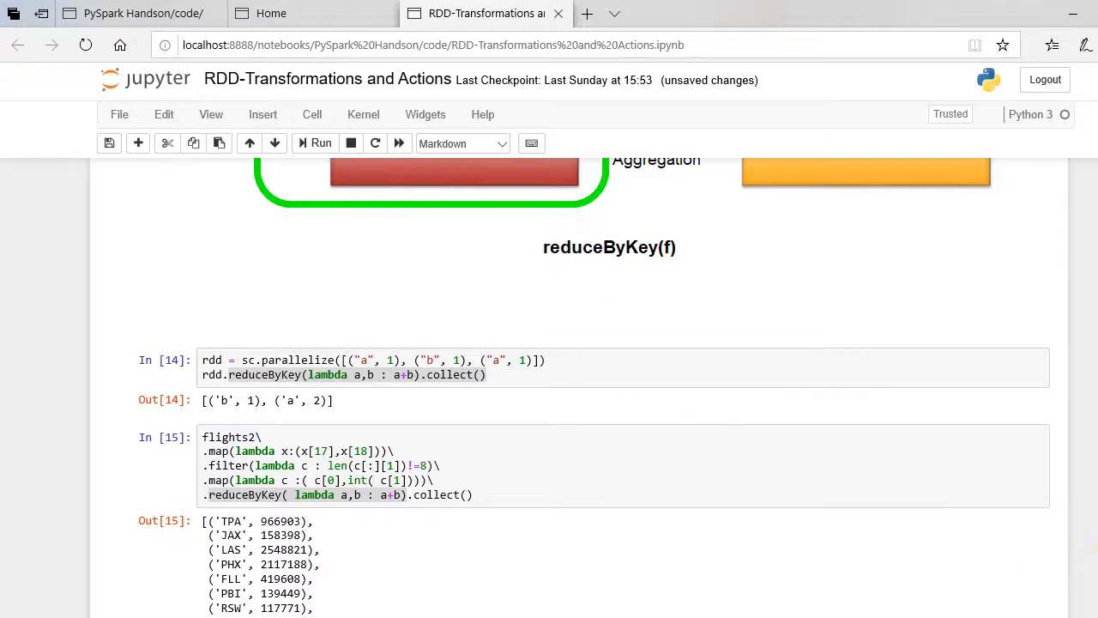
scroll("down", 3)
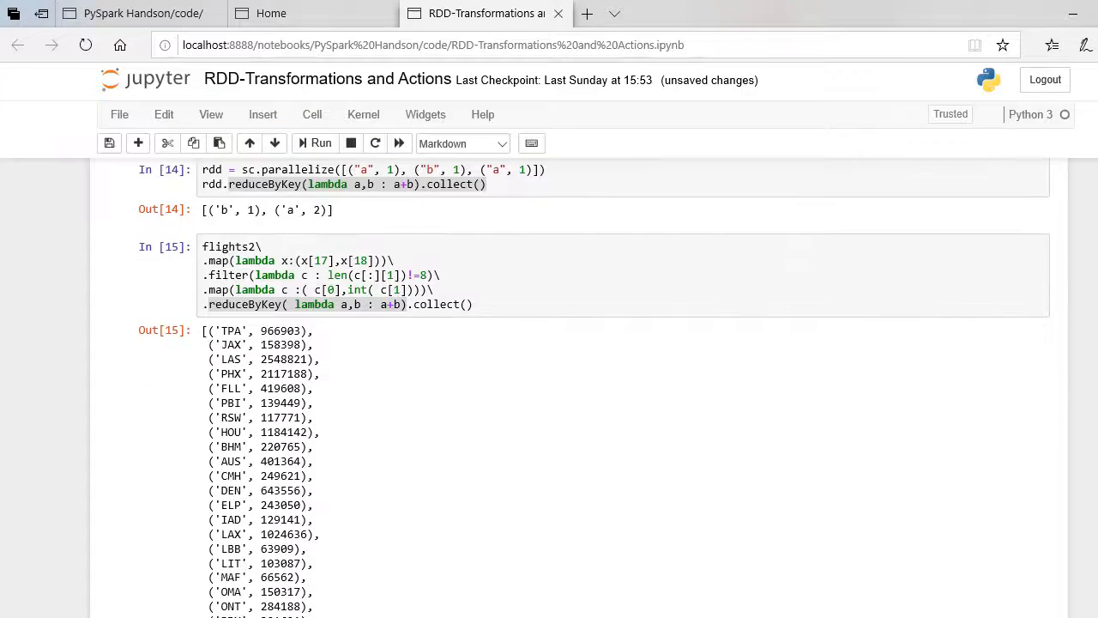
scroll("down", 3)
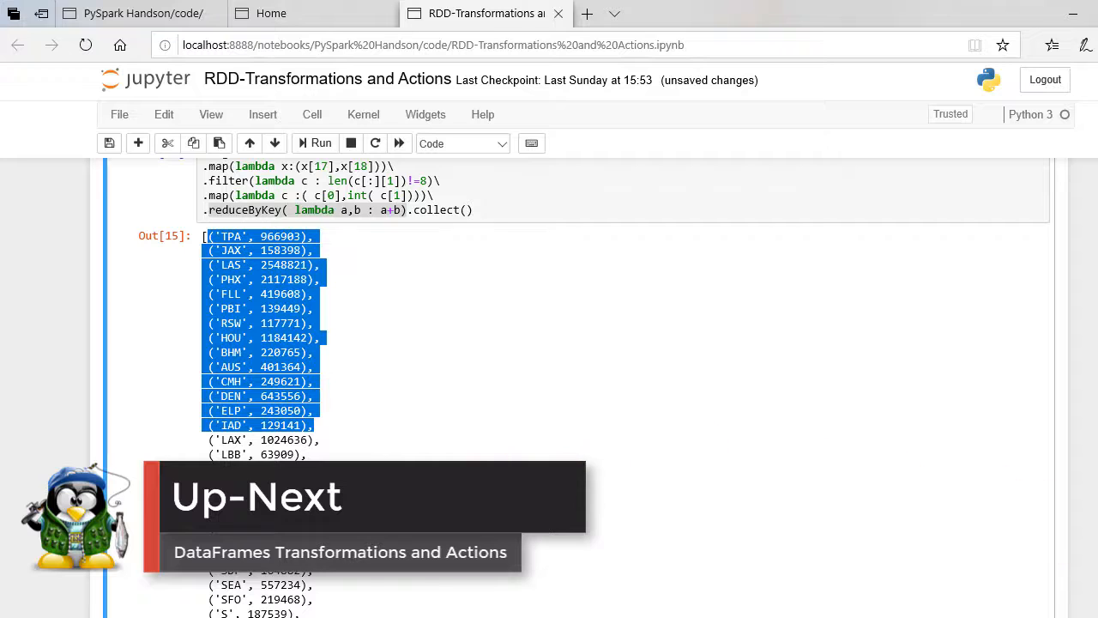
scroll("down", 3)
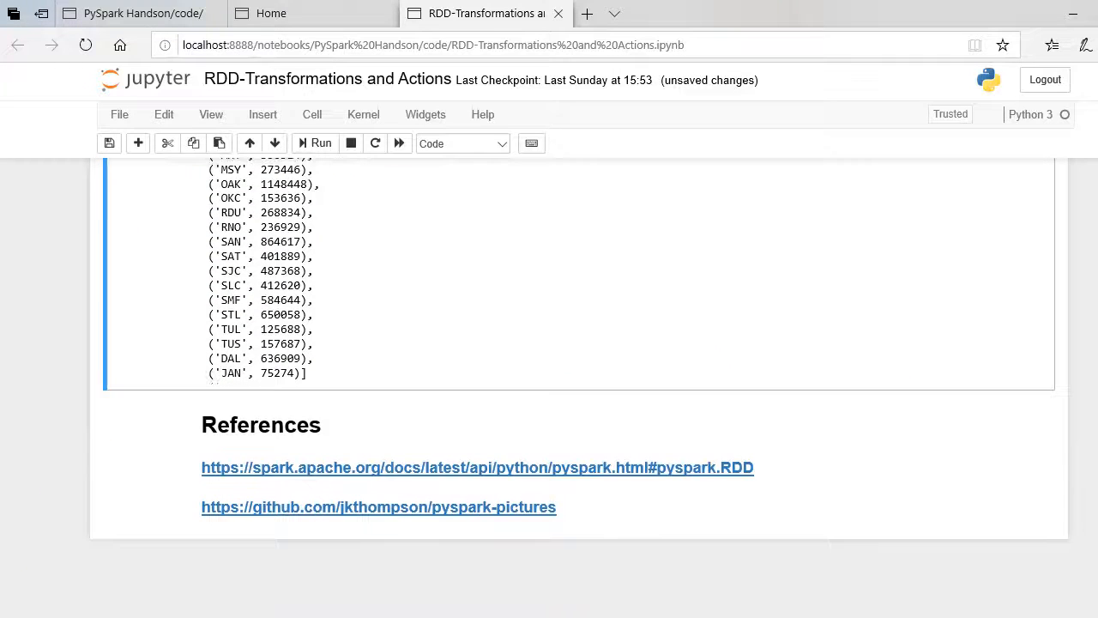